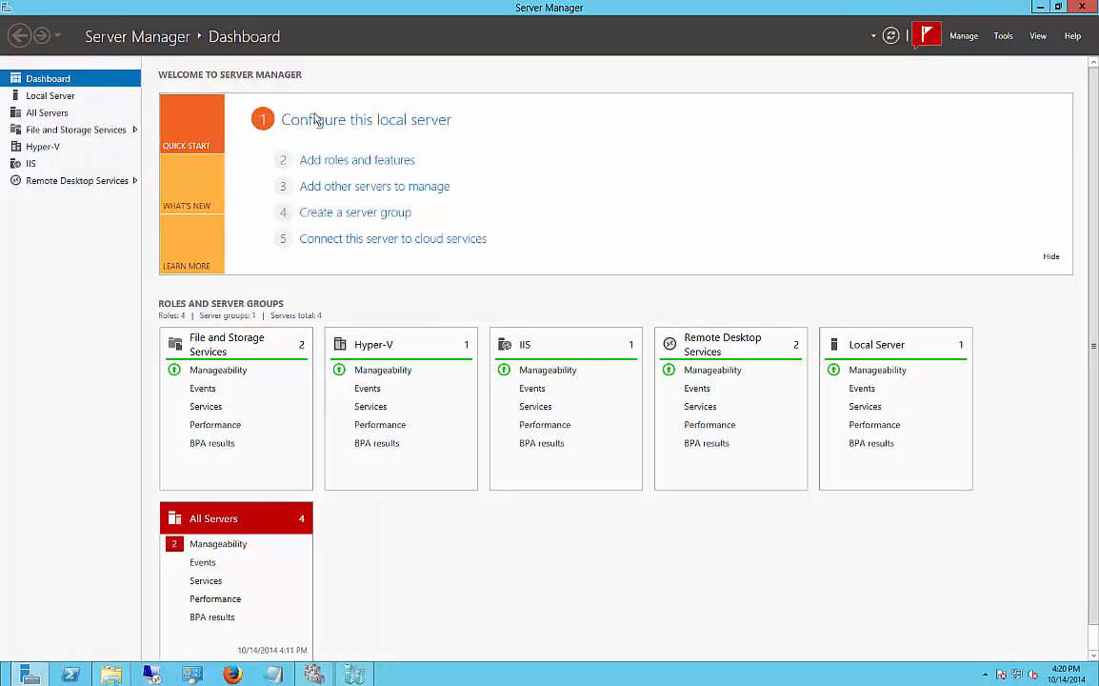
pyautogui.moveTo(514, 216)
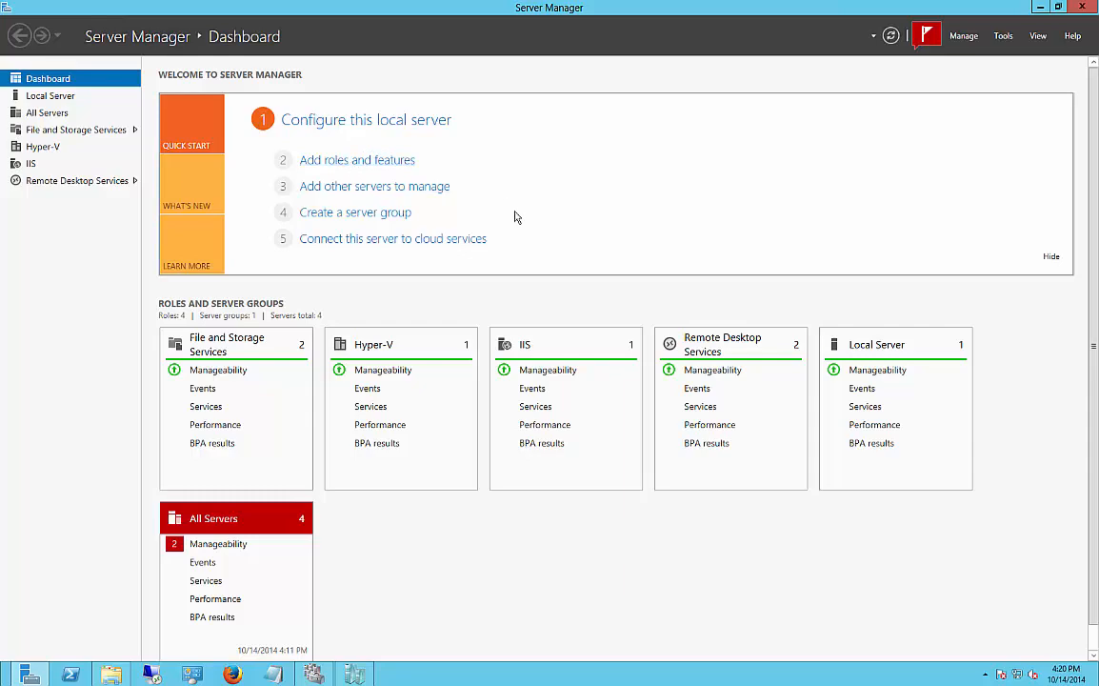
pyautogui.moveTo(996, 100)
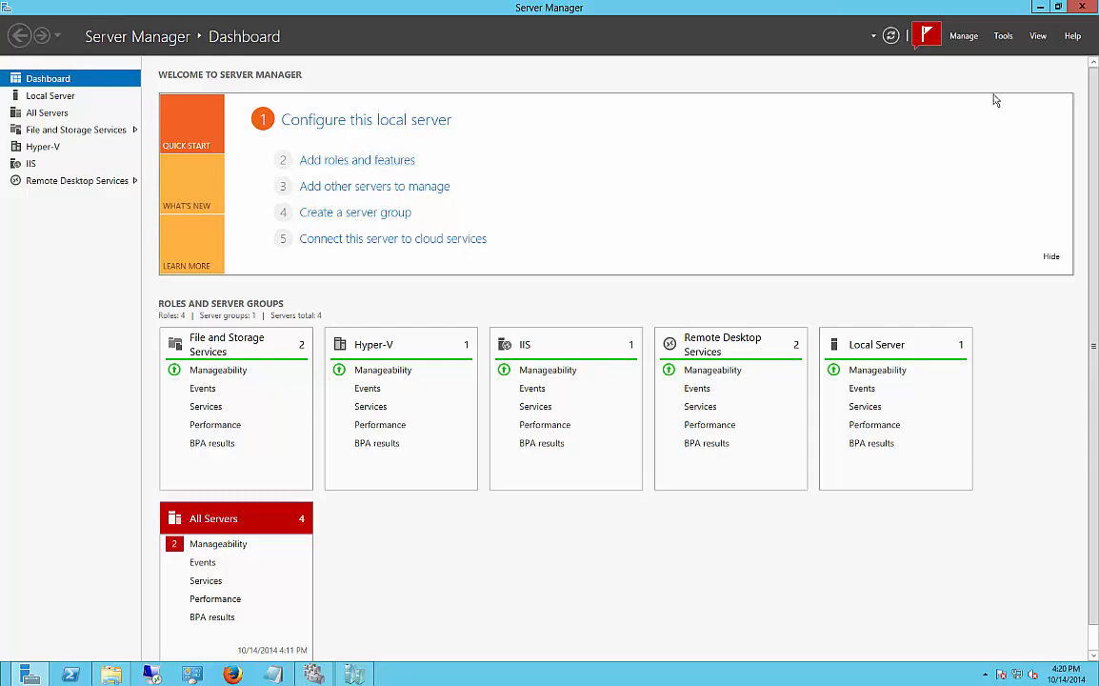
# - Open Server Manager's Tools menu to pick Hyper-V Manager
pyautogui.click(1003, 35)
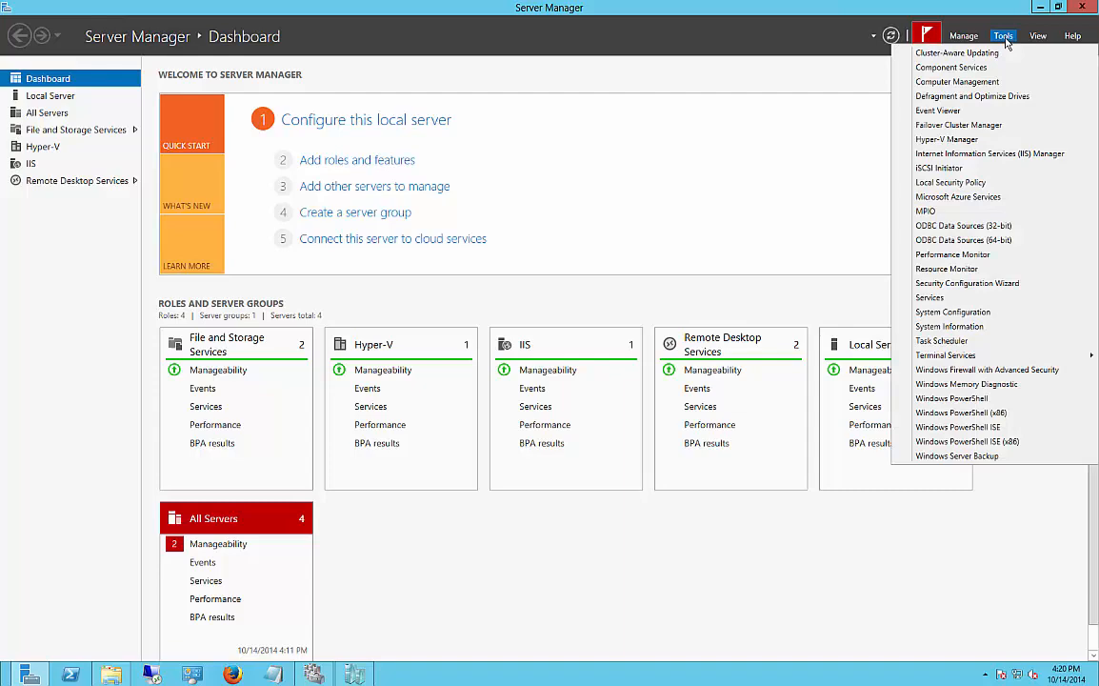
pyautogui.moveTo(946, 139)
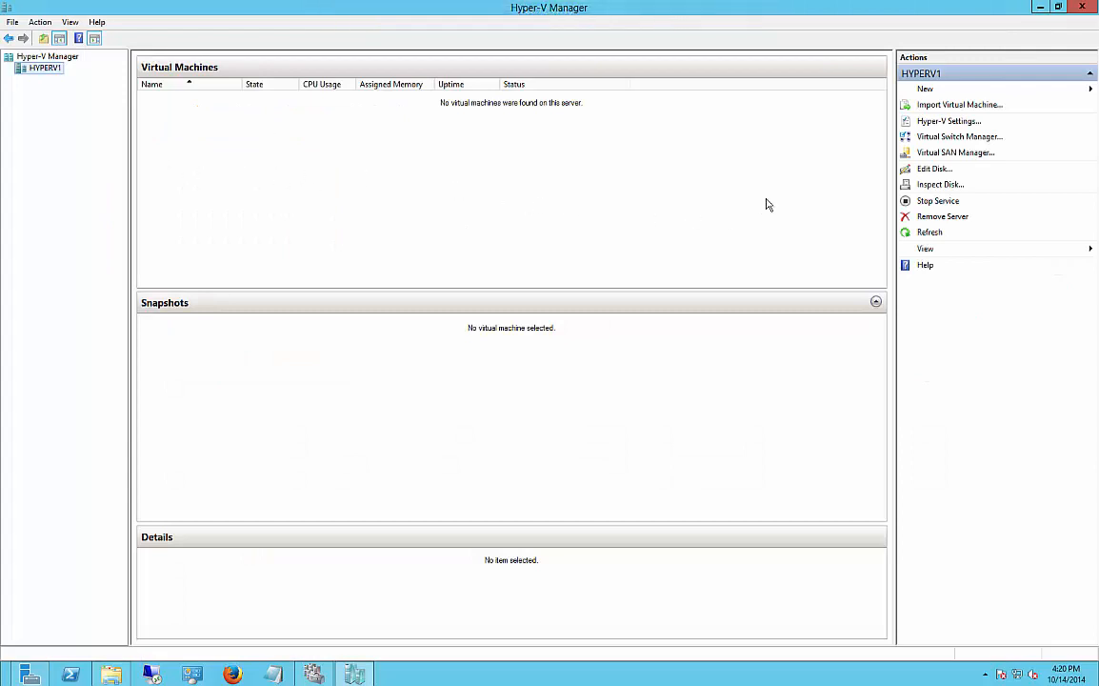
pyautogui.moveTo(747, 212)
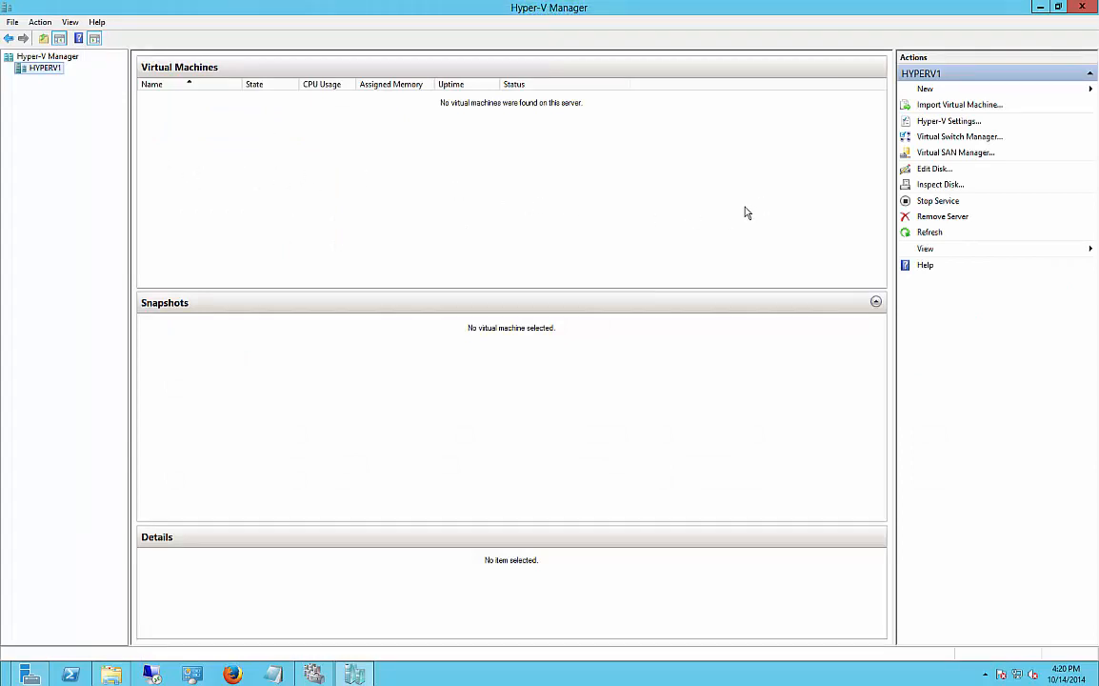
pyautogui.moveTo(772, 219)
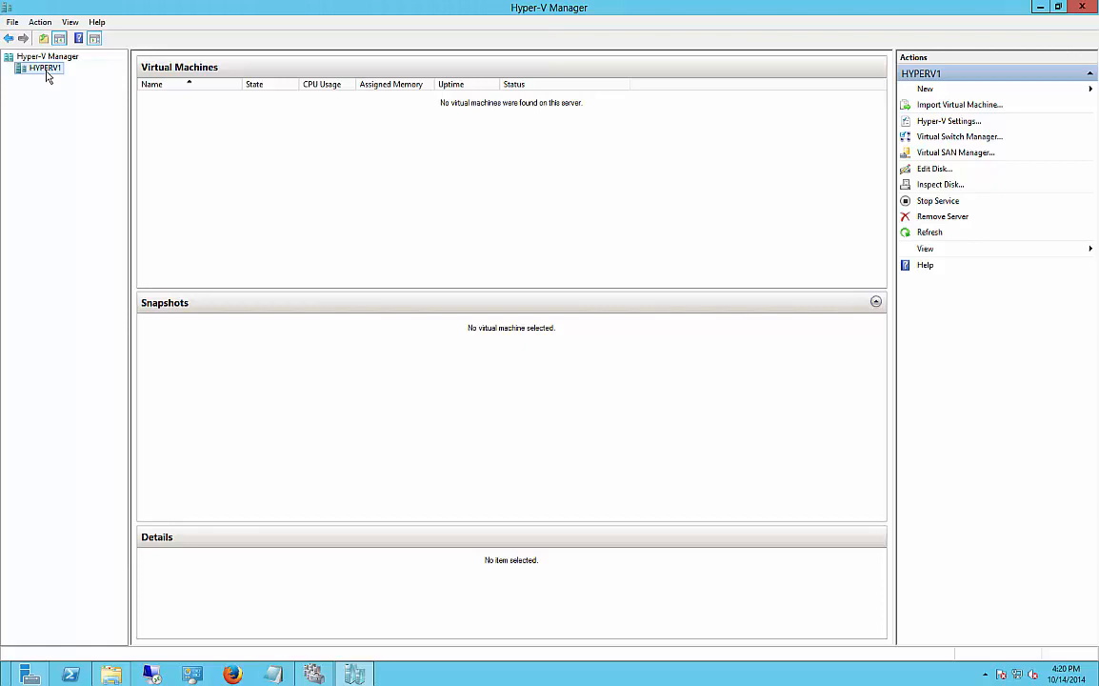
# - Launch the New Virtual Machine Wizard for server HYPERV1 from its context menu
pyautogui.rightClick(43, 67)
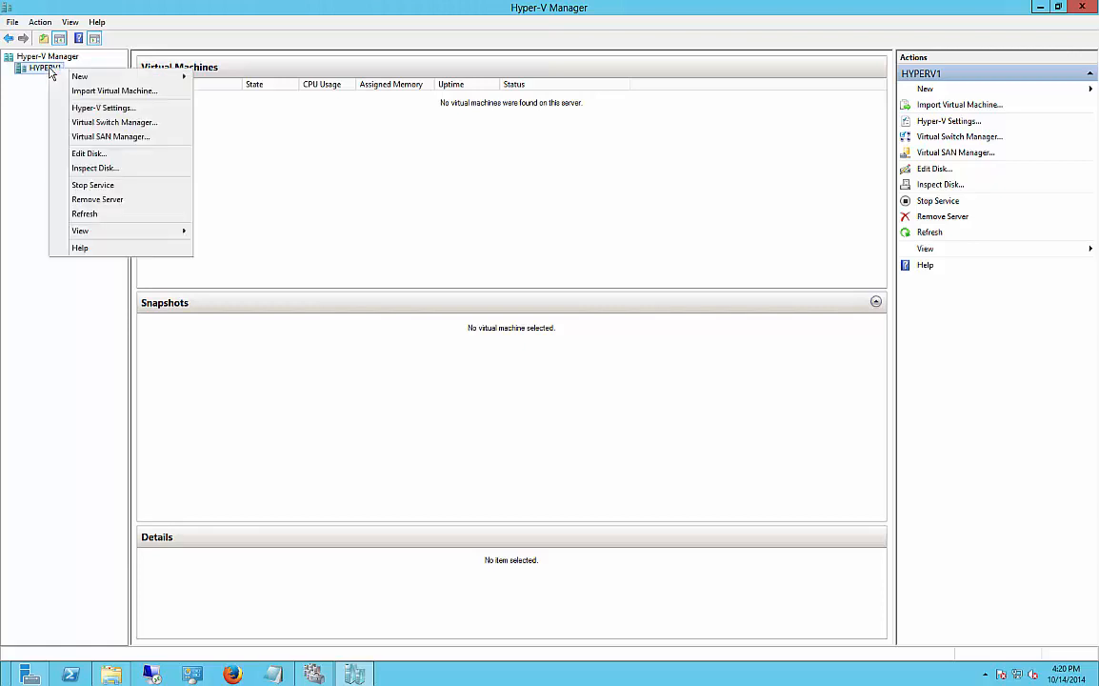
pyautogui.click(80, 76)
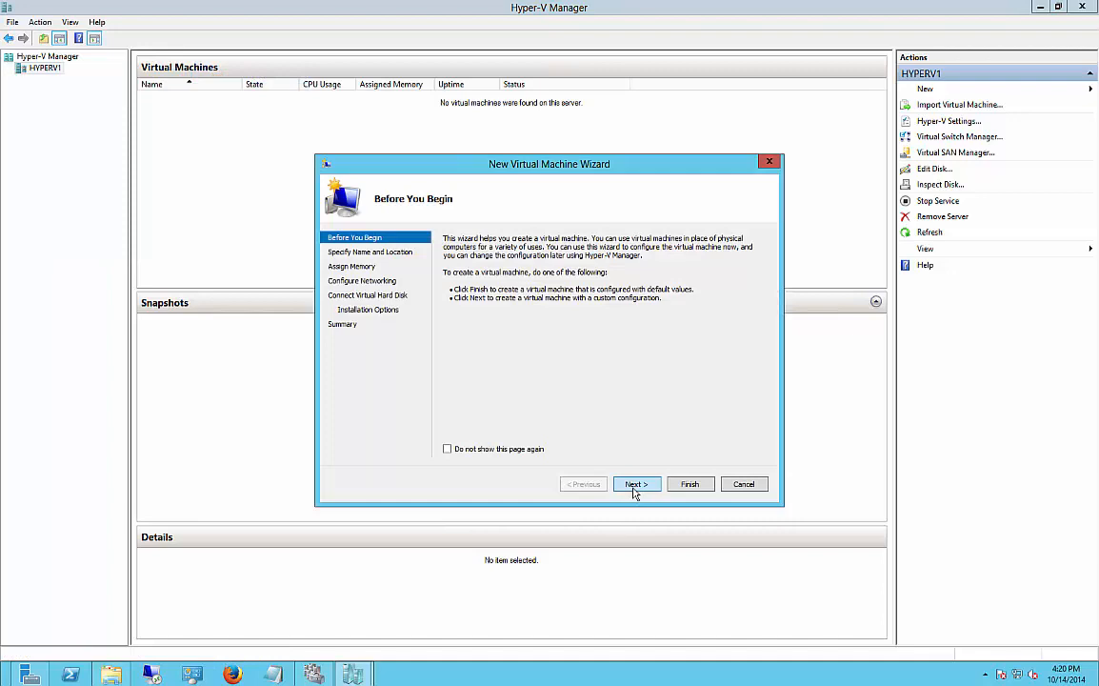
# - Name the new virtual machine HostedDC
pyautogui.click(637, 484)
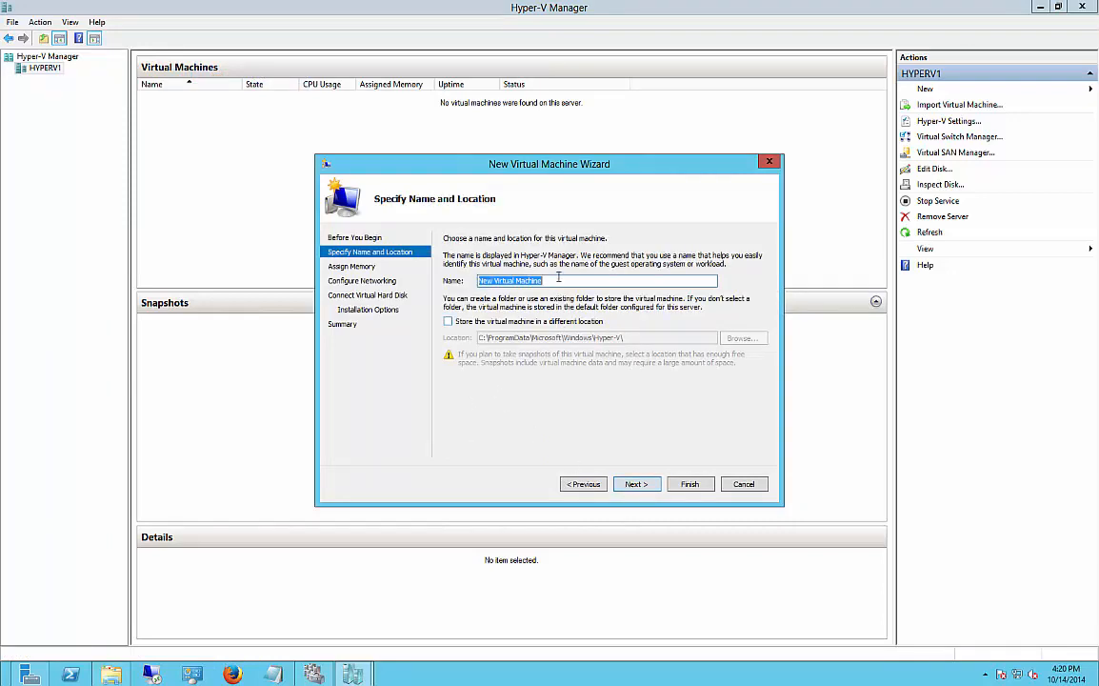
pyautogui.write('H')
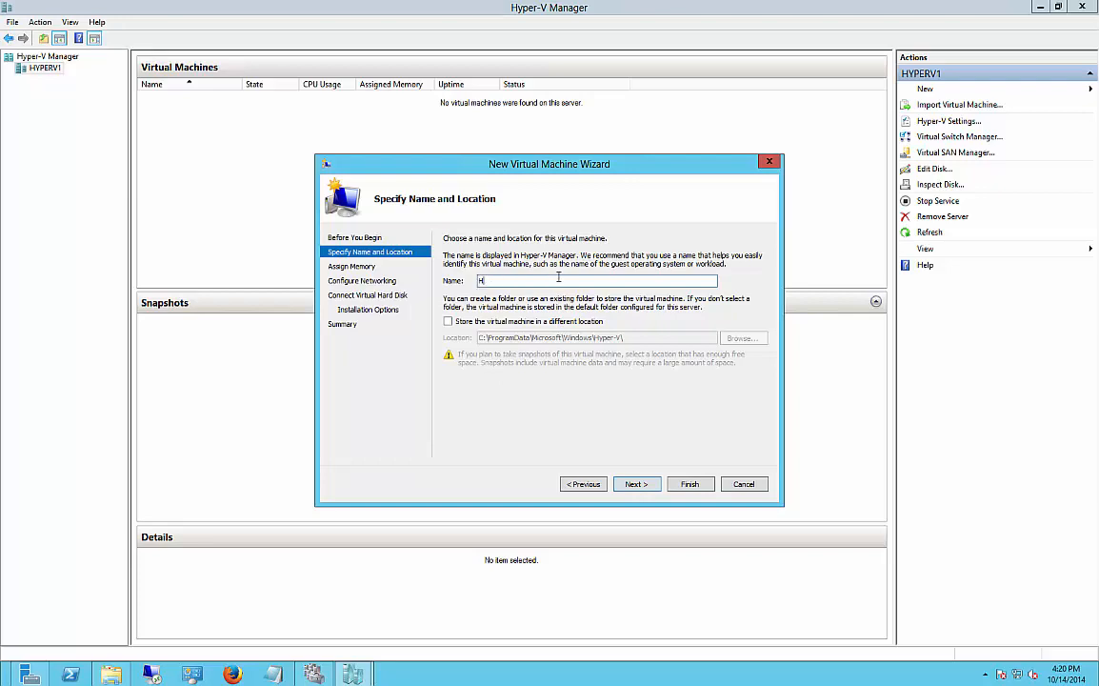
pyautogui.write('osted')
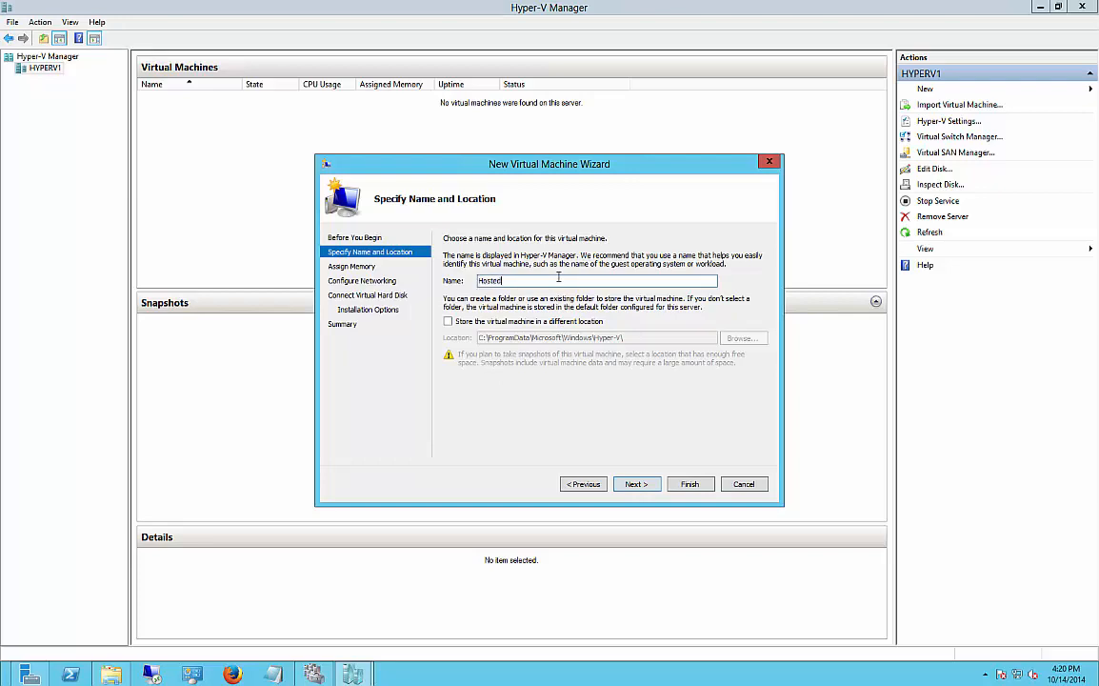
pyautogui.write('DC')
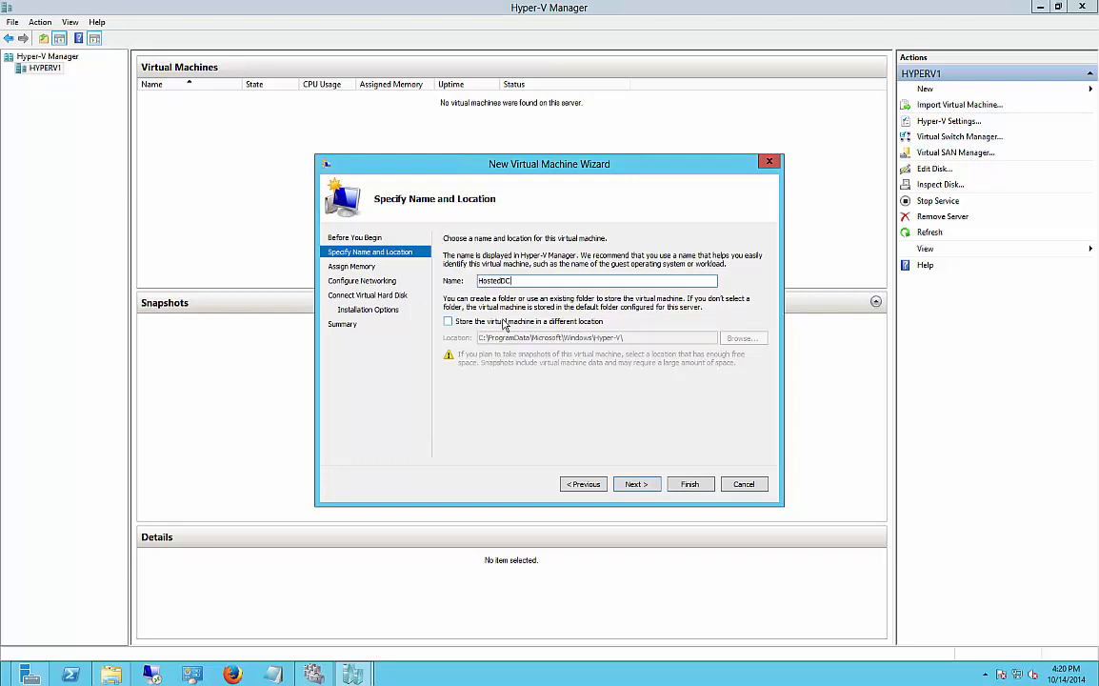
# - Store the VM in C:\ClusterStorage\Volume1 and move on to memory settings
pyautogui.click(448, 321)
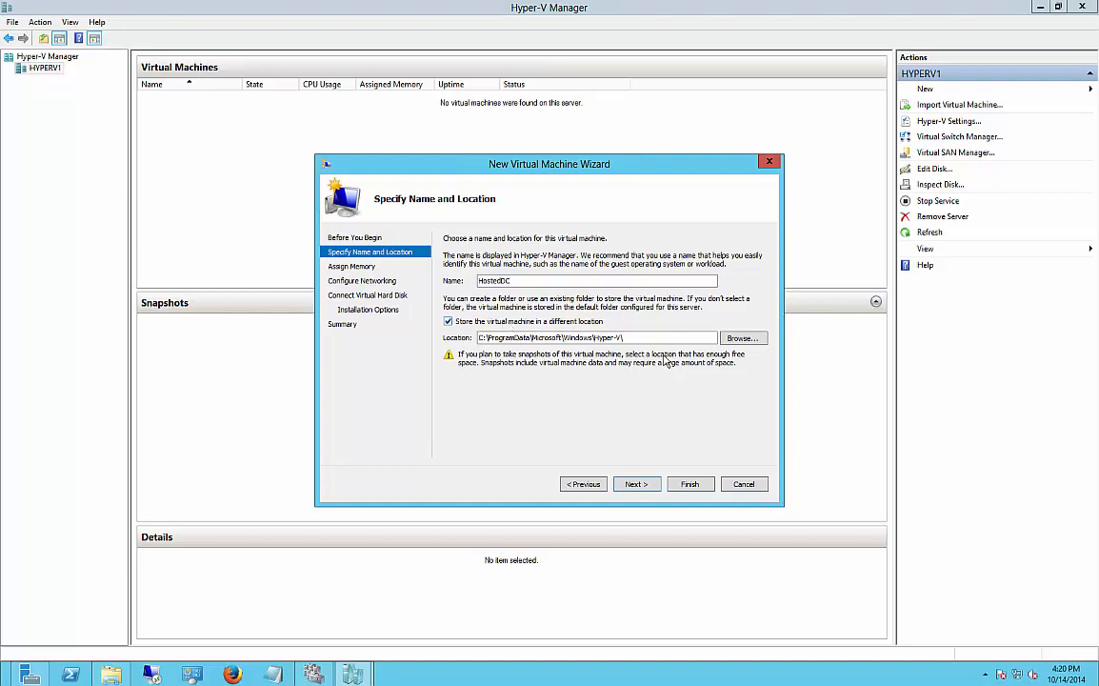
pyautogui.moveTo(453, 345)
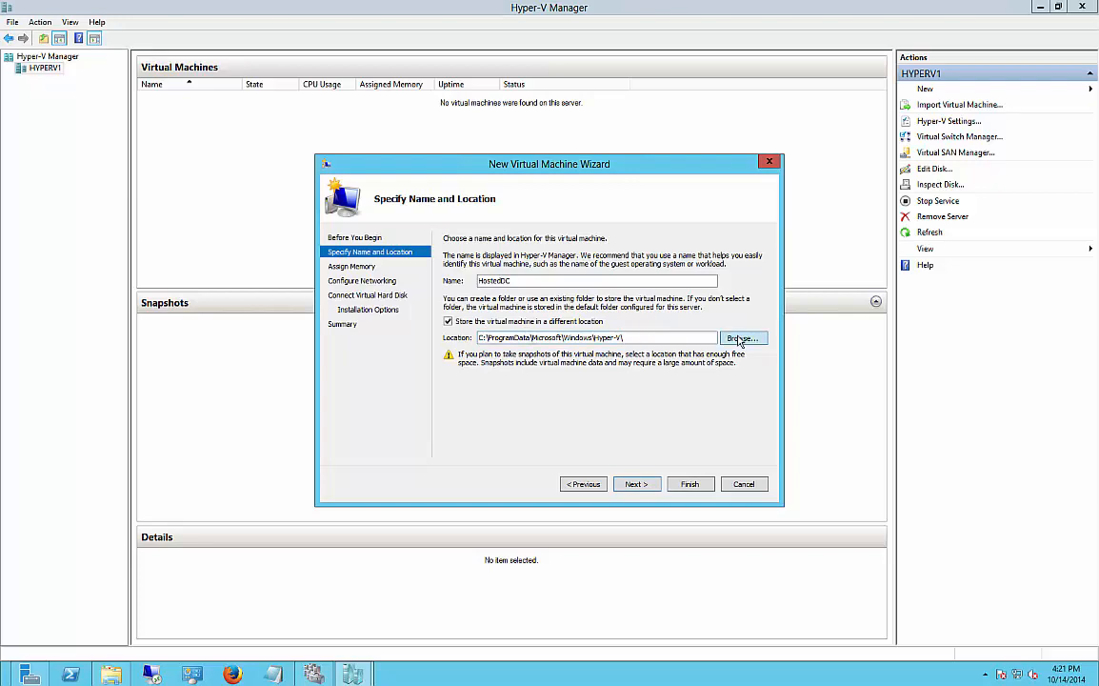
pyautogui.click(743, 337)
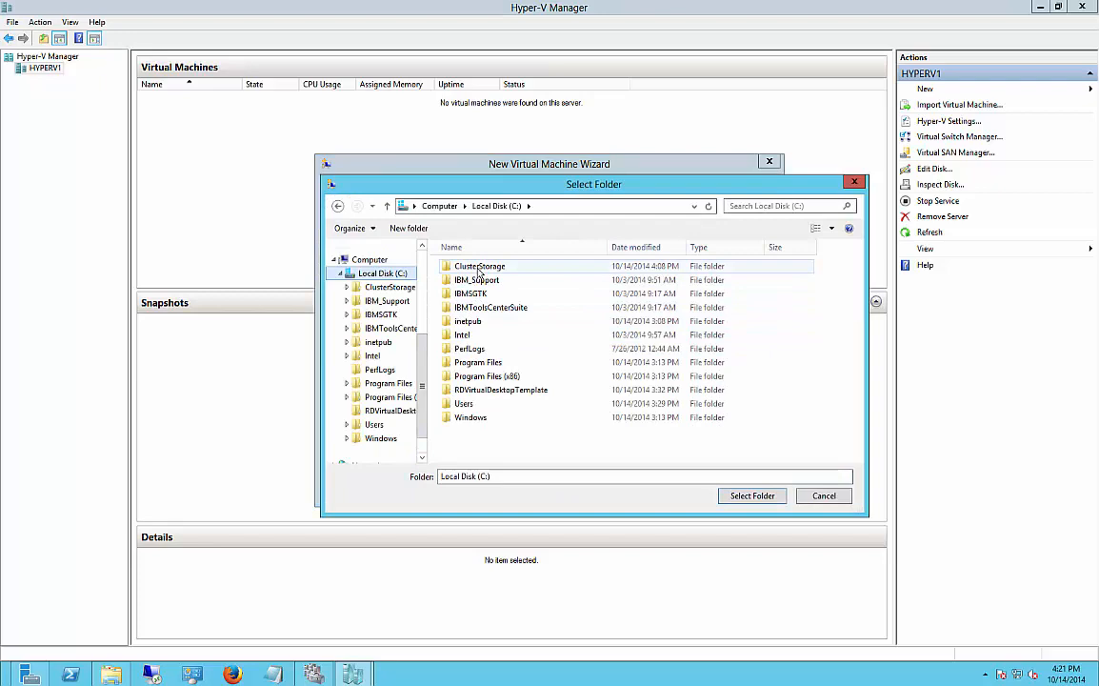
pyautogui.doubleClick(480, 266)
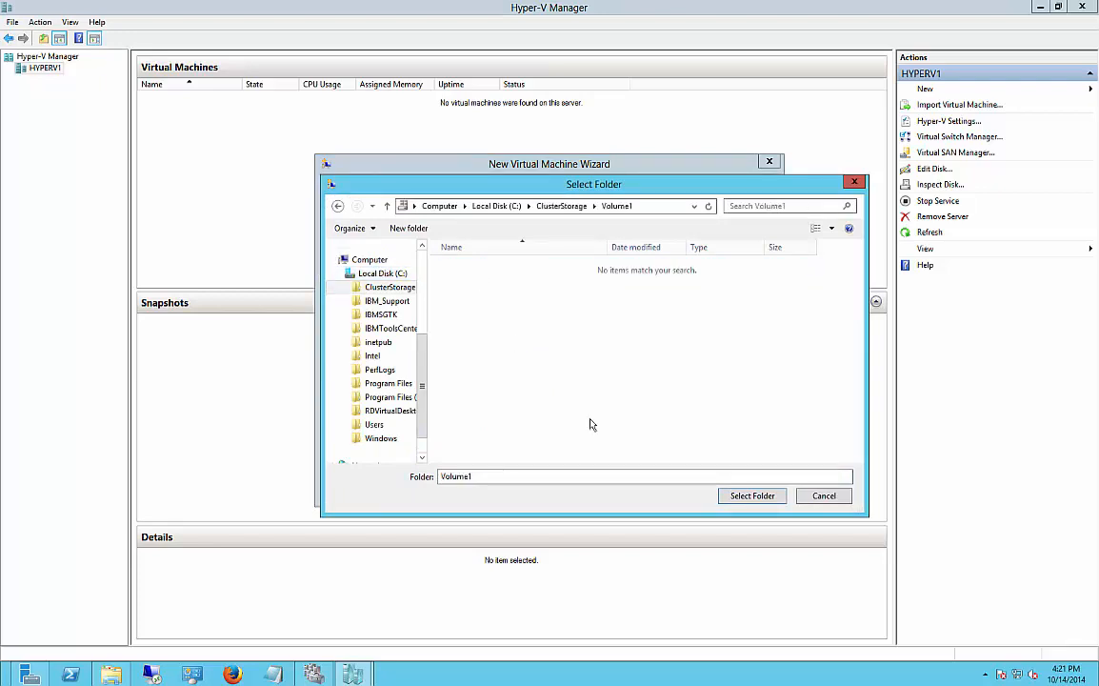
pyautogui.click(751, 495)
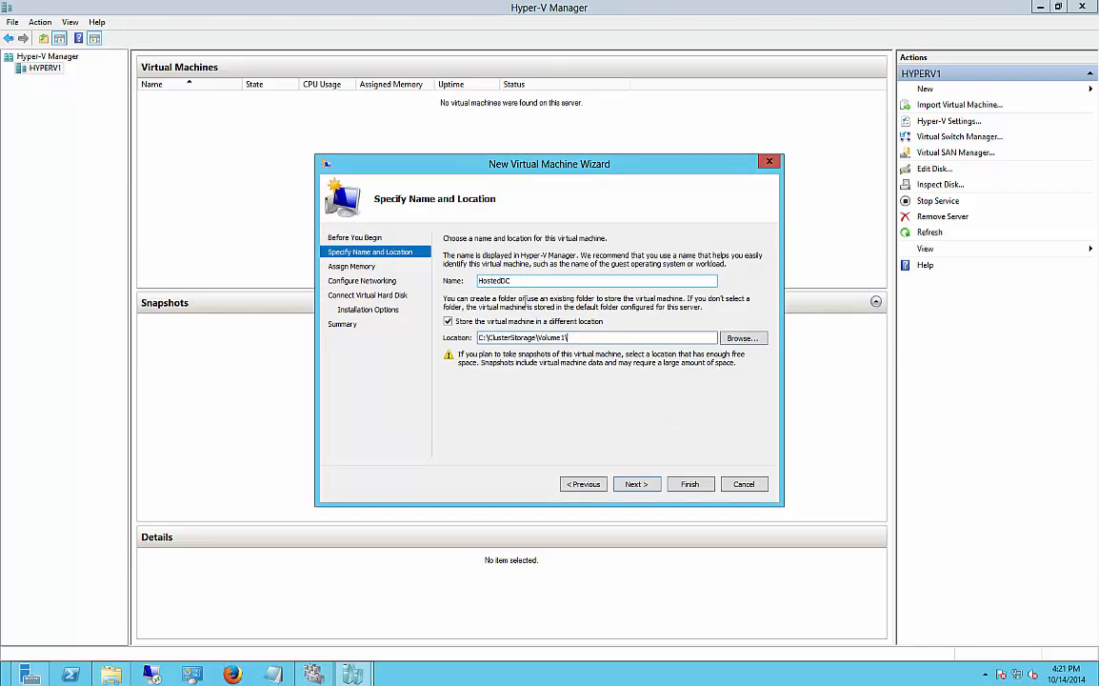
pyautogui.click(636, 484)
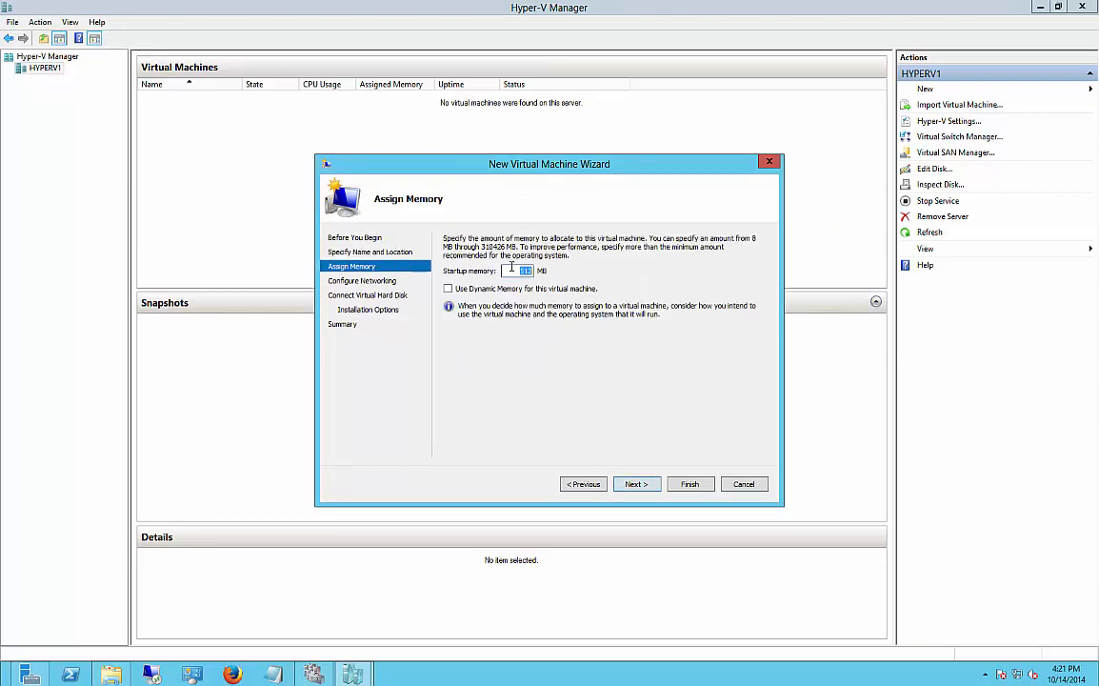
# - Give HostedDC 8000 MB startup memory and connect its network to Adapter 1
pyautogui.write('6000')
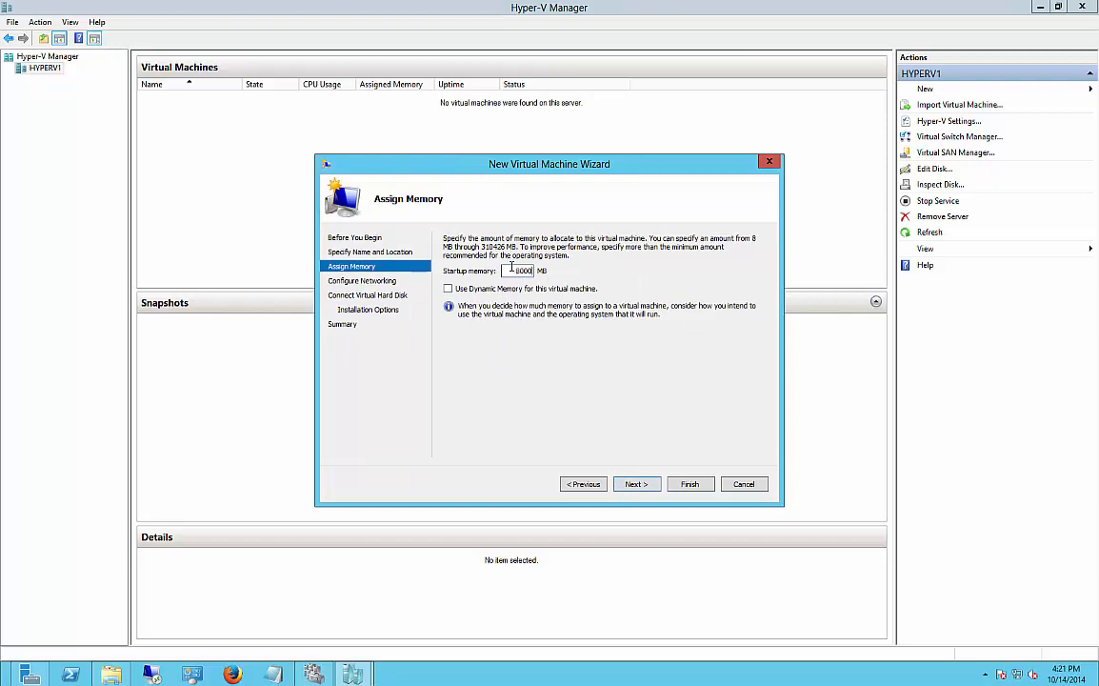
pyautogui.click(634, 484)
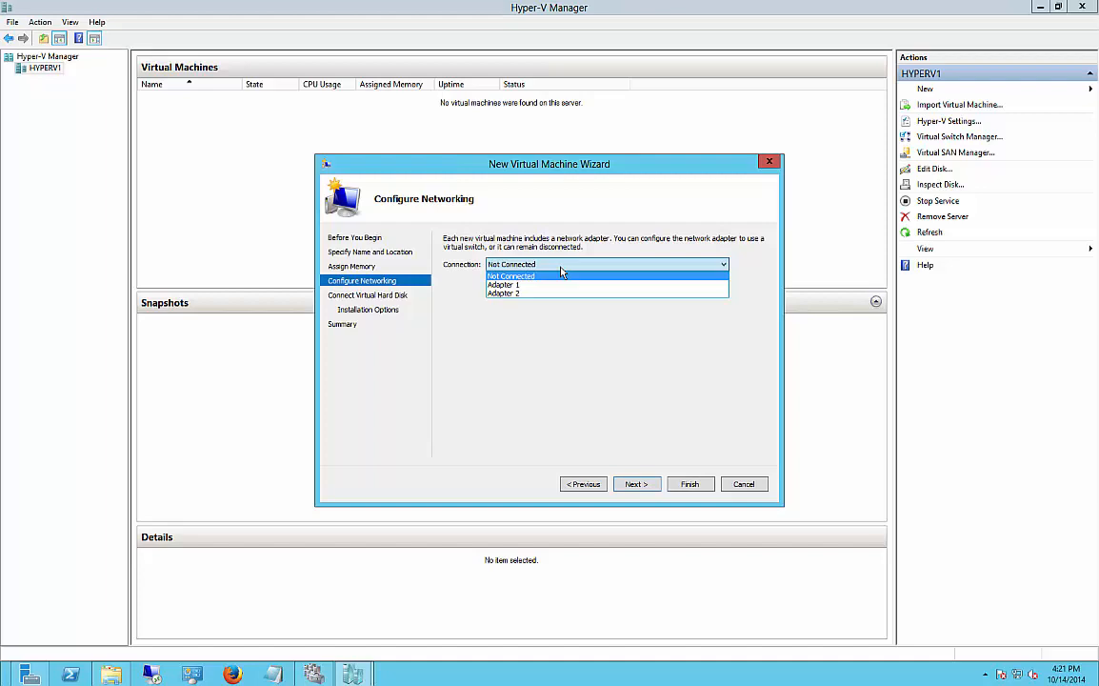
pyautogui.moveTo(562, 284)
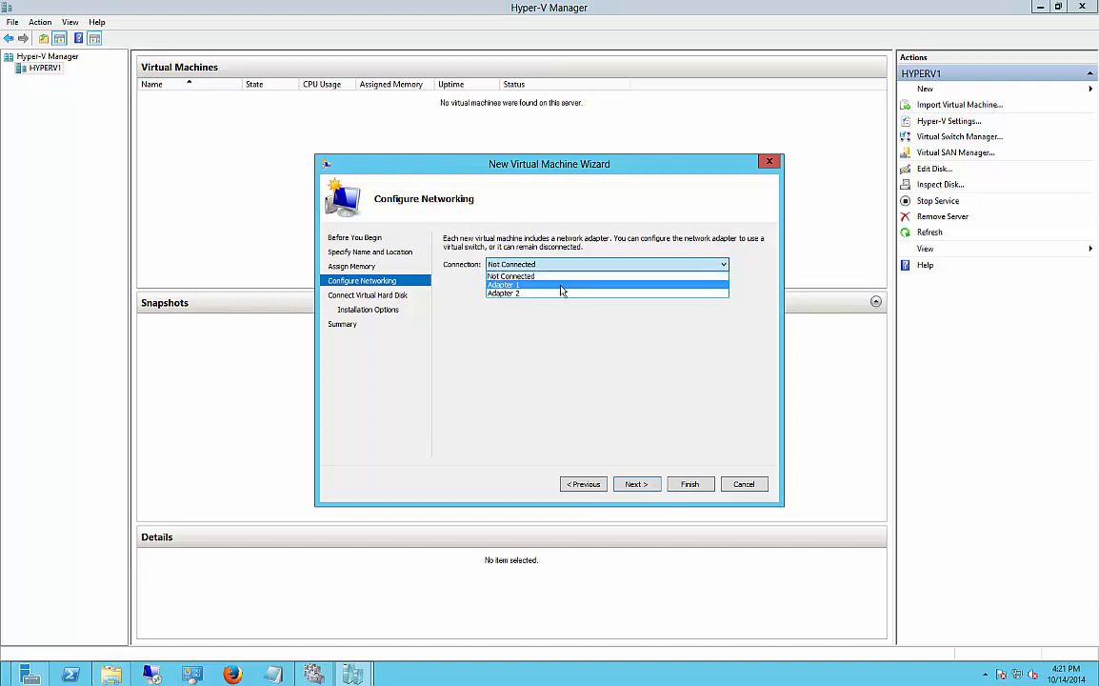
pyautogui.click(502, 285)
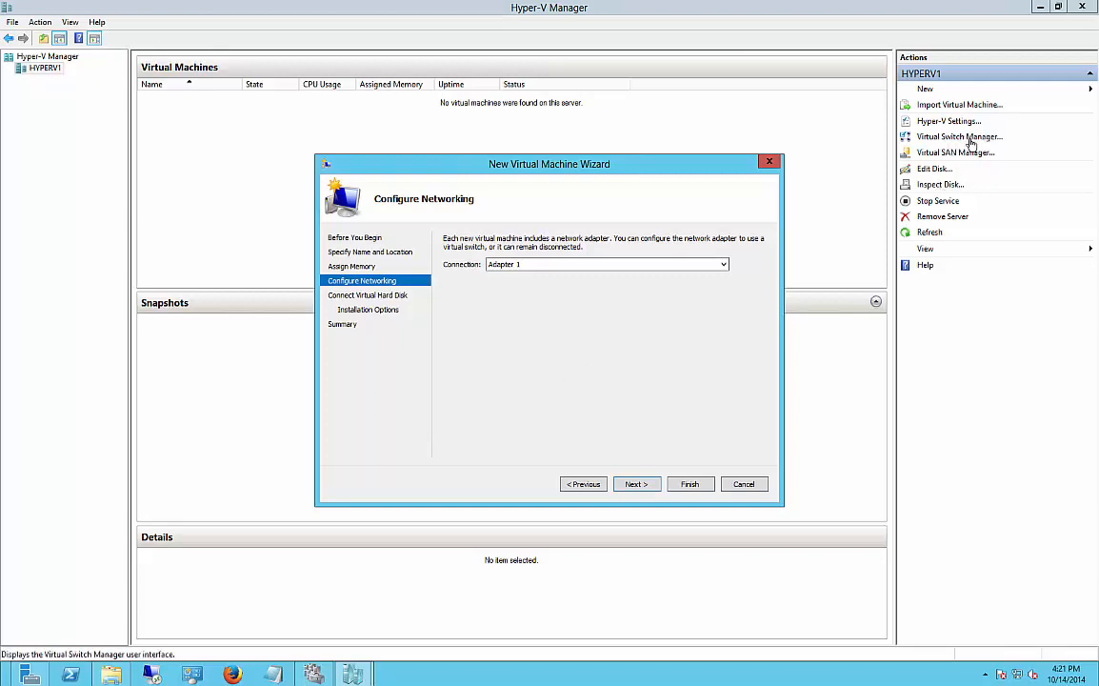
pyautogui.moveTo(604, 446)
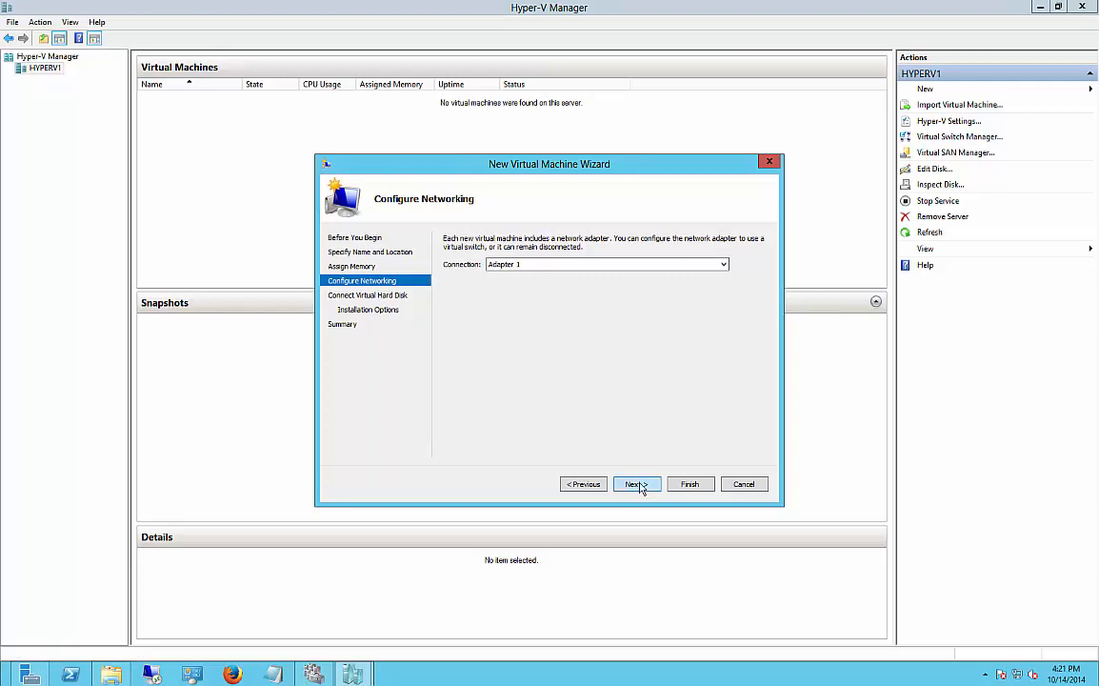
# - Set HostedDC's new VHDX virtual hard disk to 50 GB
pyautogui.click(636, 483)
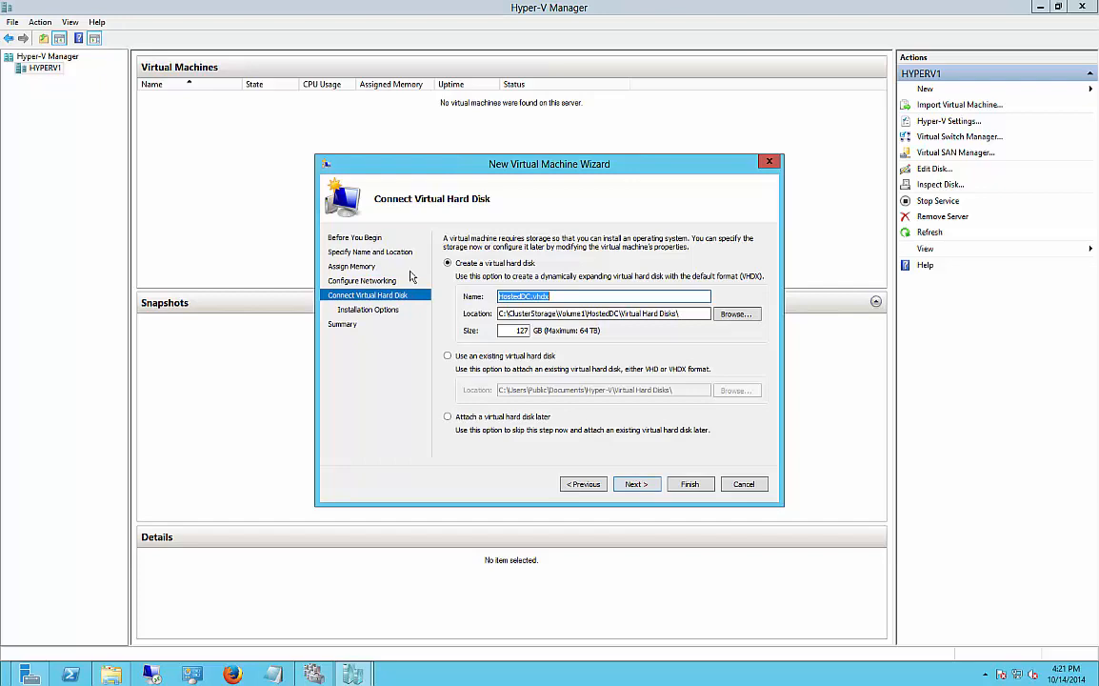
pyautogui.click(514, 330)
pyautogui.write('50')
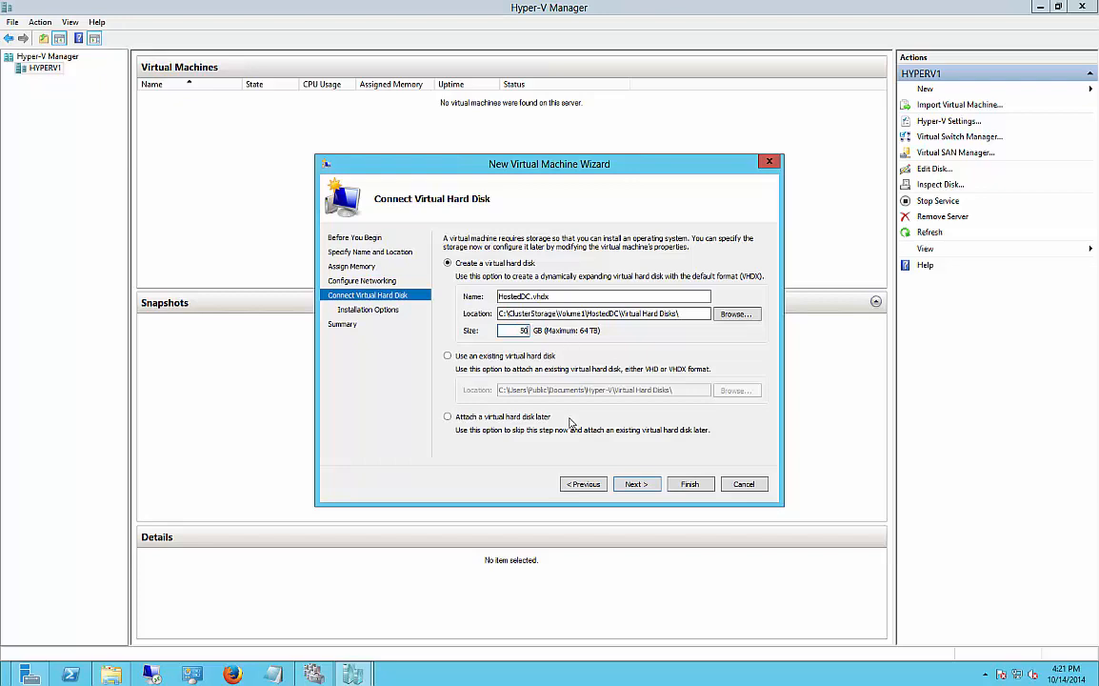
pyautogui.click(635, 484)
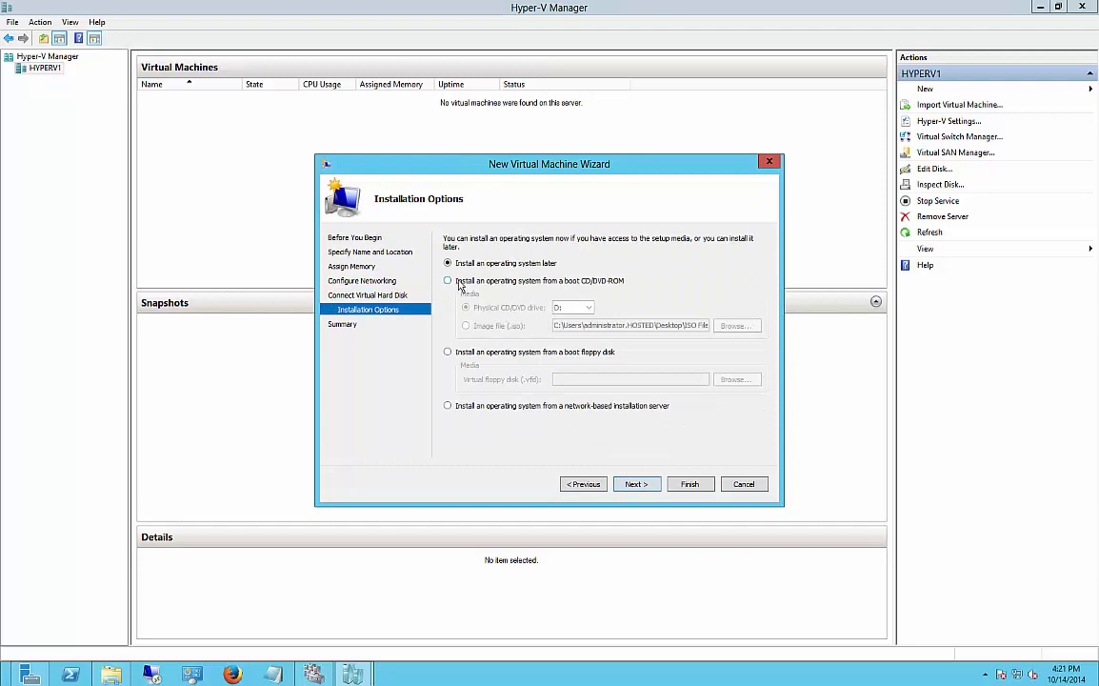
# - Install the OS from an ISO image file and review the wizard summary
pyautogui.click(448, 280)
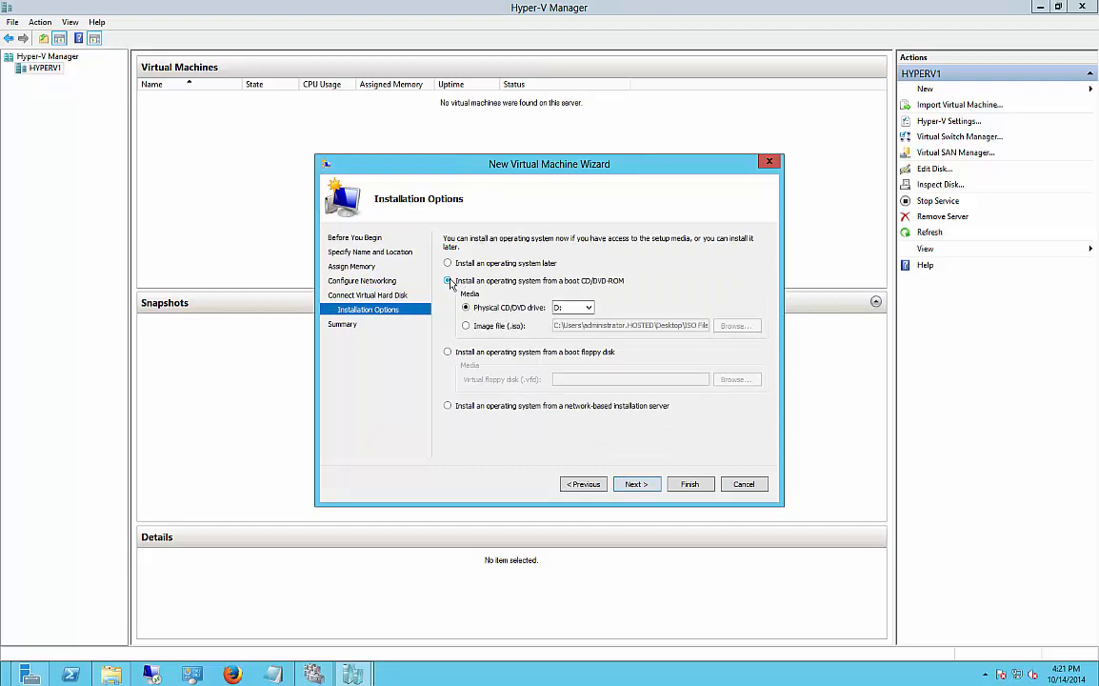
pyautogui.click(466, 326)
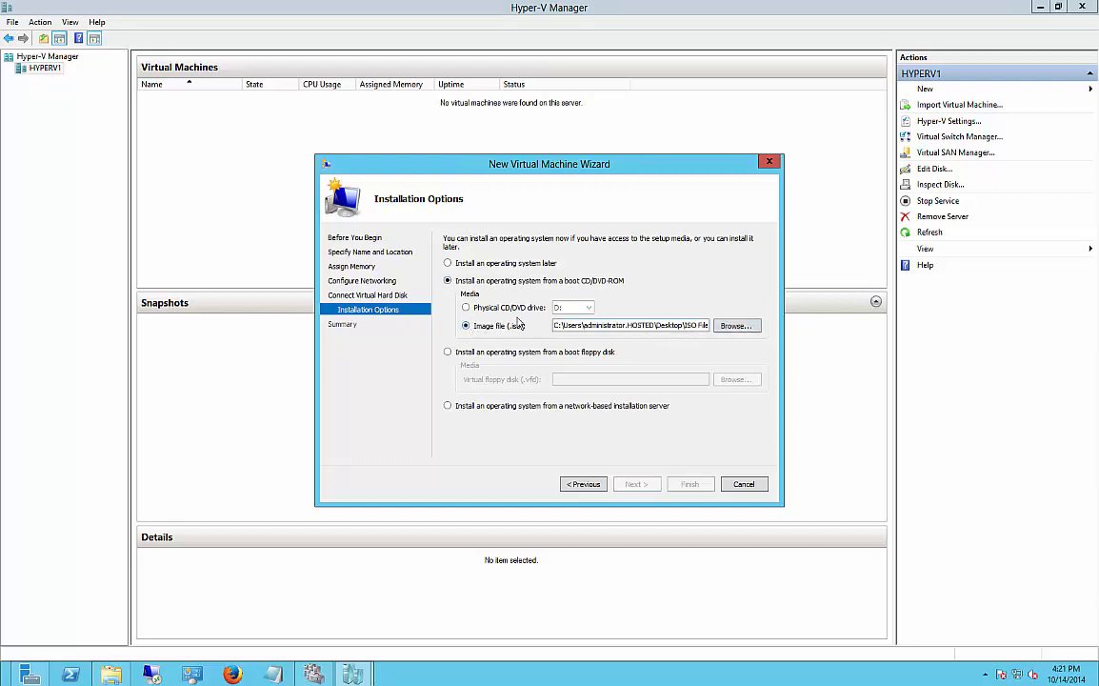
pyautogui.click(737, 325)
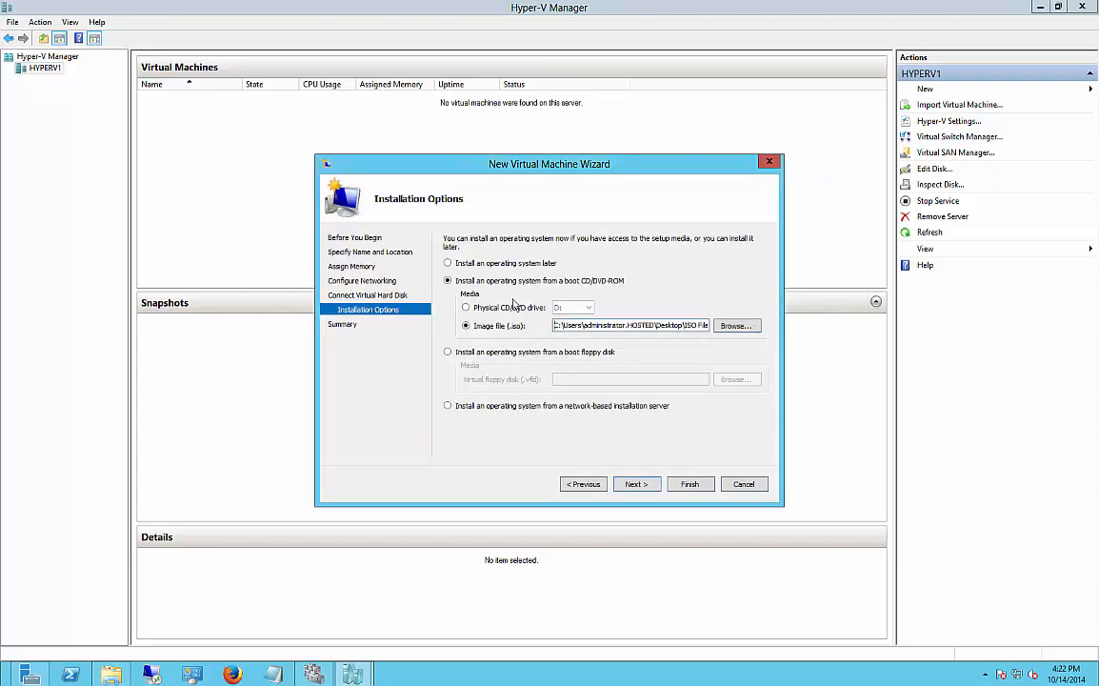
pyautogui.click(635, 484)
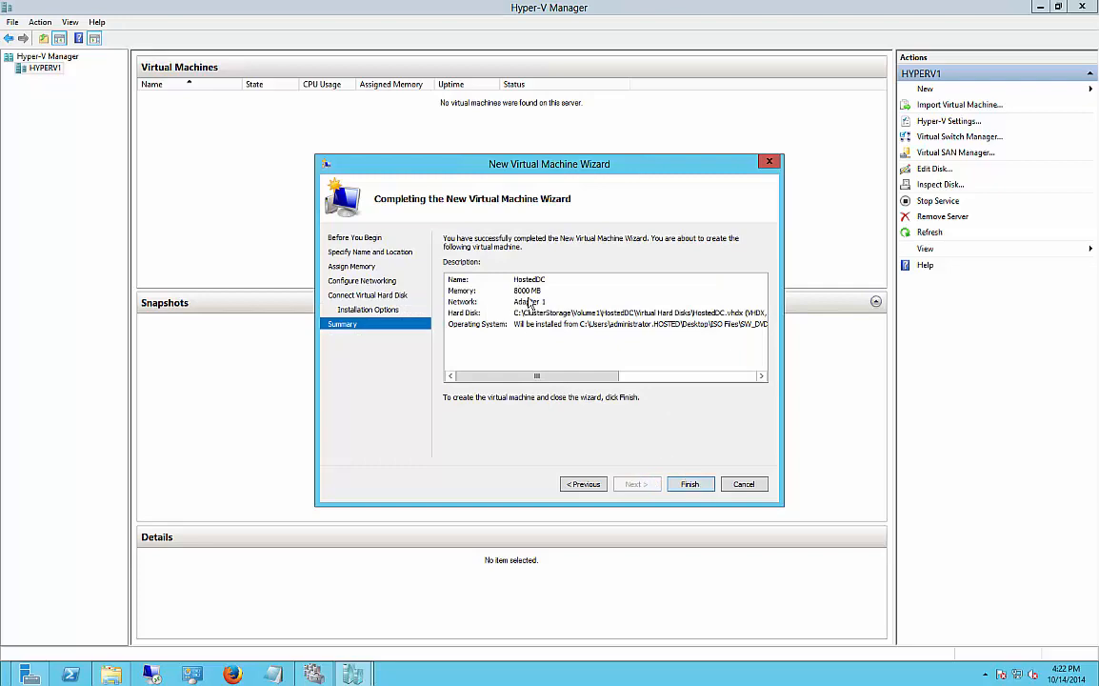
pyautogui.moveTo(690, 484)
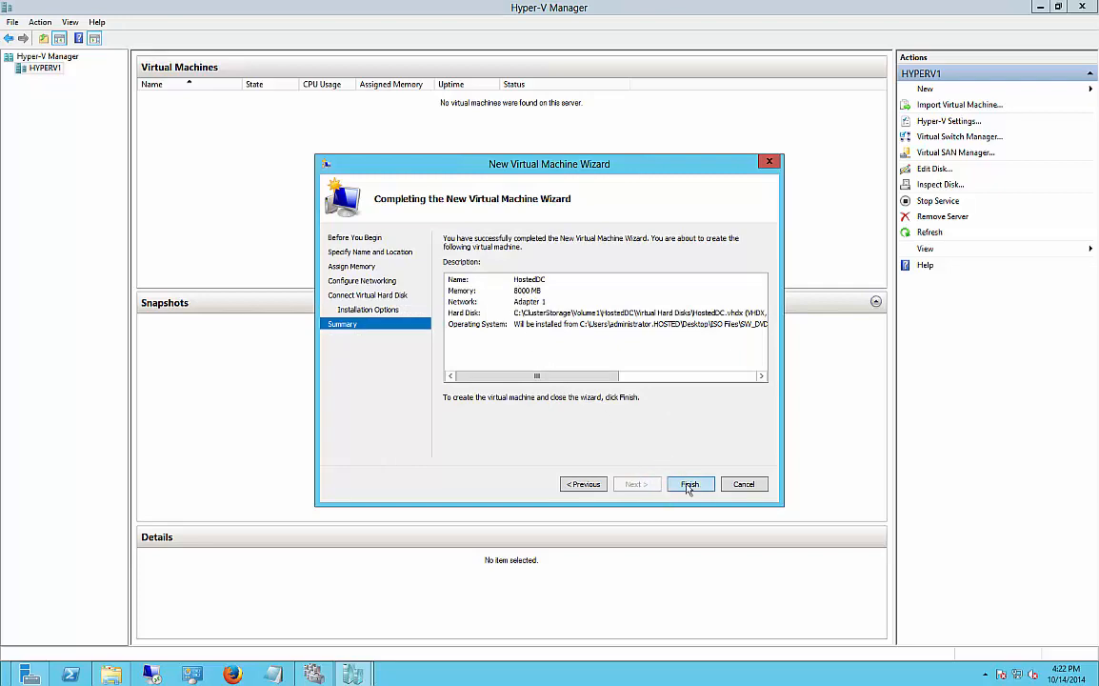
# - Create HostedDC, connect to its console, and power on the VM
pyautogui.click(690, 484)
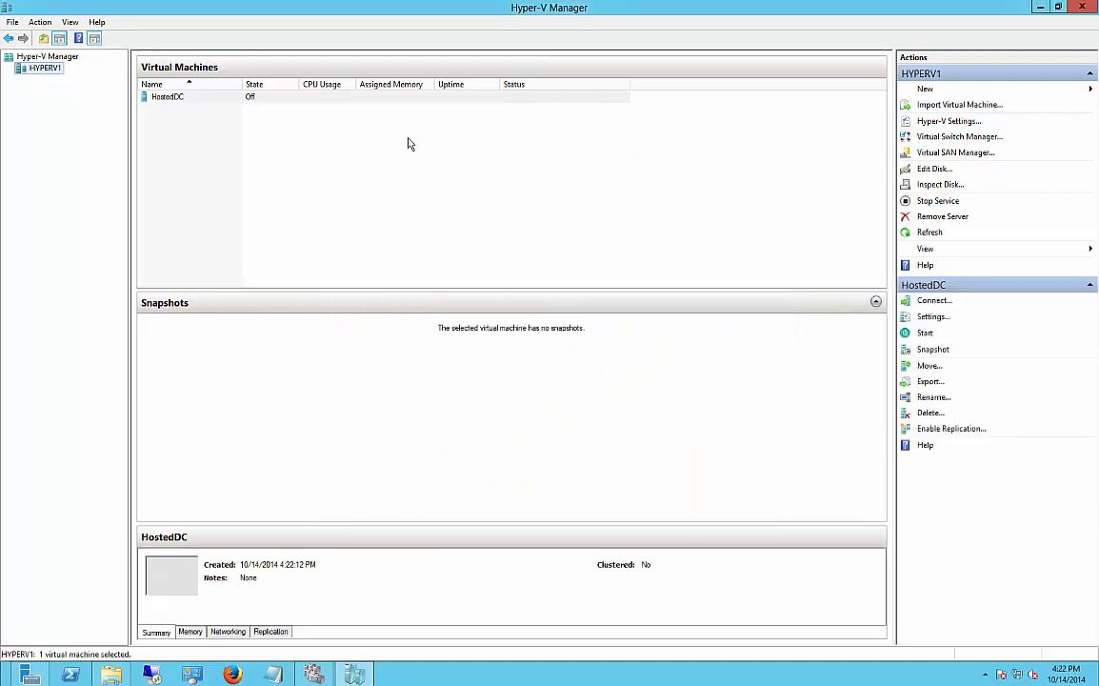
pyautogui.click(191, 96)
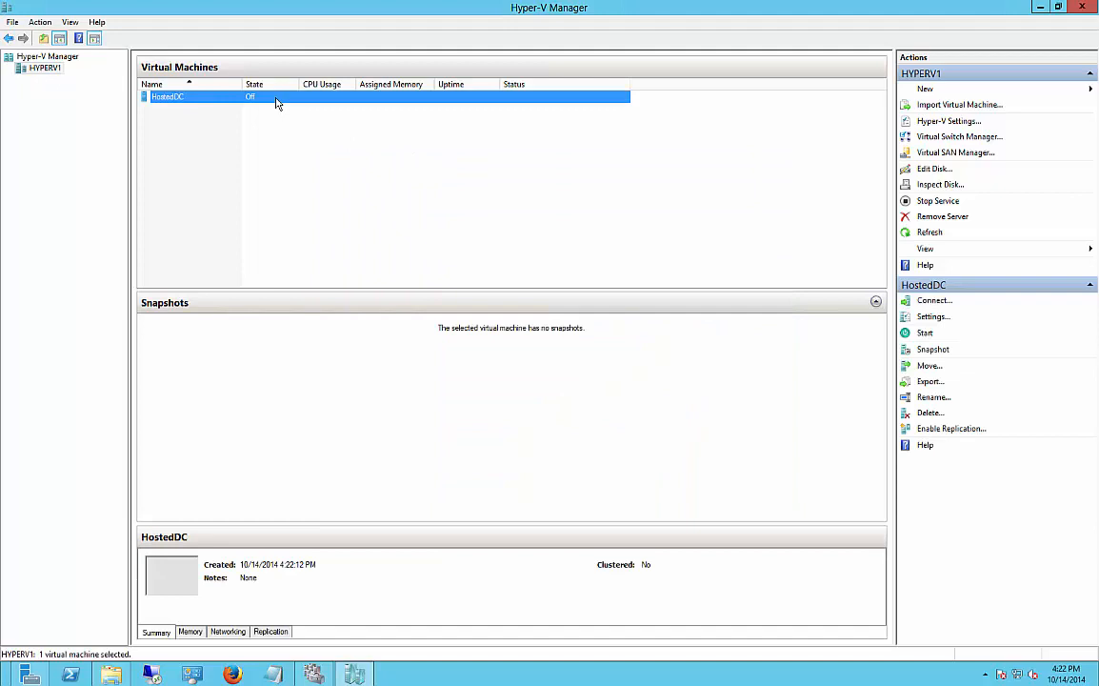
pyautogui.moveTo(327, 250)
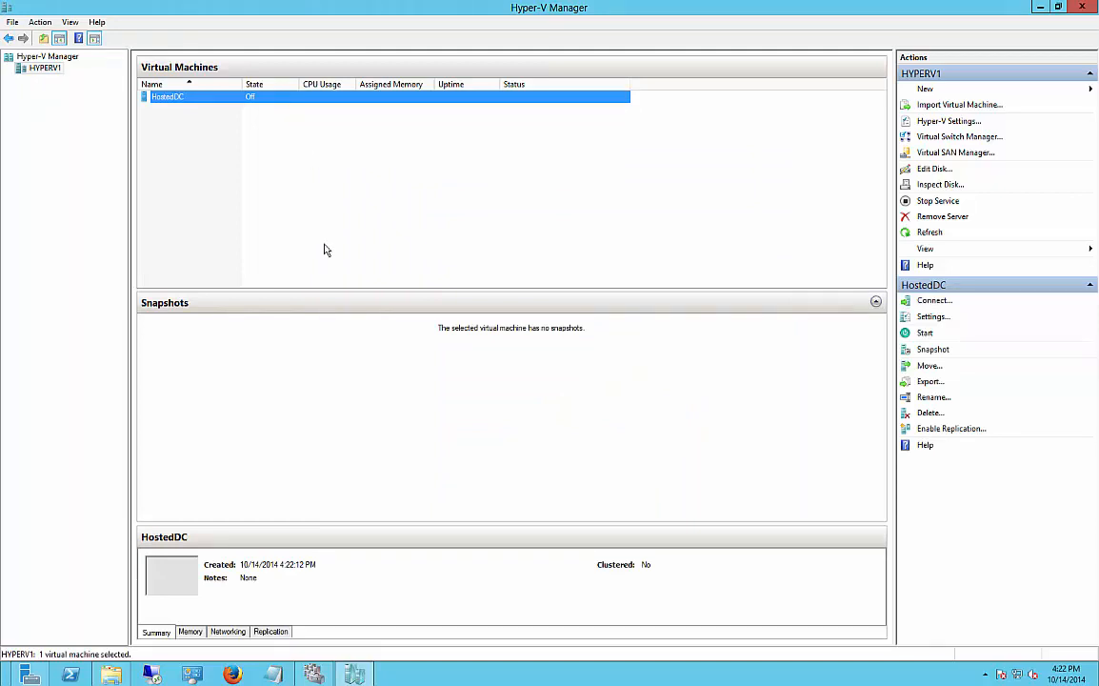
pyautogui.click(934, 300)
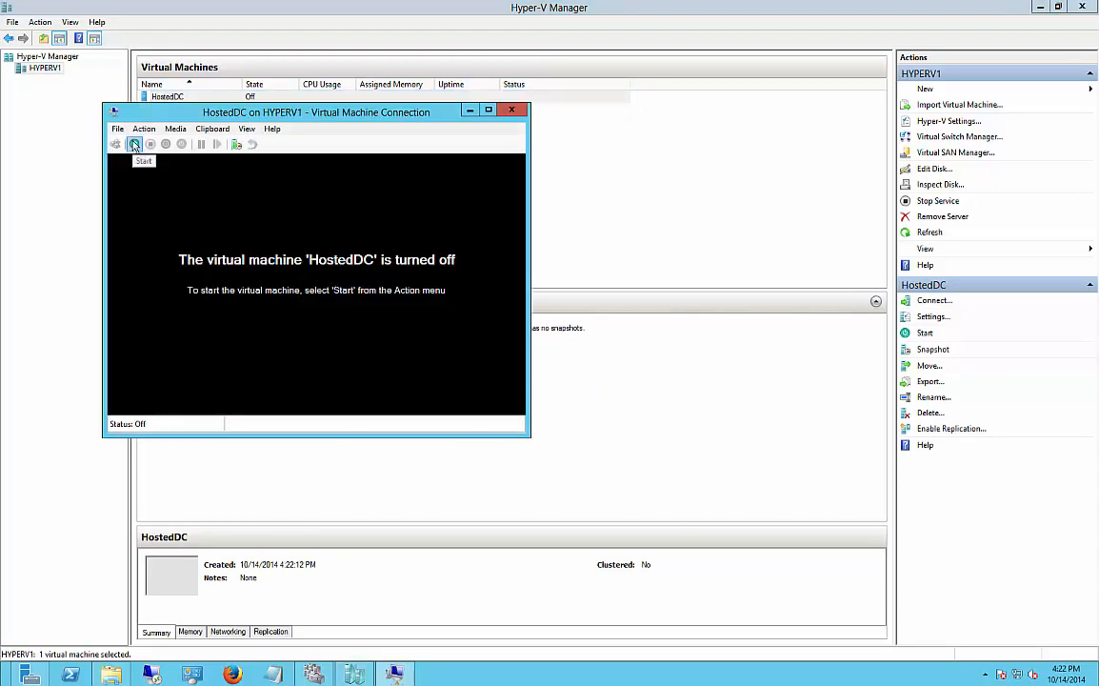
pyautogui.click(134, 144)
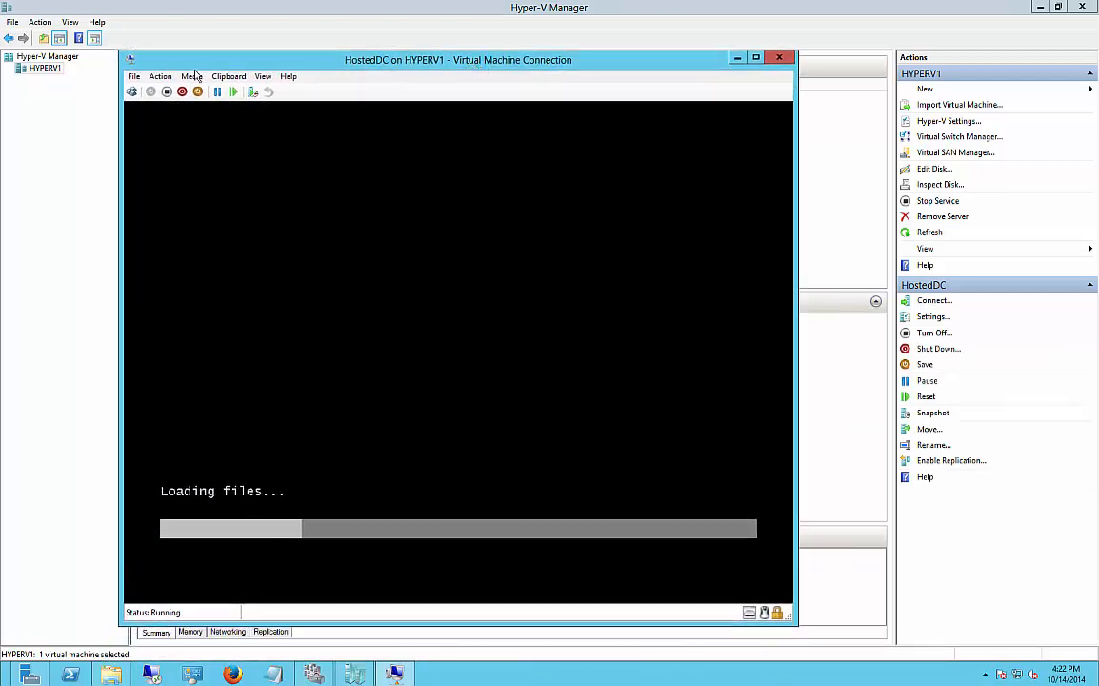
# - Keep English (United States) settings and choose Windows Server 2012 R2 Standard (Server with a GUI)
pyautogui.click(191, 76)
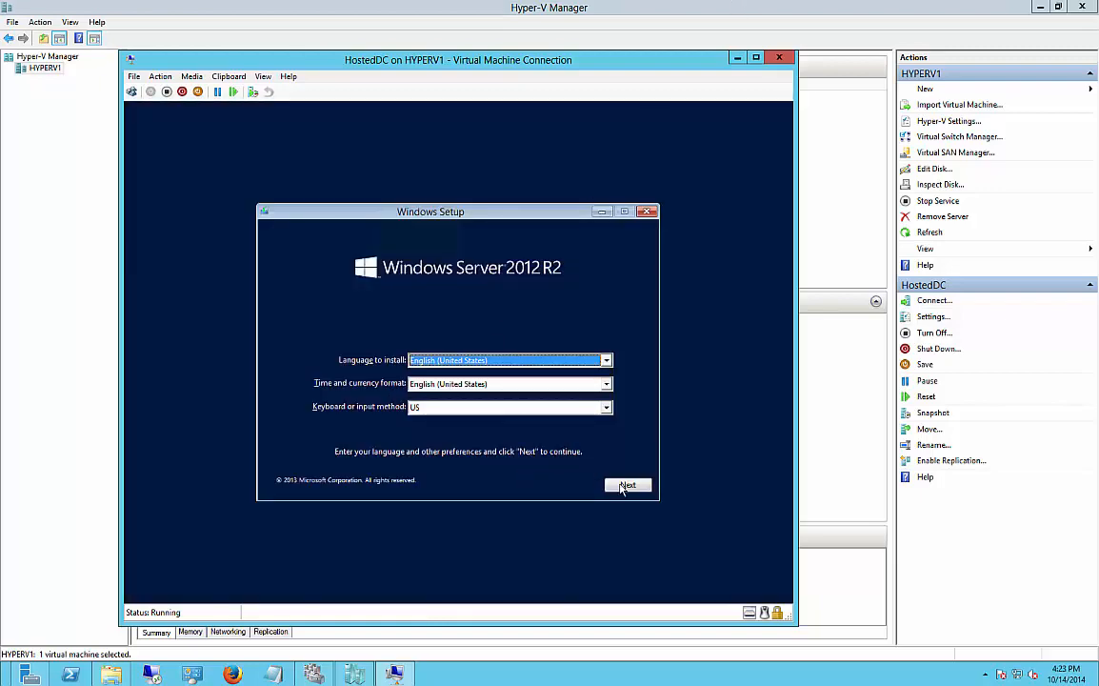
pyautogui.click(628, 485)
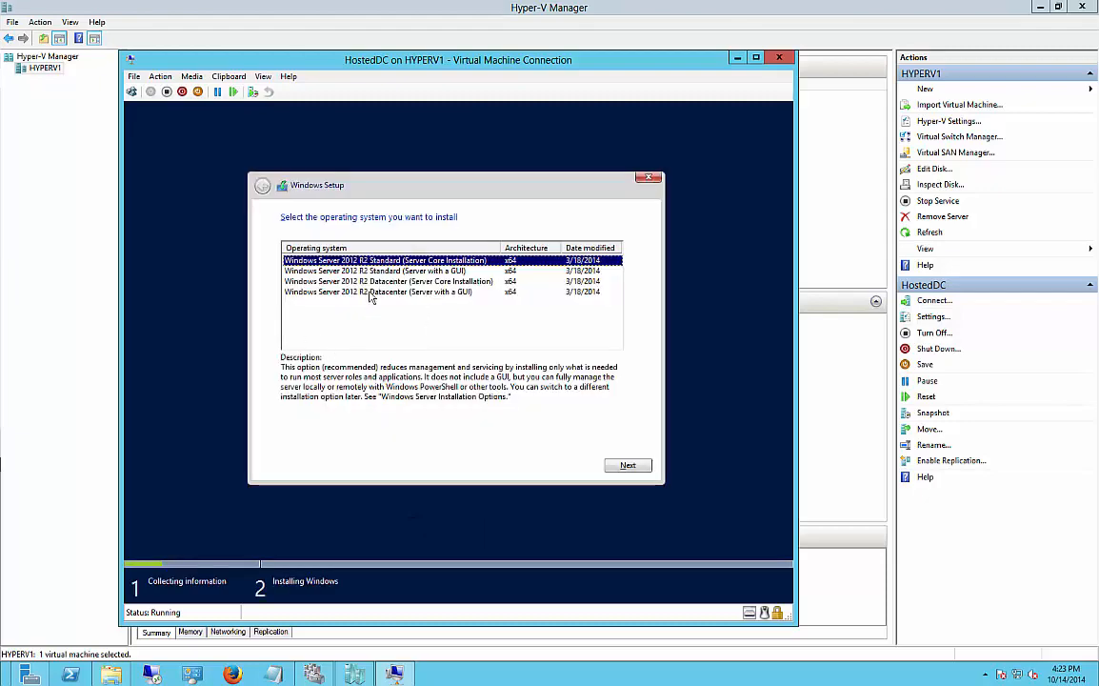
pyautogui.click(376, 271)
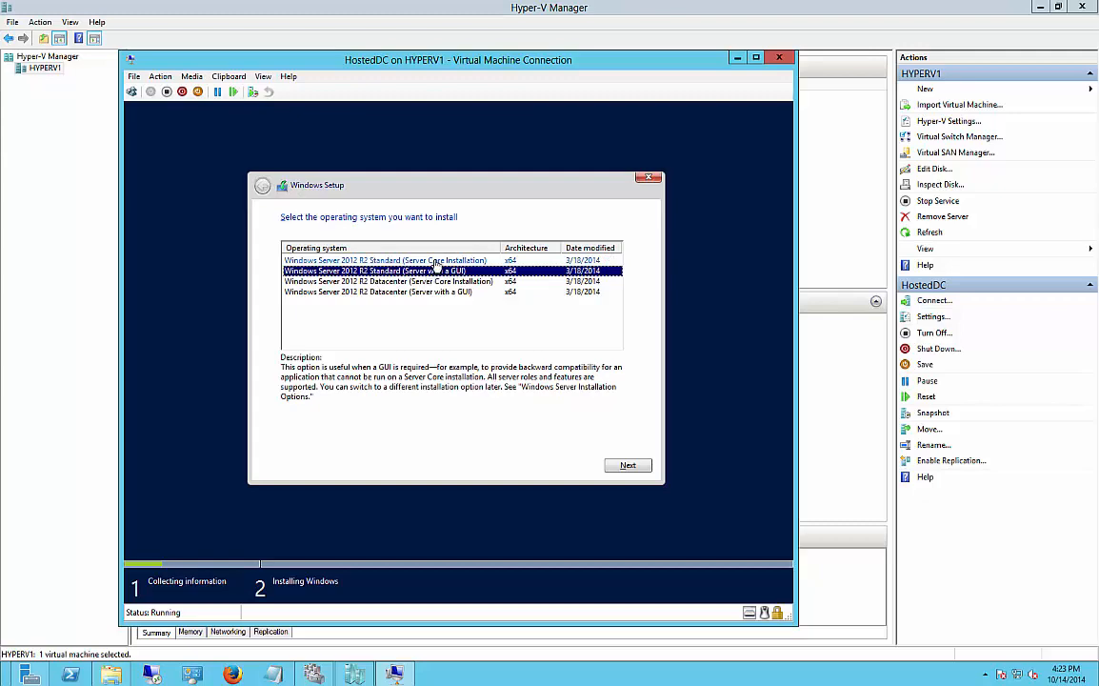
pyautogui.moveTo(388, 321)
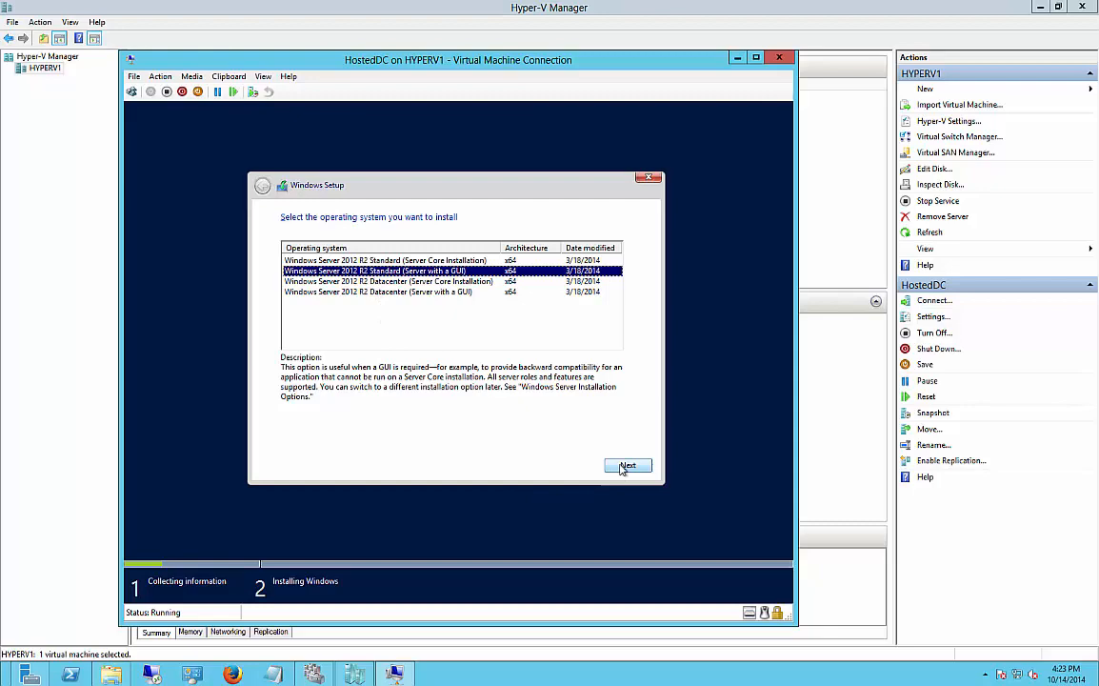
pyautogui.click(627, 465)
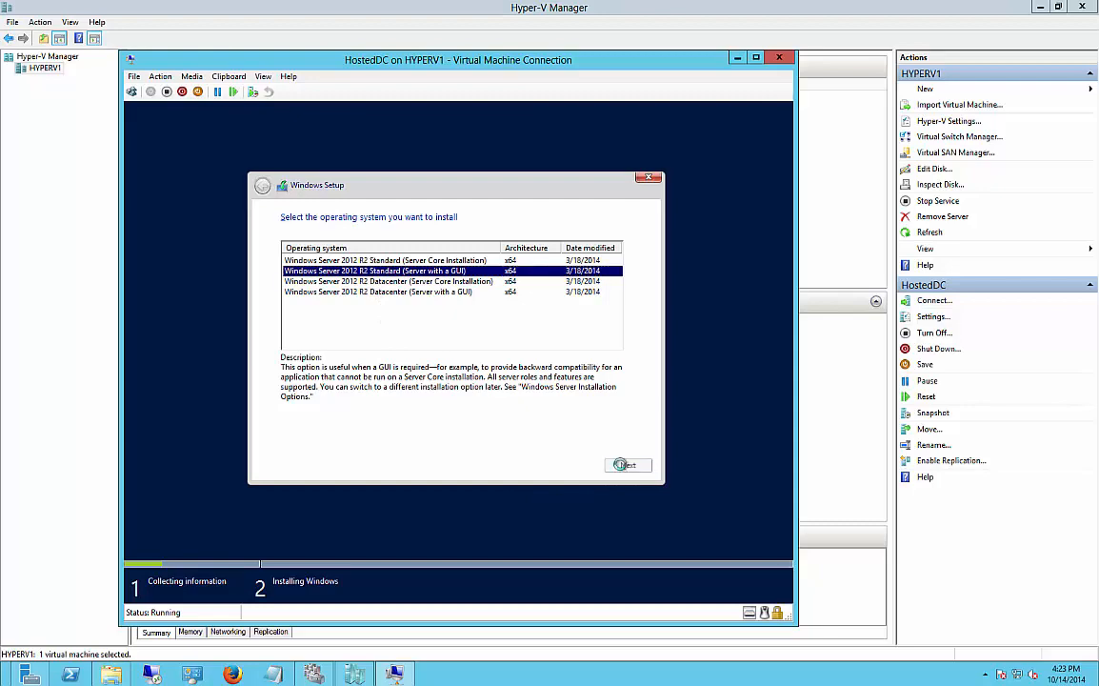
# - Accept the license terms and install Windows onto Drive 0's 50 GB unallocated space
pyautogui.click(628, 465)
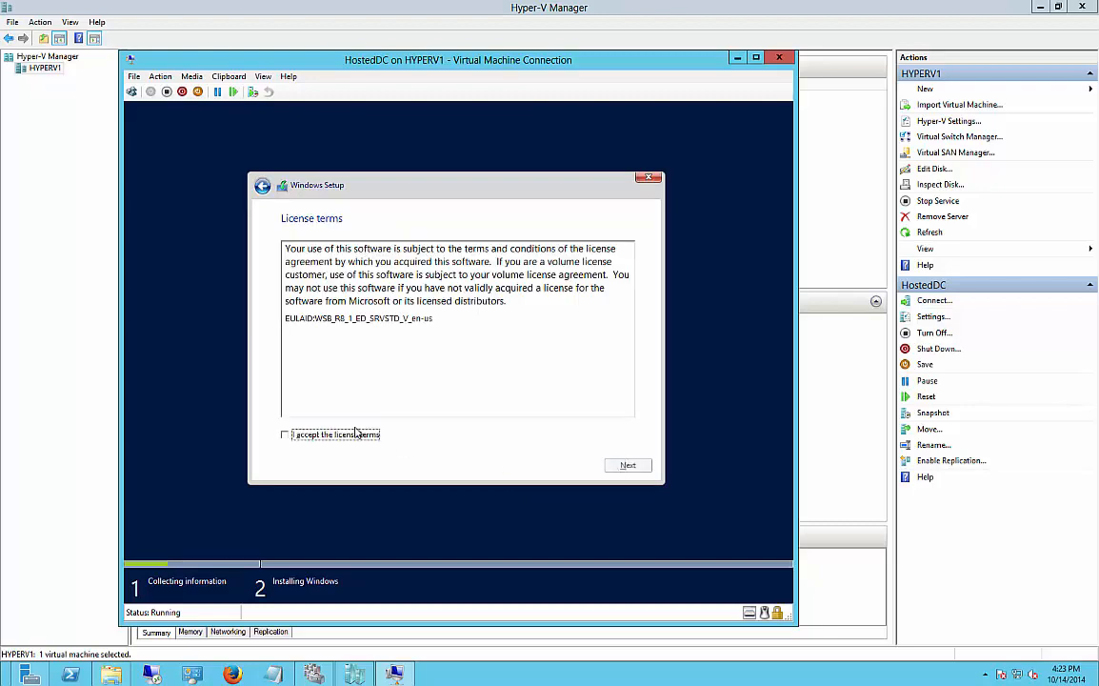
pyautogui.click(283, 434)
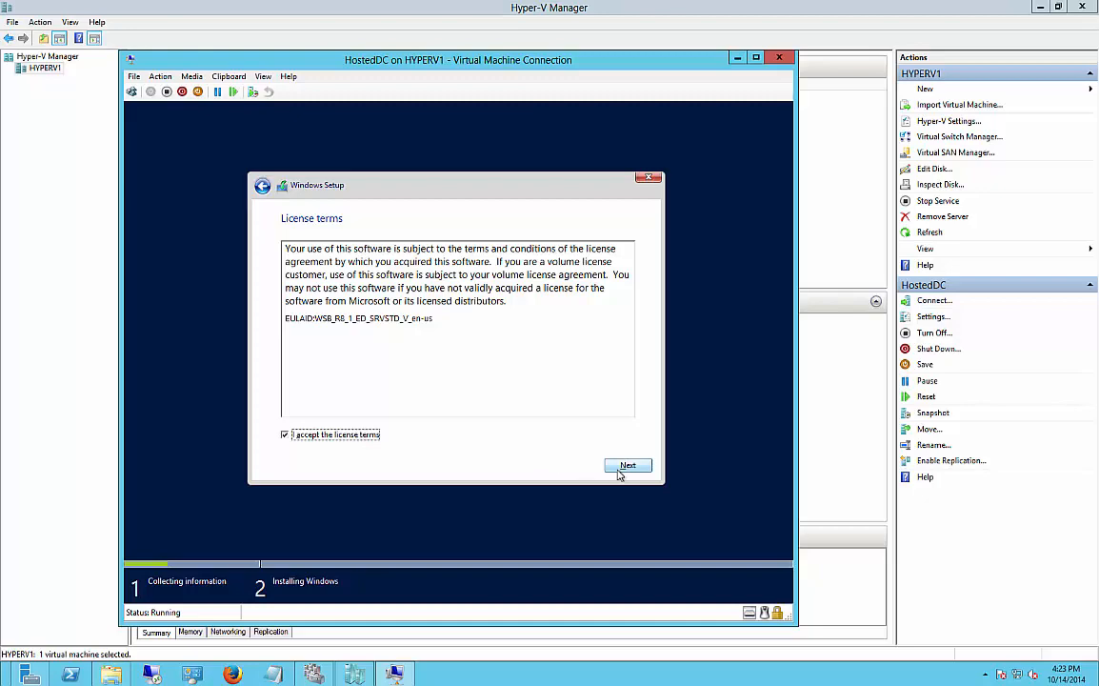
pyautogui.click(628, 465)
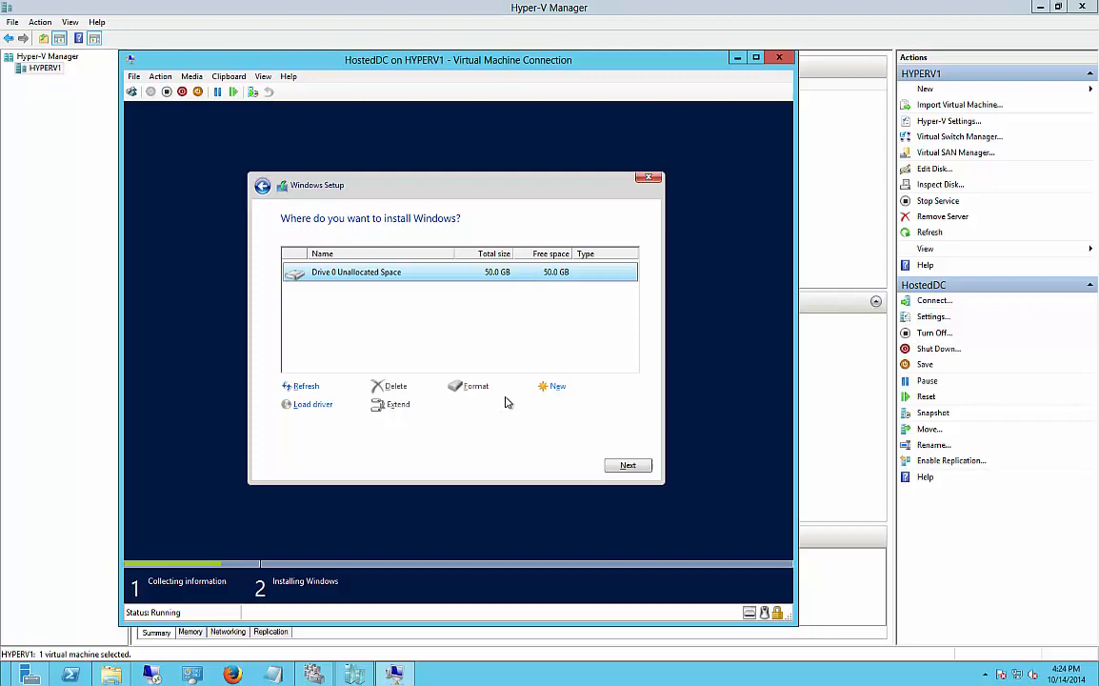
pyautogui.moveTo(495, 307)
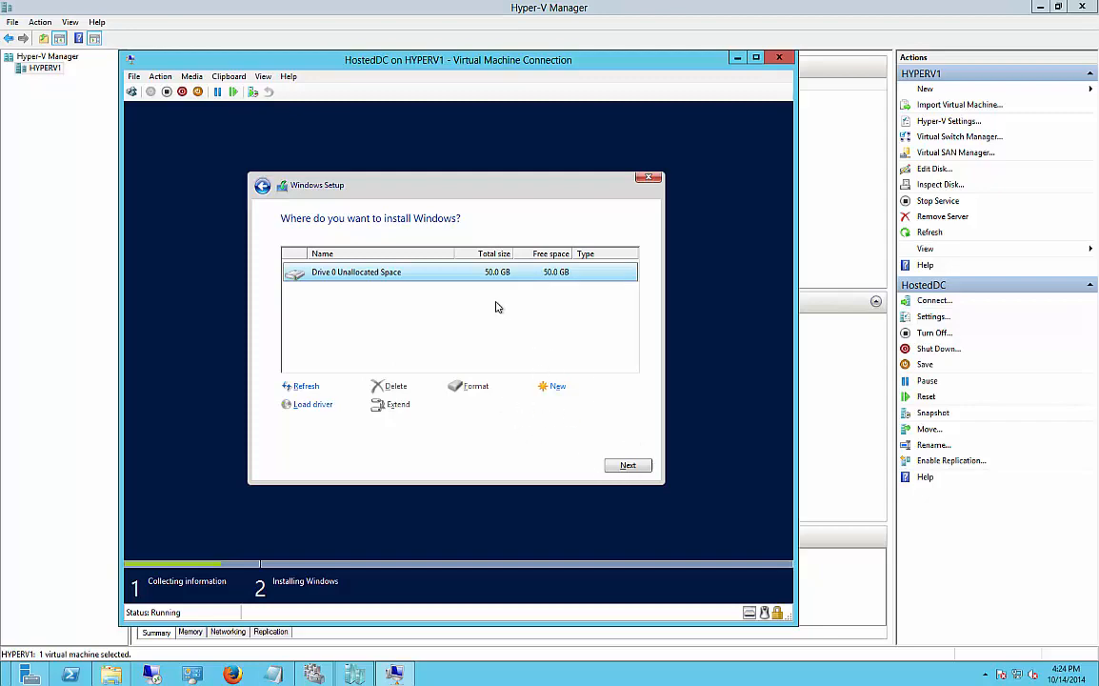
pyautogui.moveTo(461, 391)
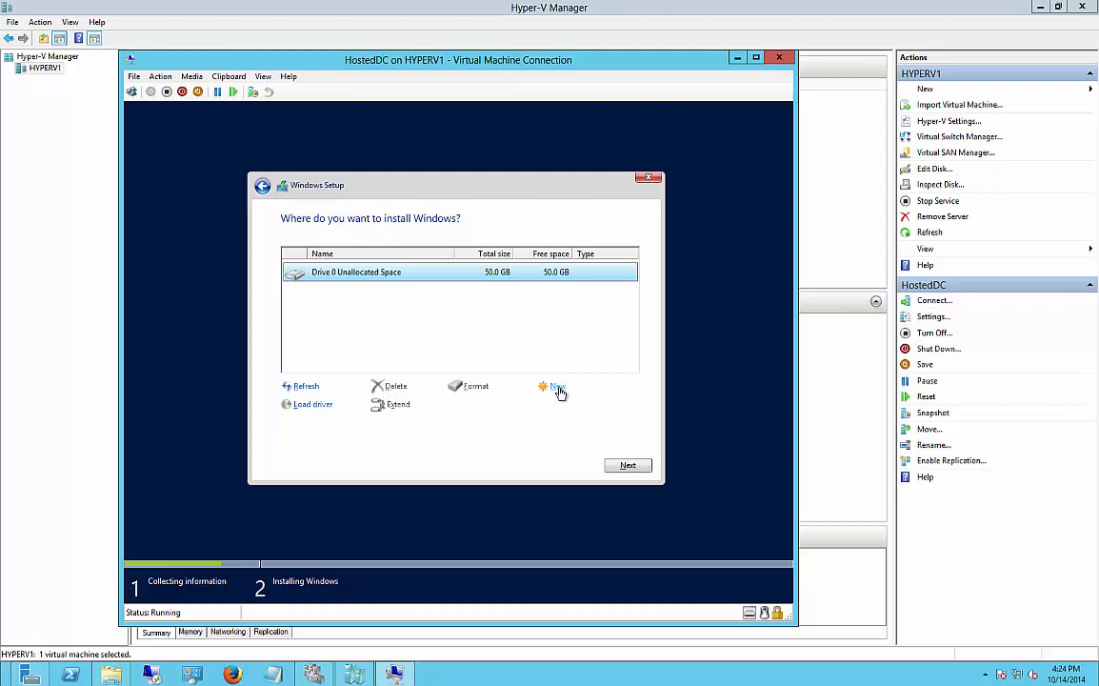
pyautogui.moveTo(584, 442)
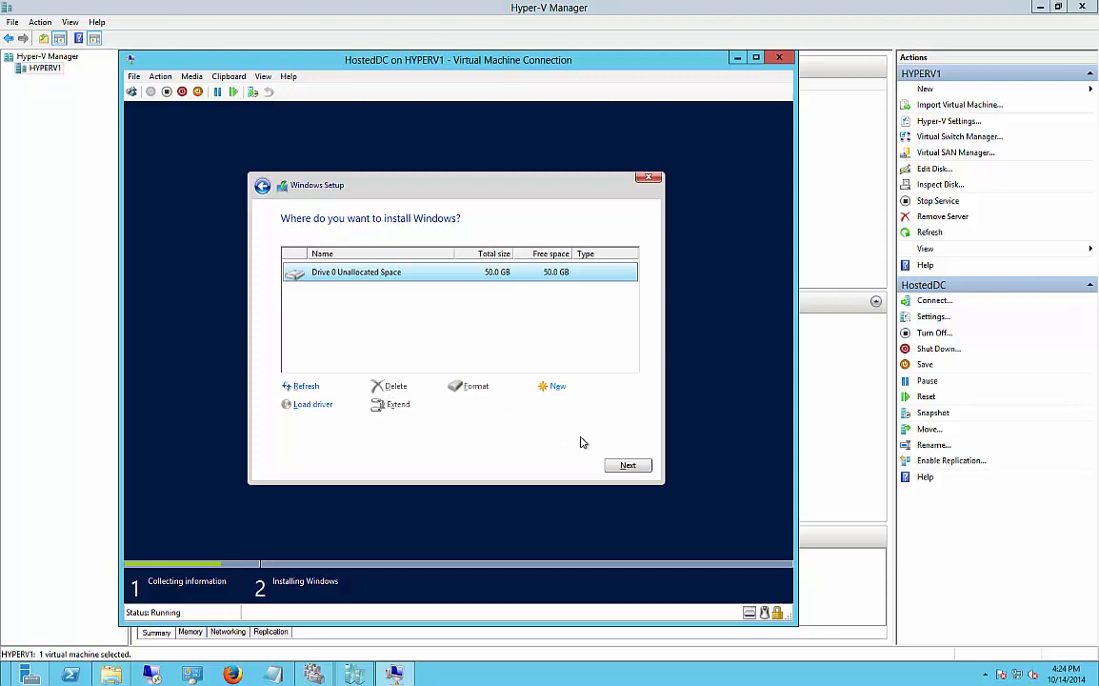
pyautogui.click(627, 465)
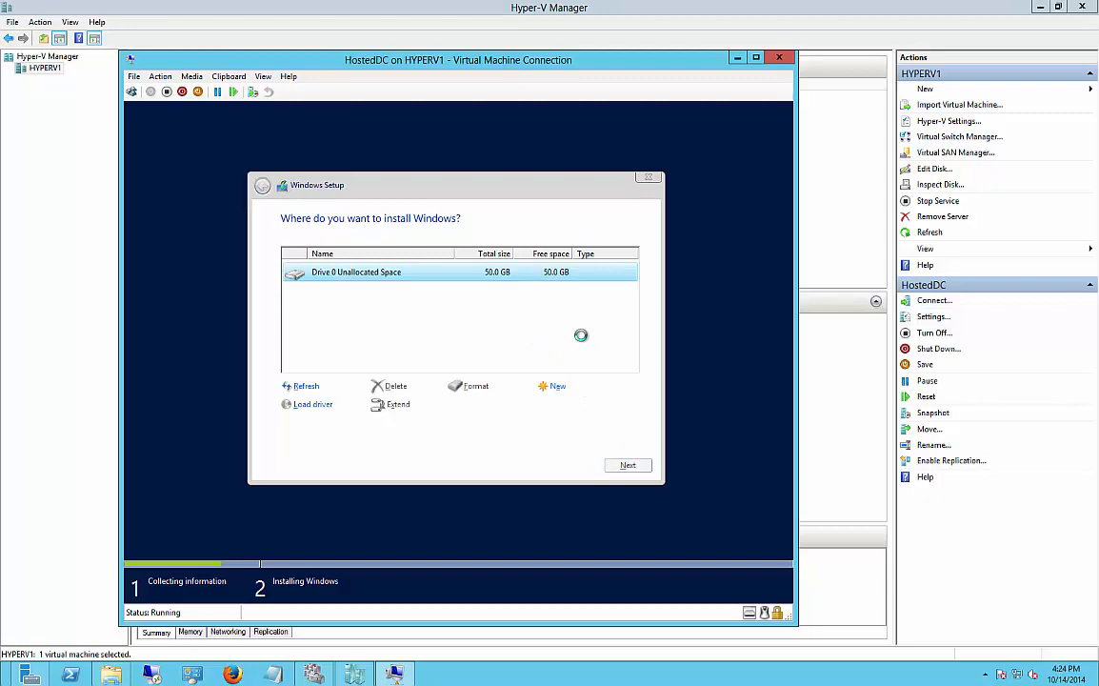
pyautogui.click(627, 465)
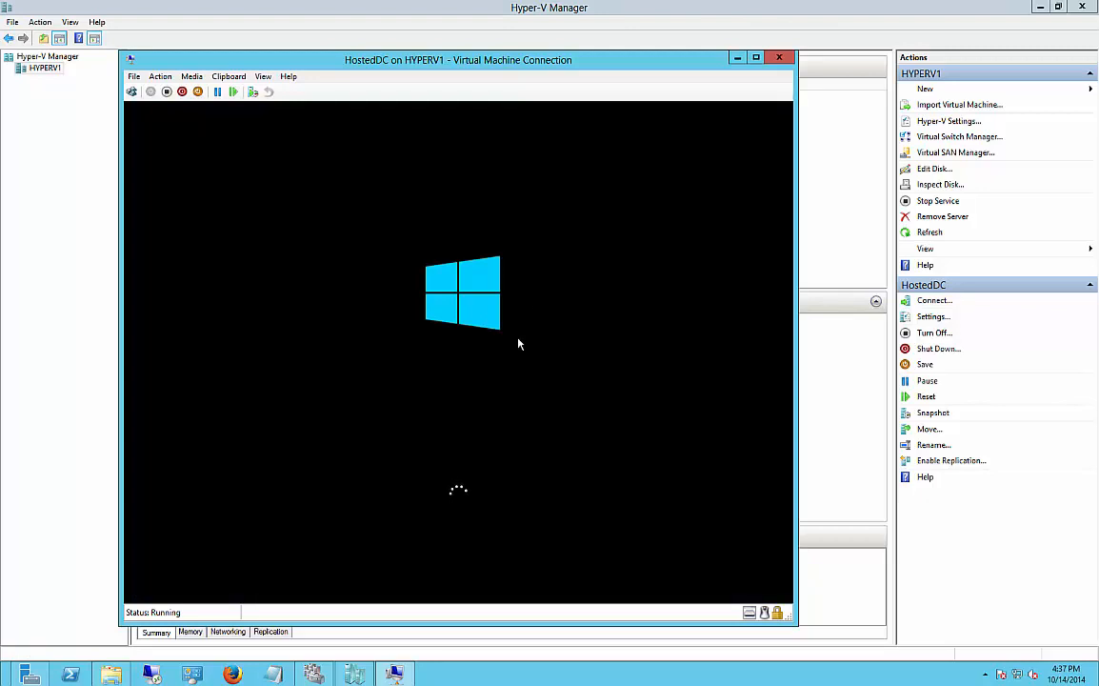
pyautogui.moveTo(609, 250)
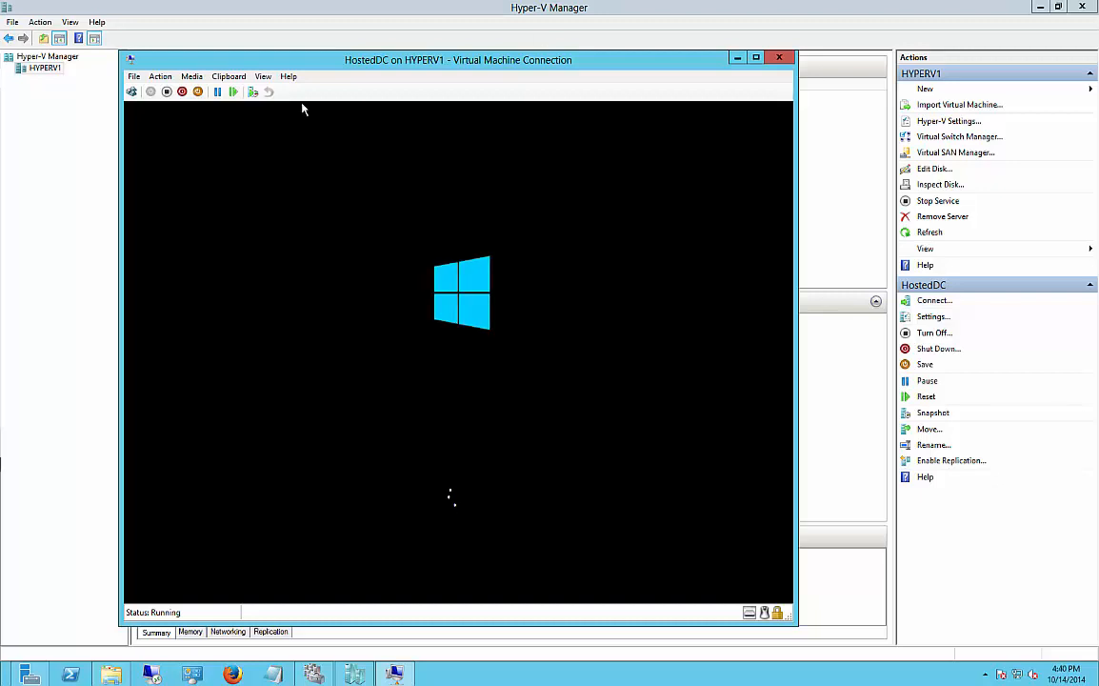
# - Browse the VM connection's Clipboard and Action menus while HostedDC restarts
pyautogui.click(229, 76)
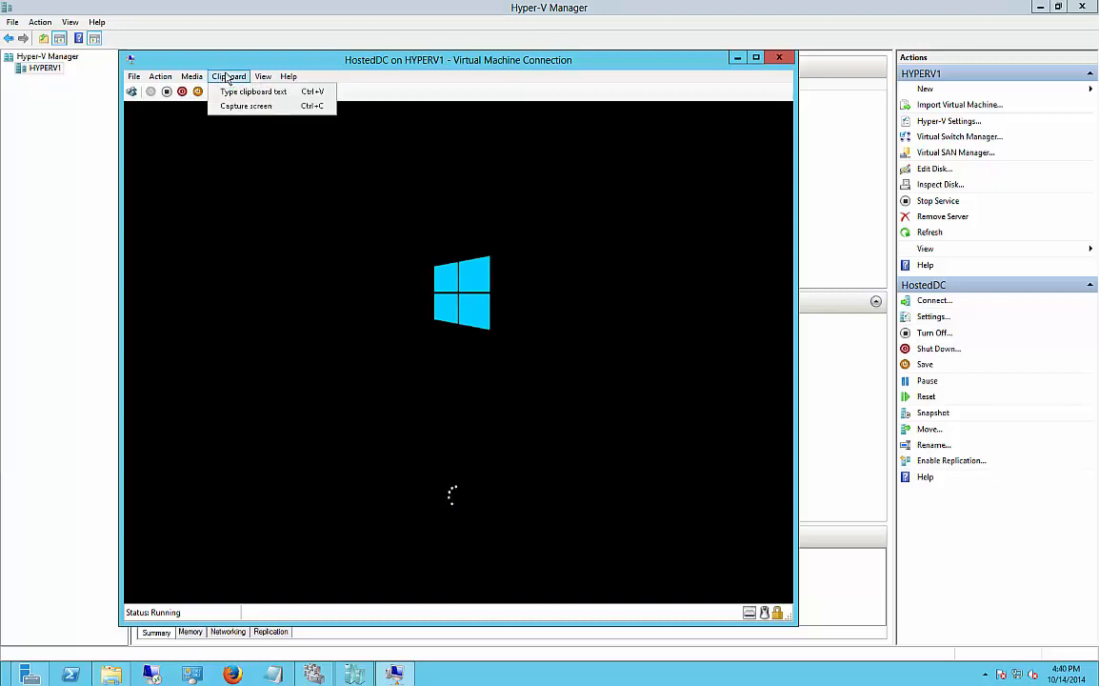
pyautogui.click(159, 76)
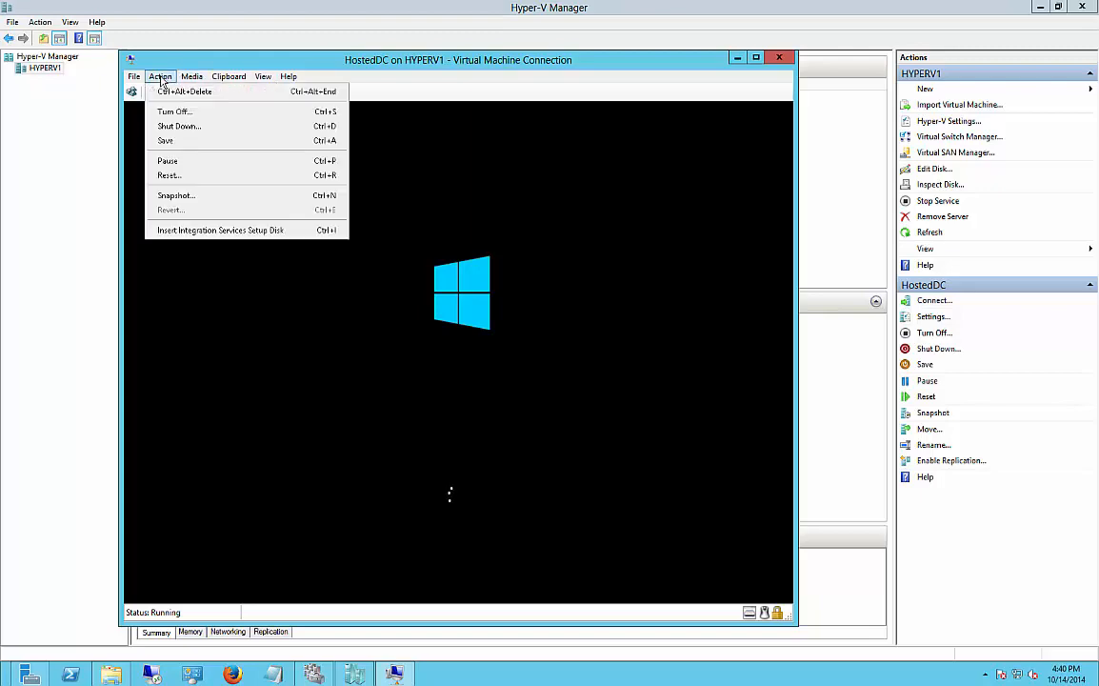
pyautogui.moveTo(224, 230)
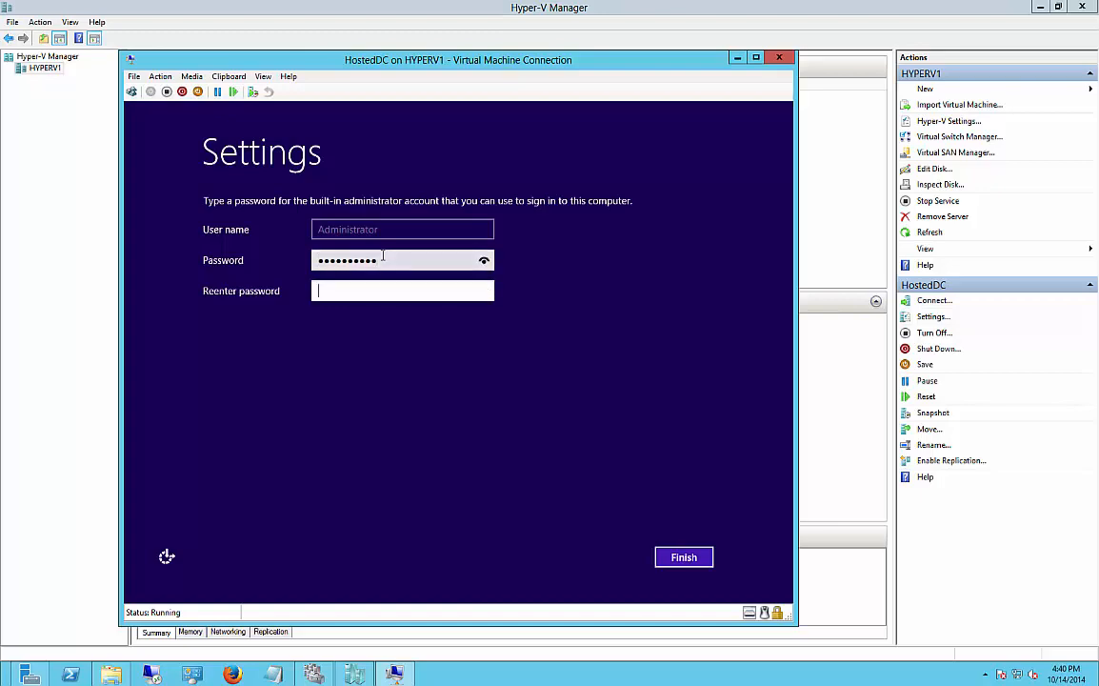
# - Set the Administrator password and sign in to HostedDC as Administrator
pyautogui.write('••••')
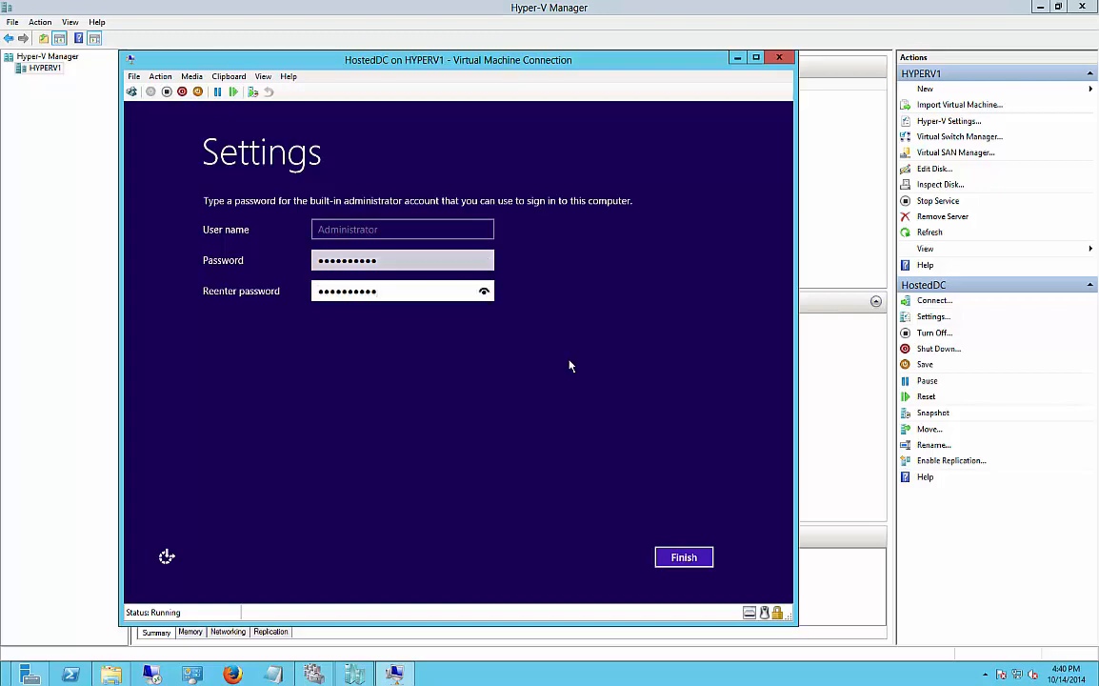
pyautogui.click(683, 557)
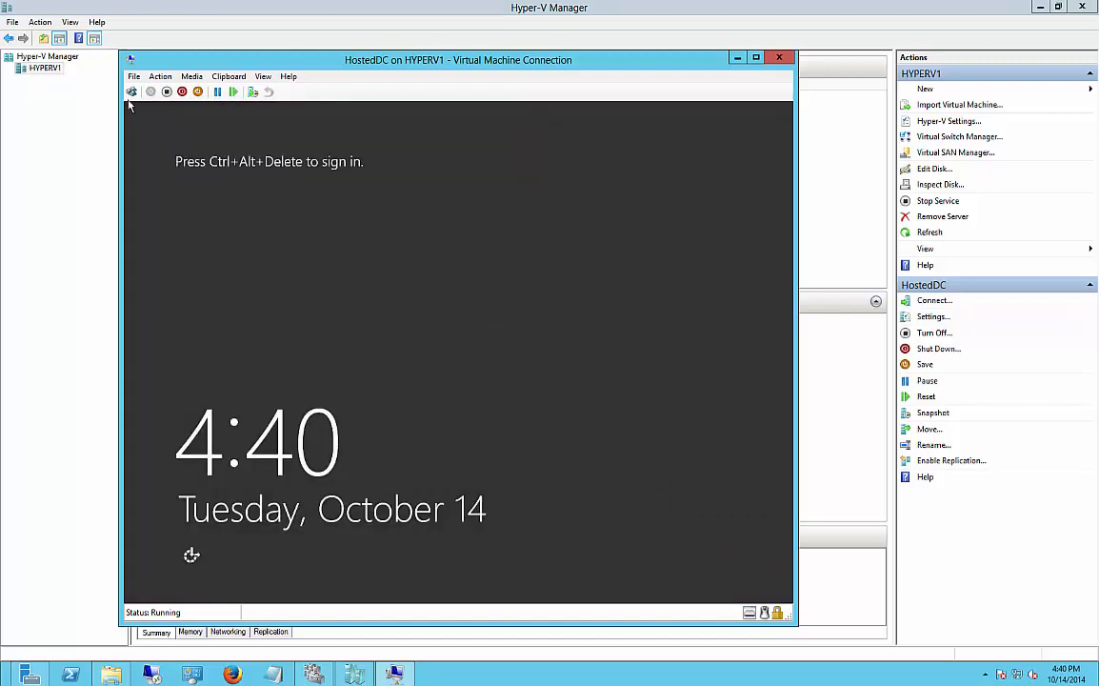
pyautogui.press('ctrl+alt+delete')
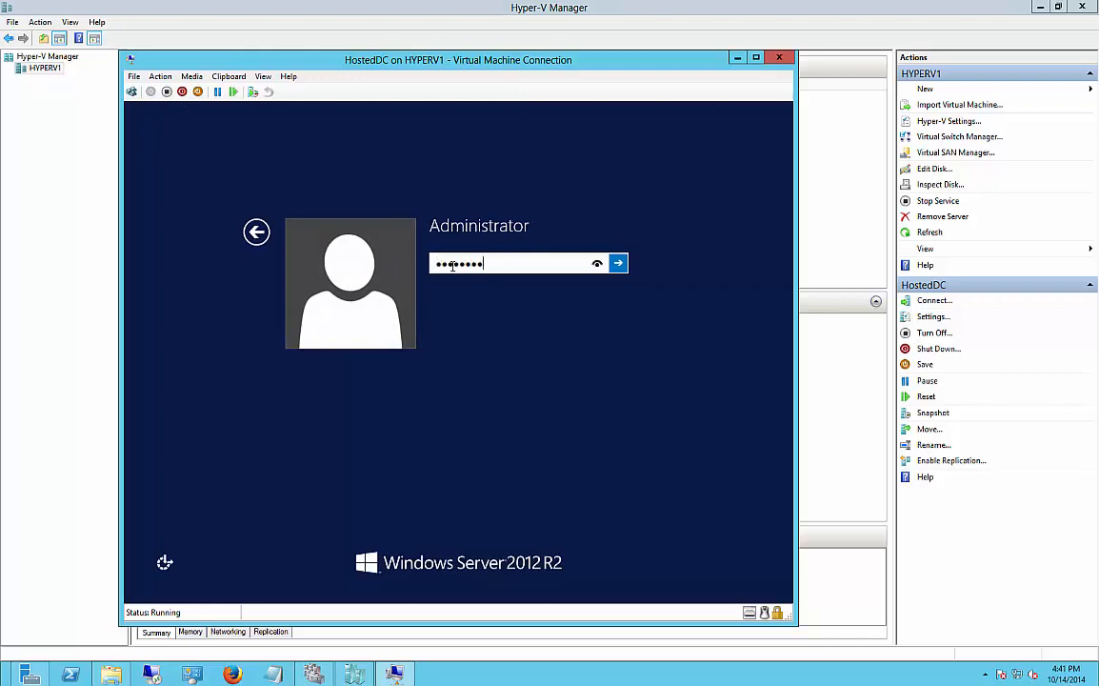
pyautogui.click(617, 263)
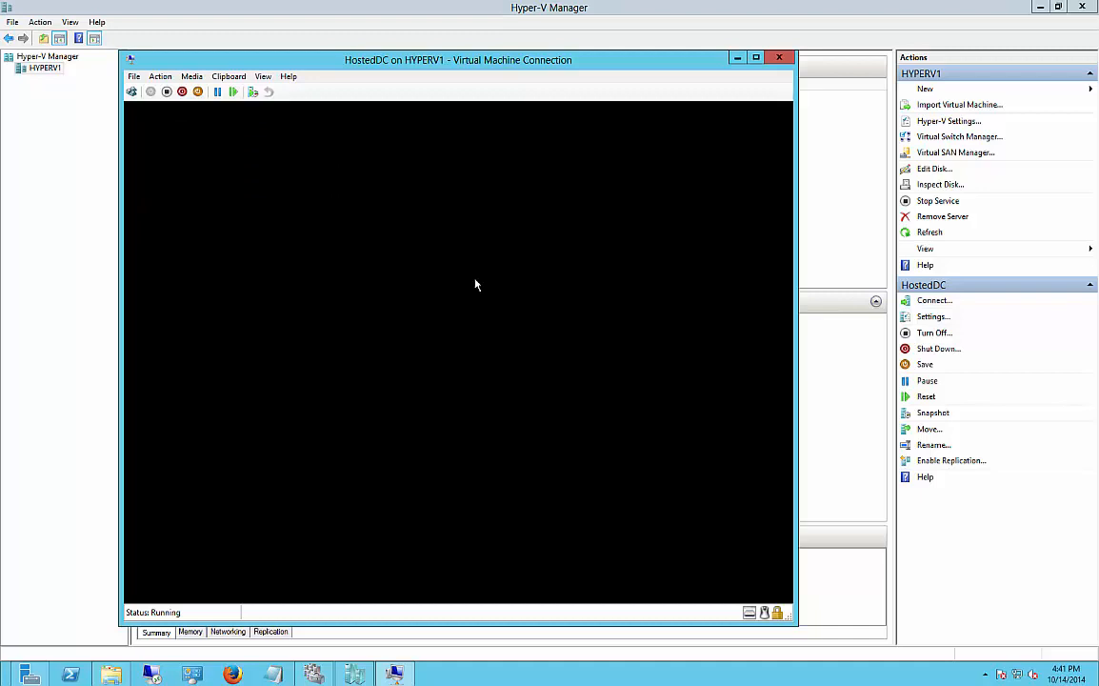
pyautogui.moveTo(539, 290)
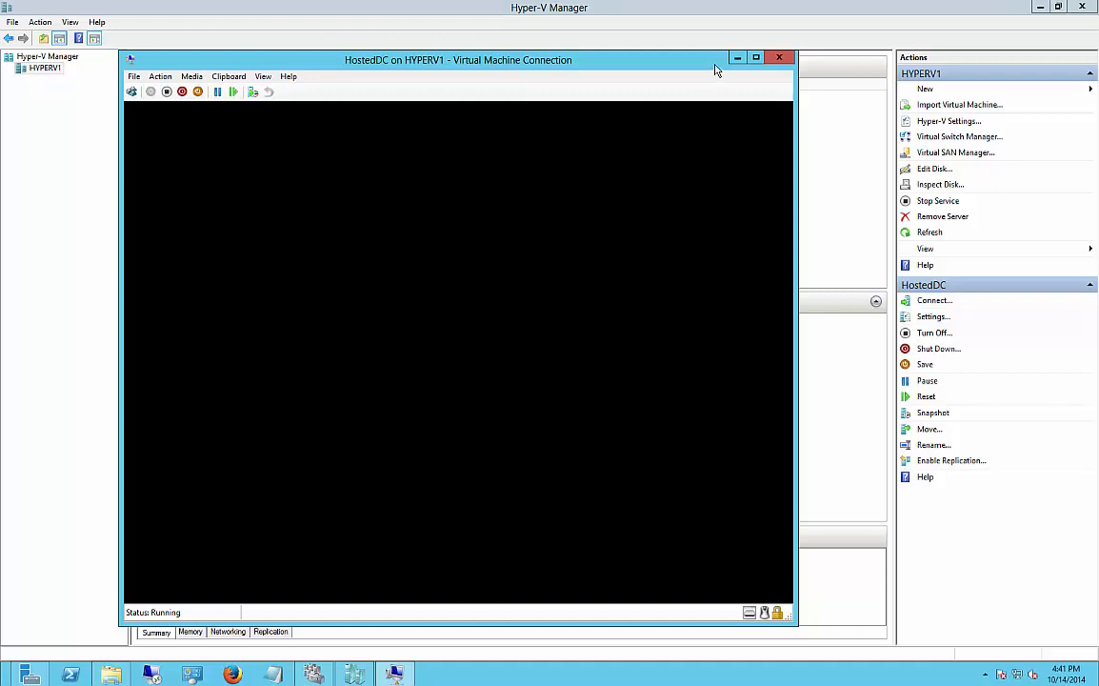
pyautogui.moveTo(719, 68)
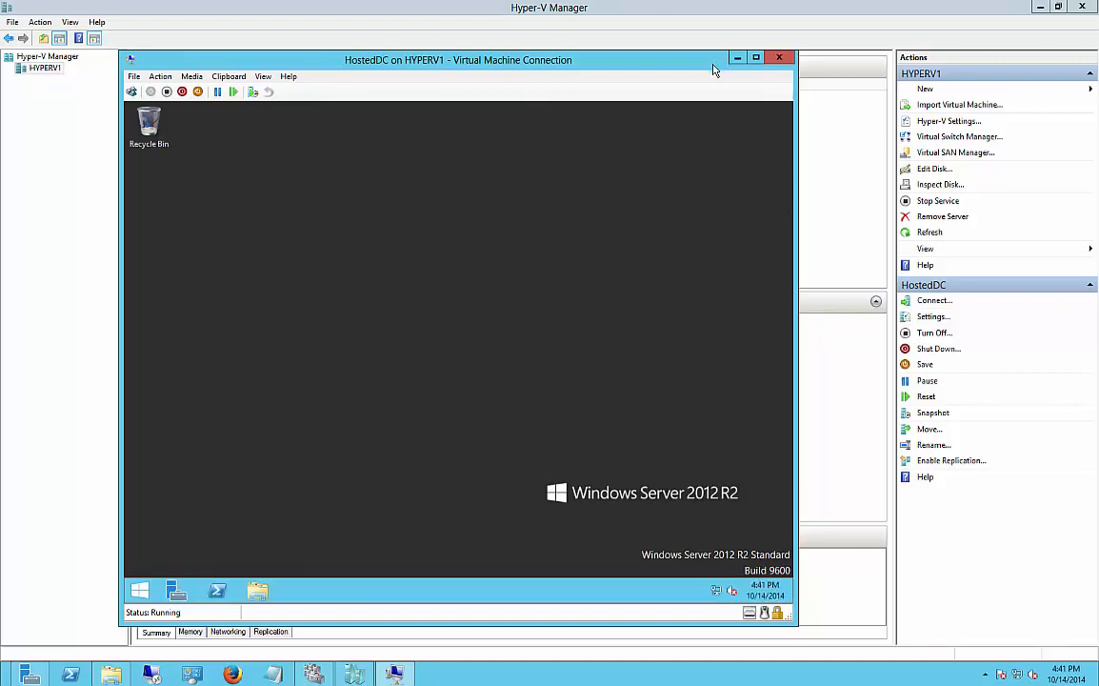
pyautogui.moveTo(424, 395)
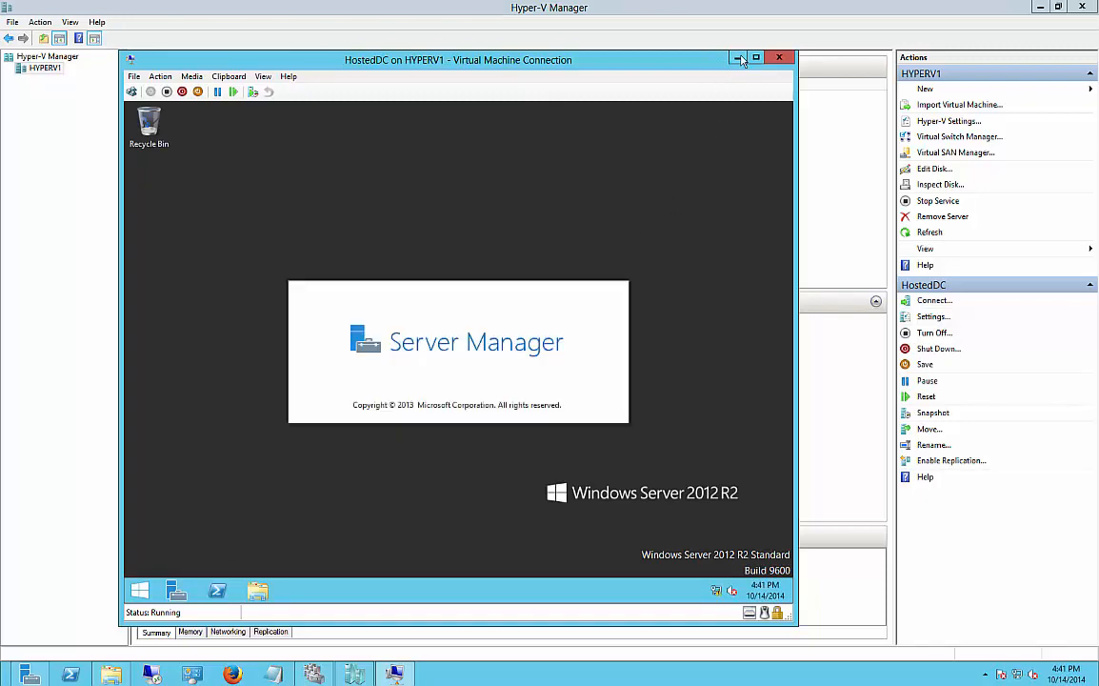
pyautogui.moveTo(738, 59)
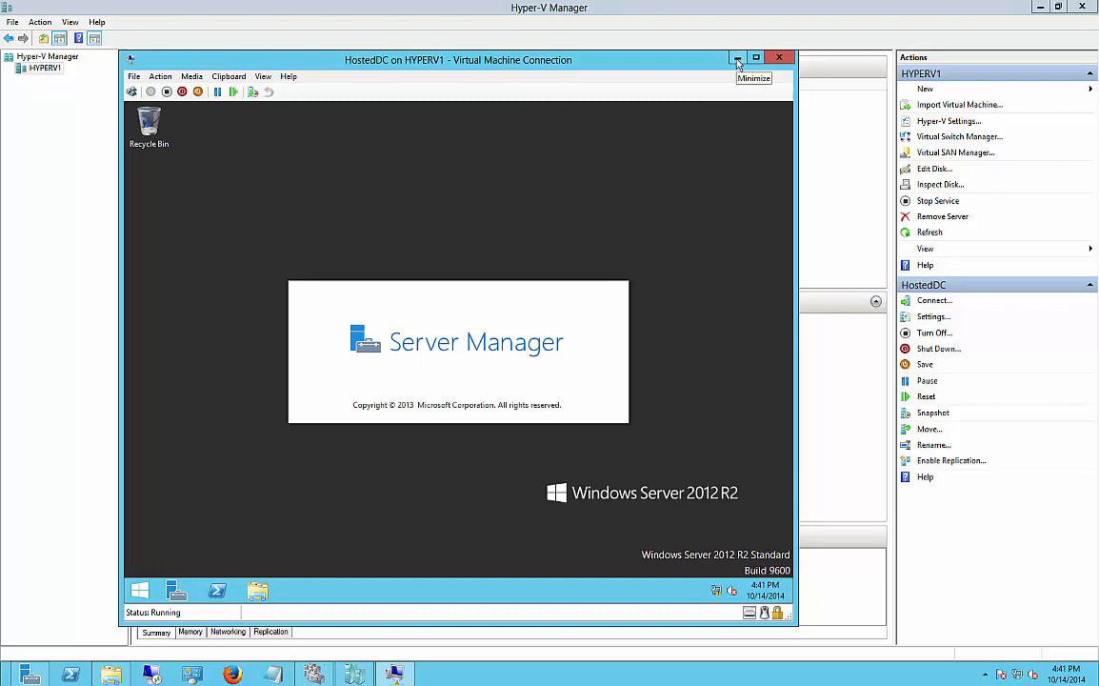
pyautogui.moveTo(779, 58)
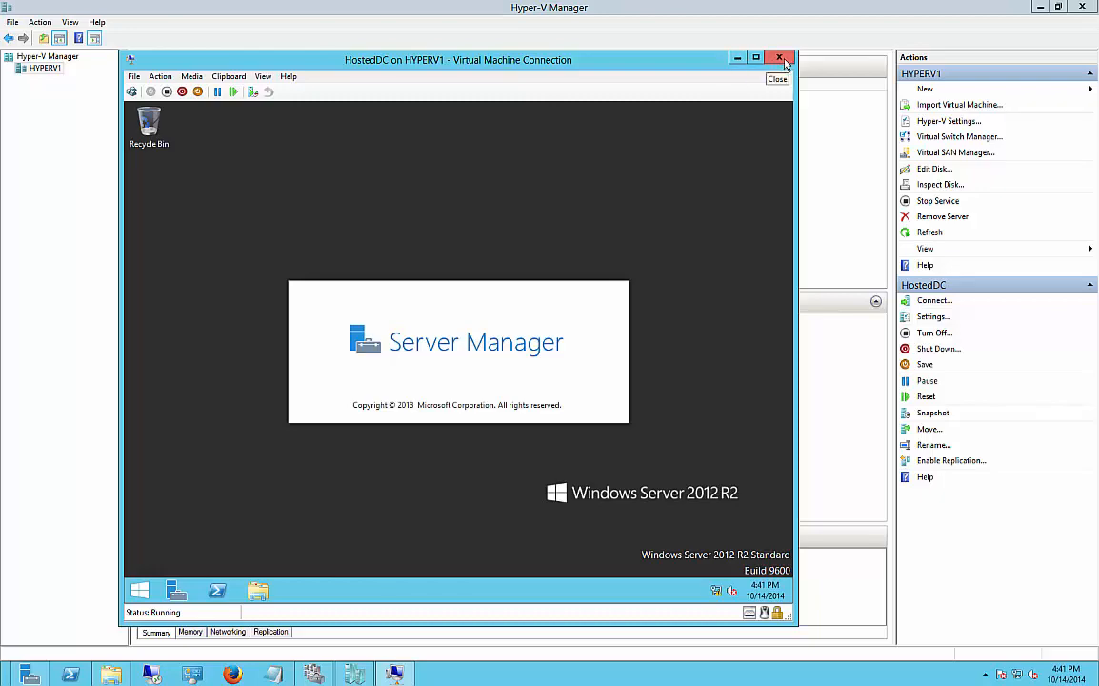
# - Close the HostedDC Virtual Machine Connection window, leaving the VM running
pyautogui.click(779, 58)
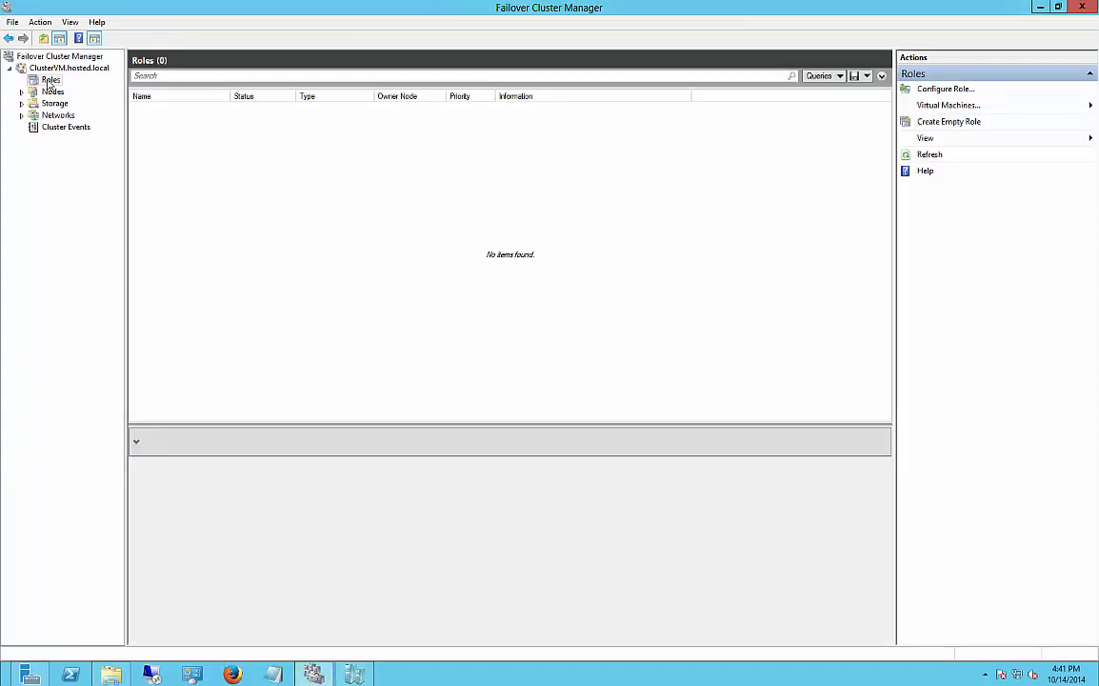
# - Configure HostedDC as a highly available Virtual Machine role through the Configure Role wizard
pyautogui.rightClick(50, 80)
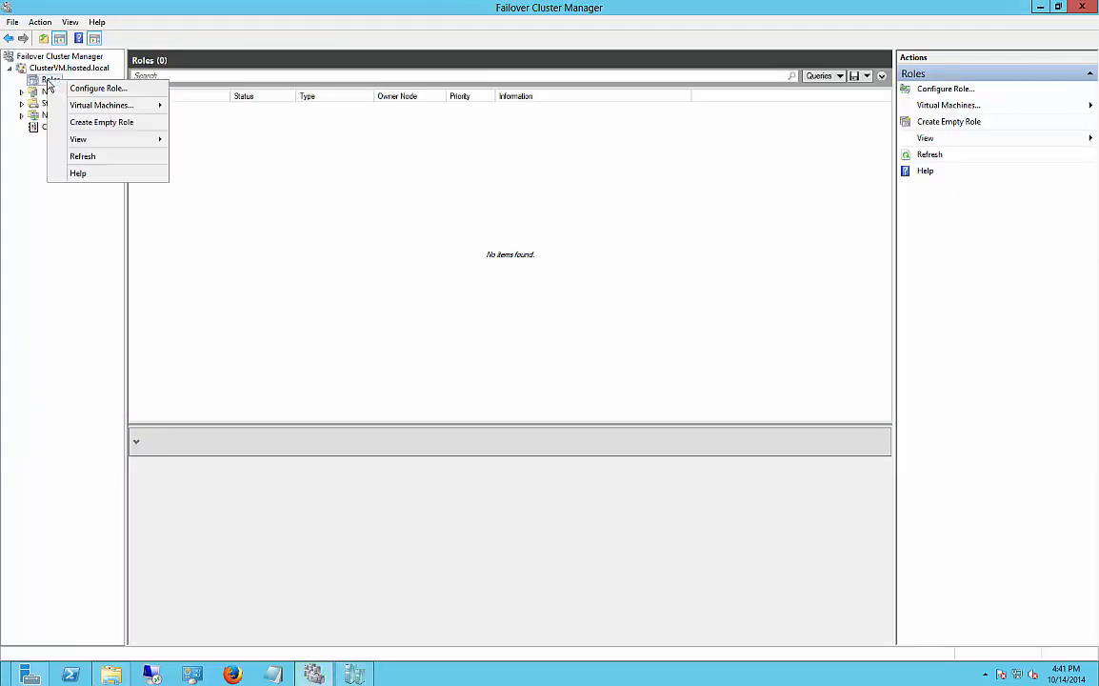
pyautogui.moveTo(98, 87)
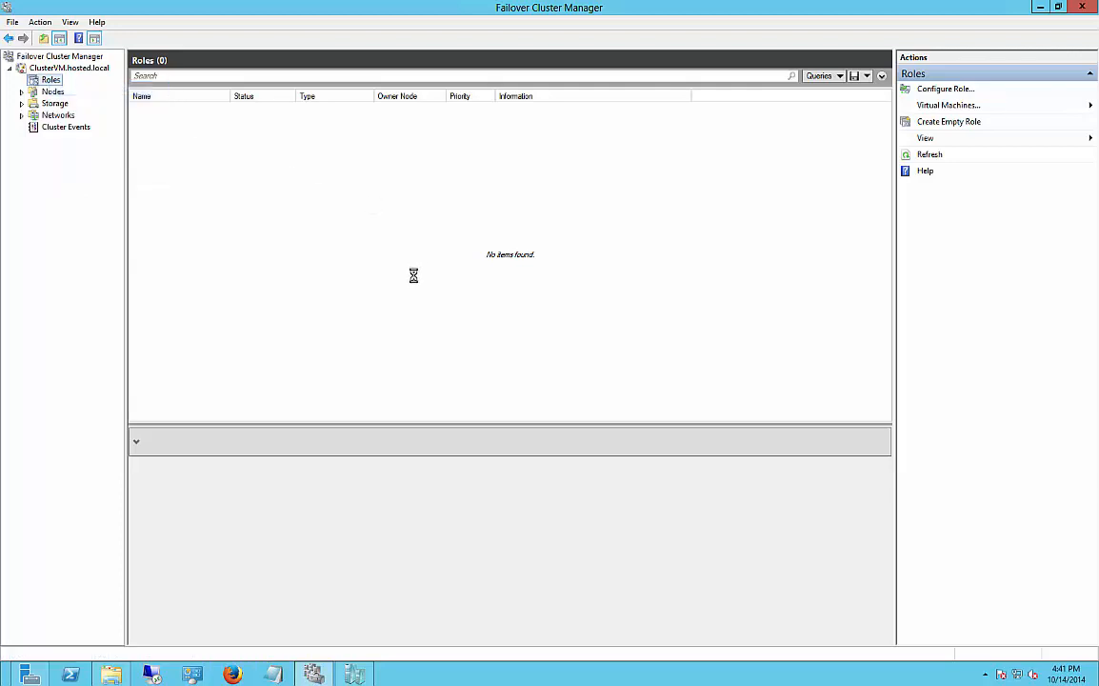
pyautogui.click(945, 89)
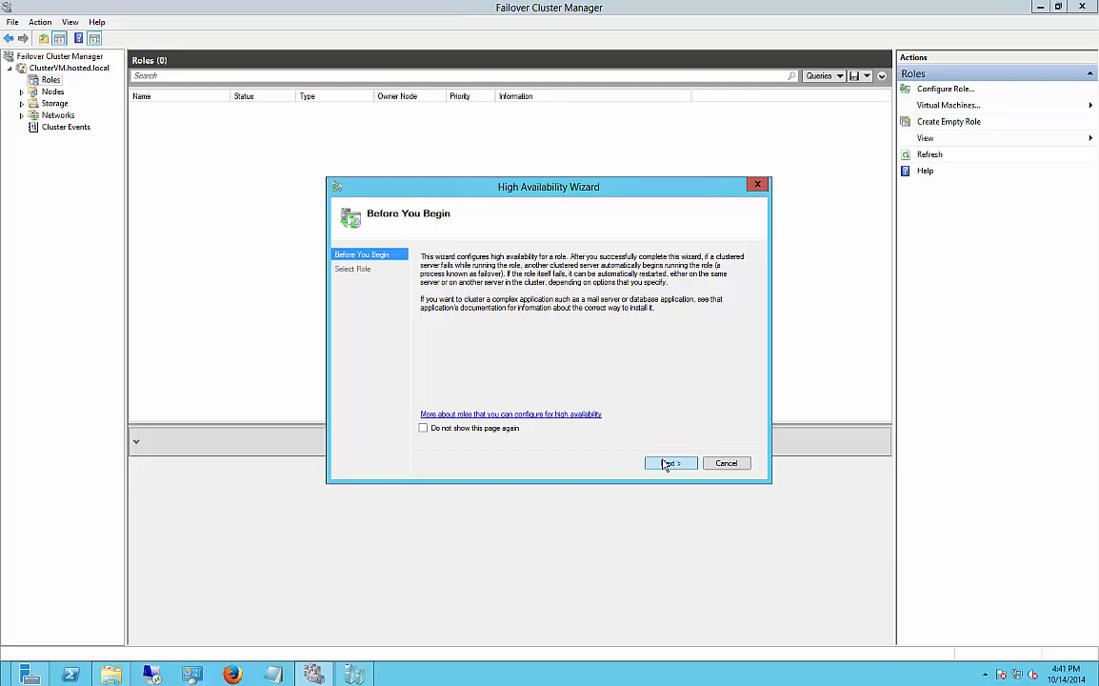
pyautogui.click(670, 463)
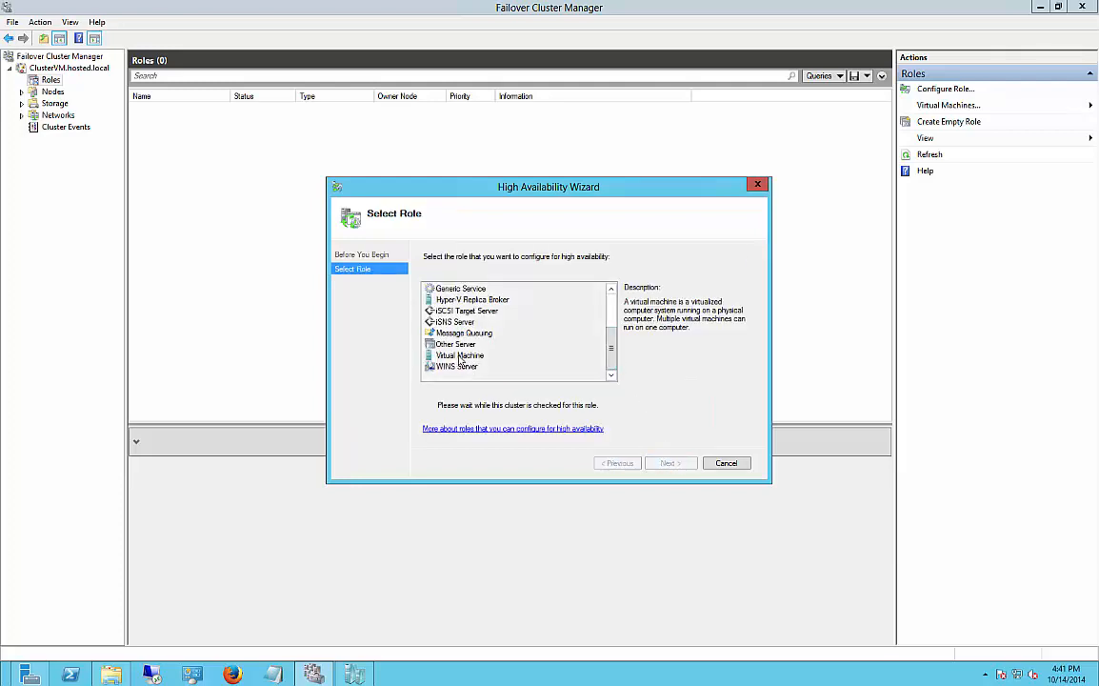
pyautogui.click(460, 354)
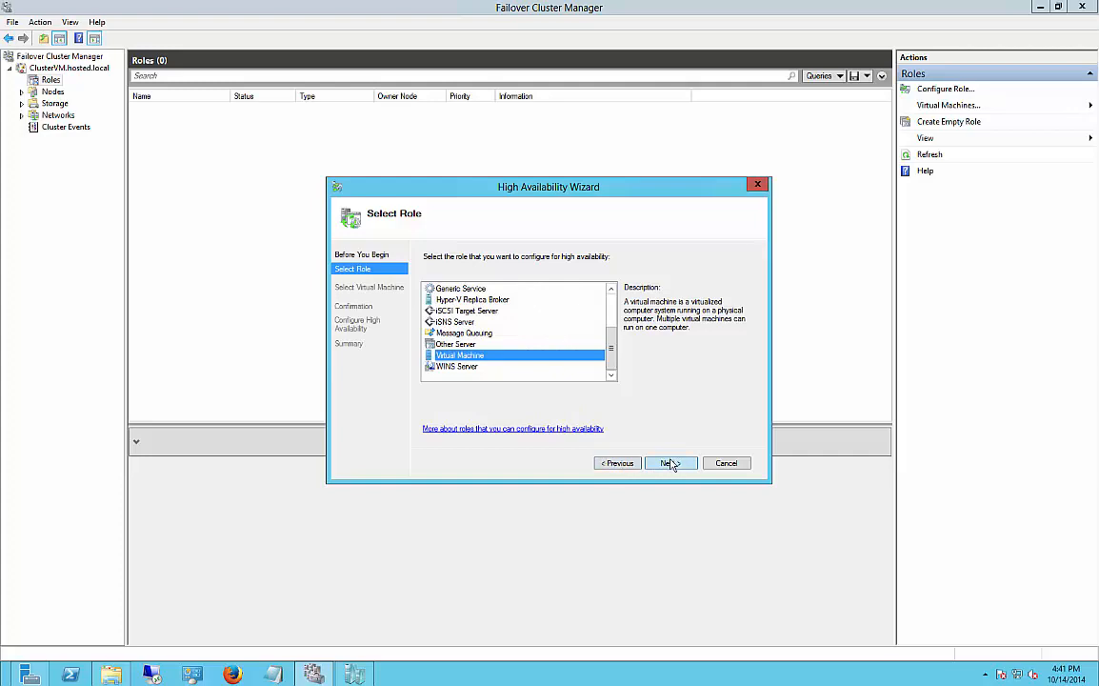
pyautogui.click(670, 463)
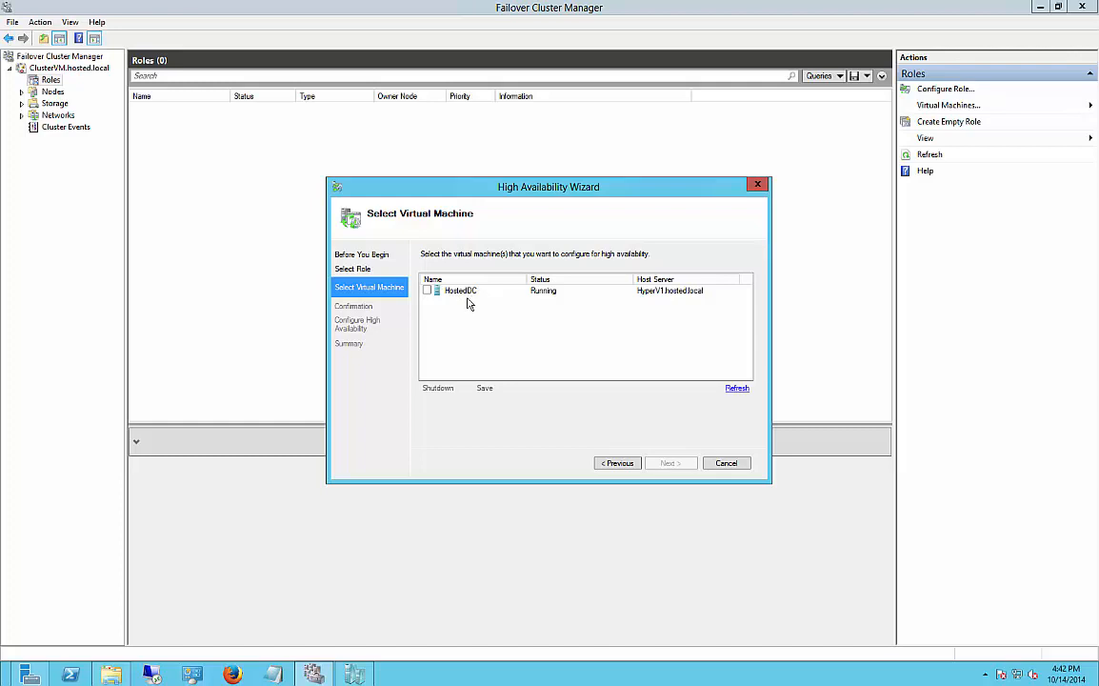
pyautogui.moveTo(416, 313)
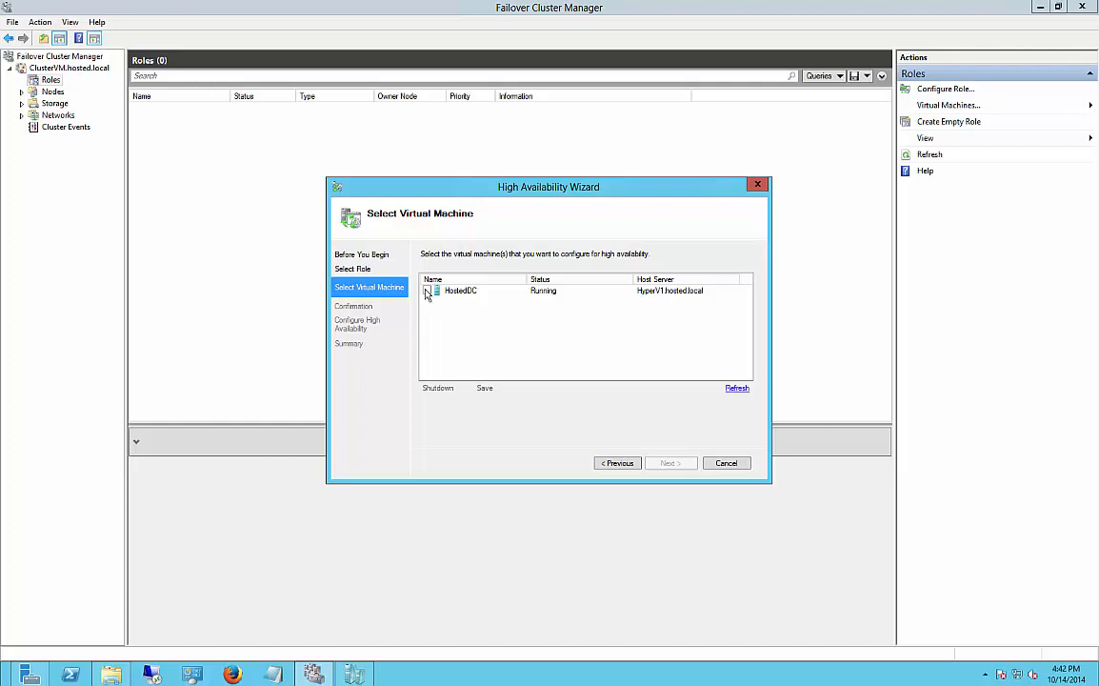
pyautogui.click(427, 291)
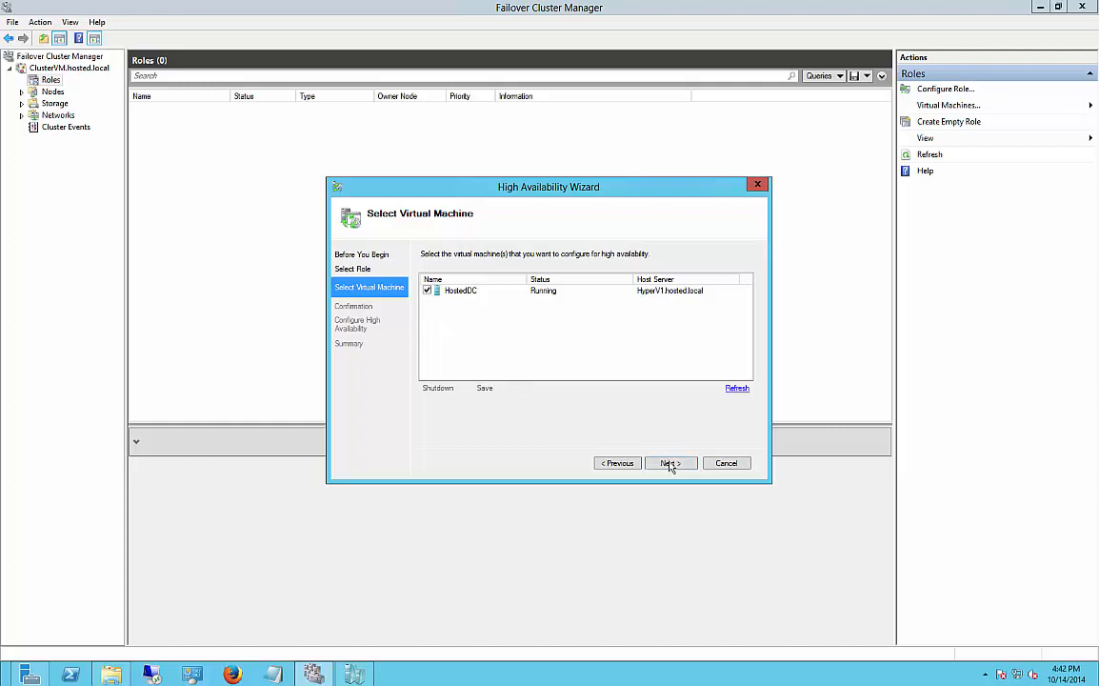
pyautogui.click(669, 463)
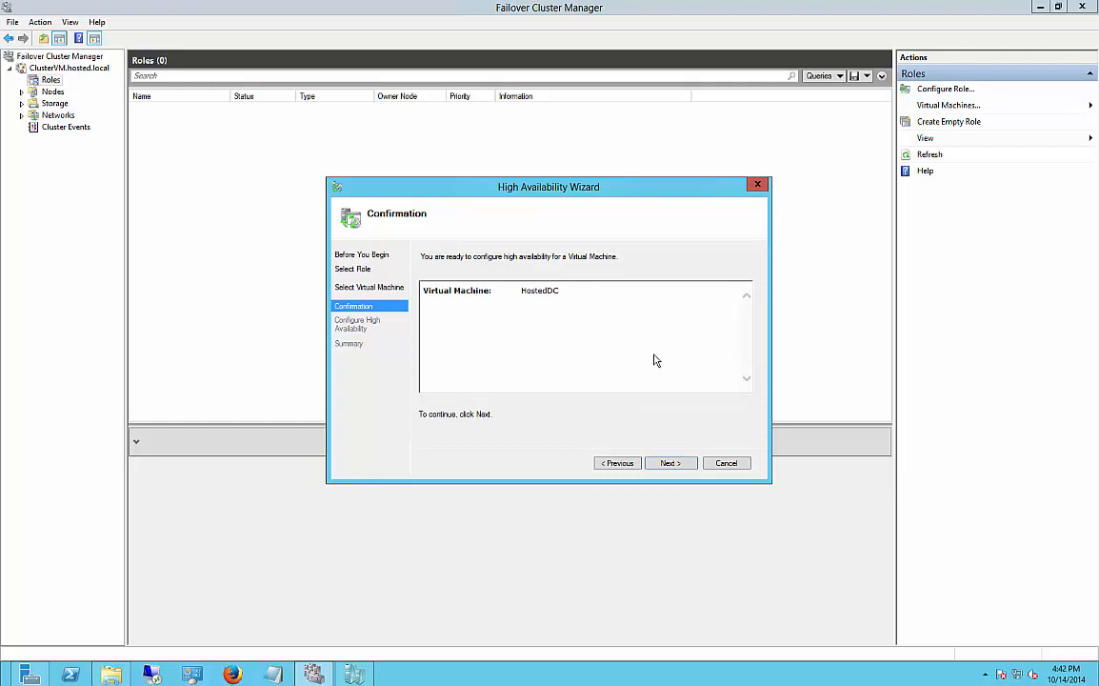
pyautogui.click(671, 462)
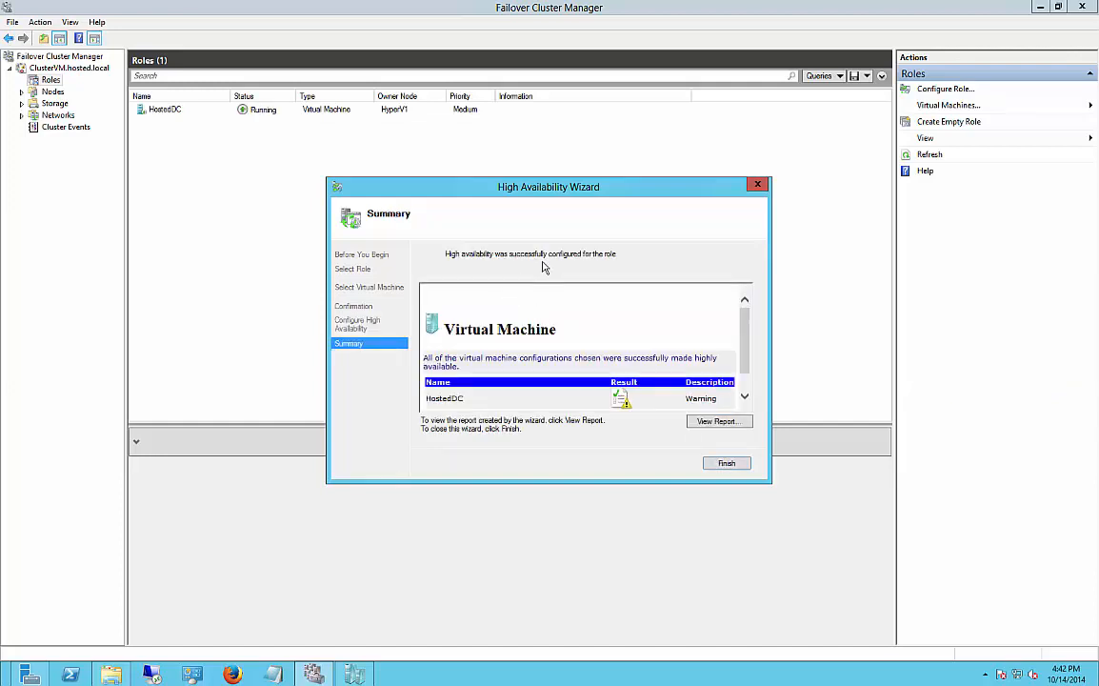
pyautogui.click(726, 462)
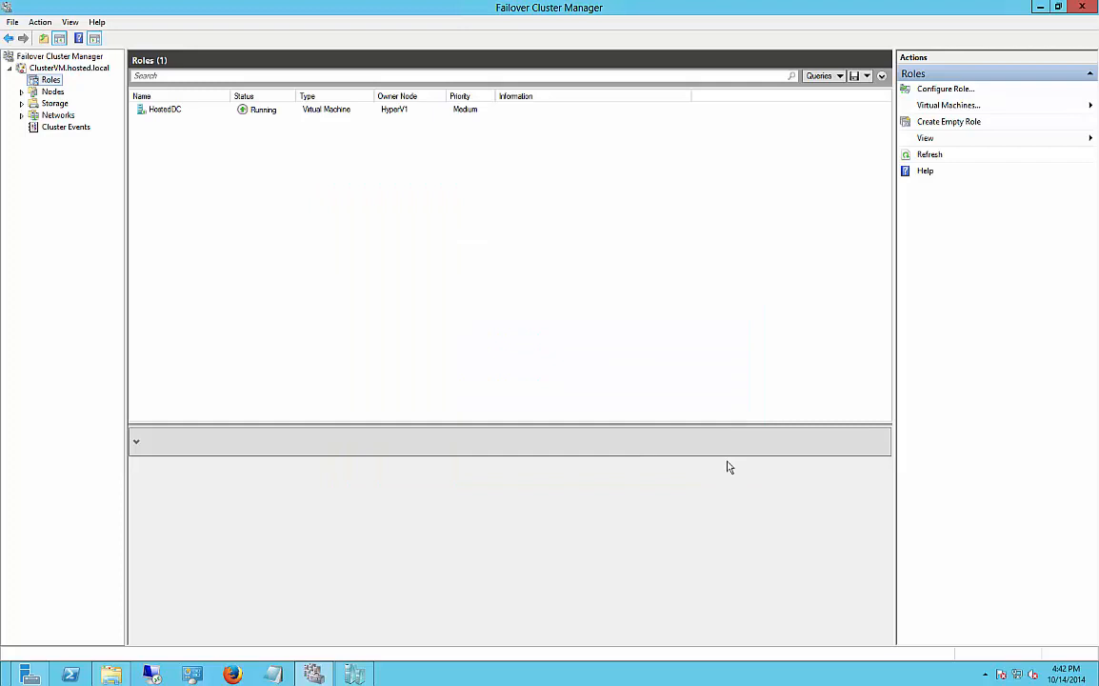
pyautogui.click(165, 109)
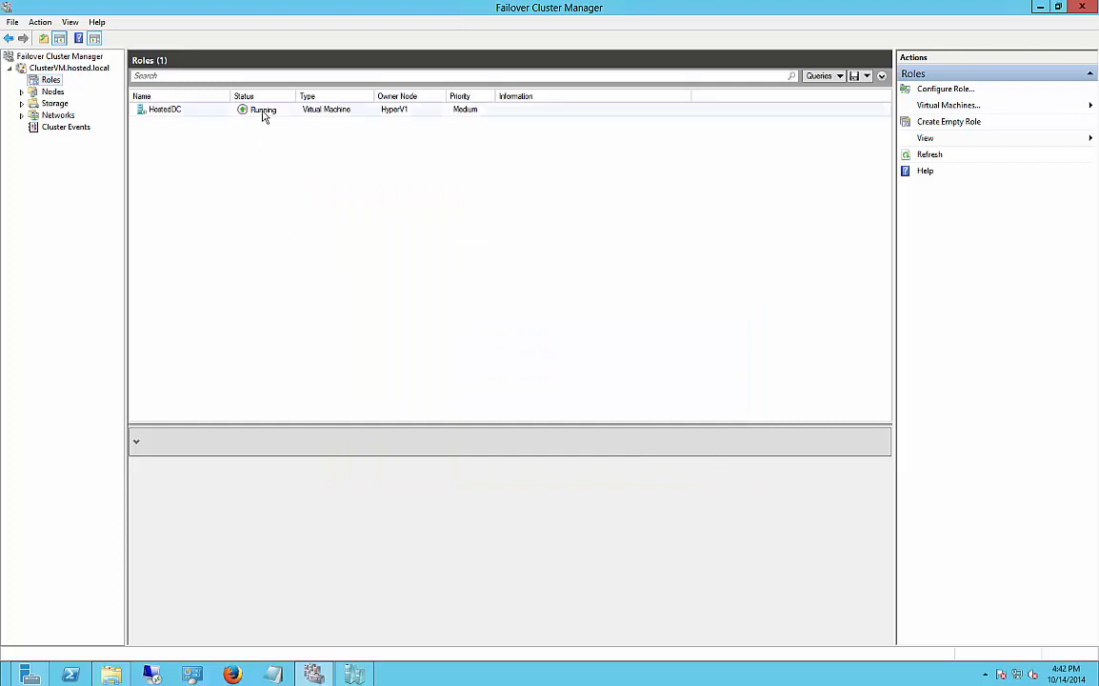
# - Select the HostedDC role and open its Properties from the Actions pane
pyautogui.click(165, 108)
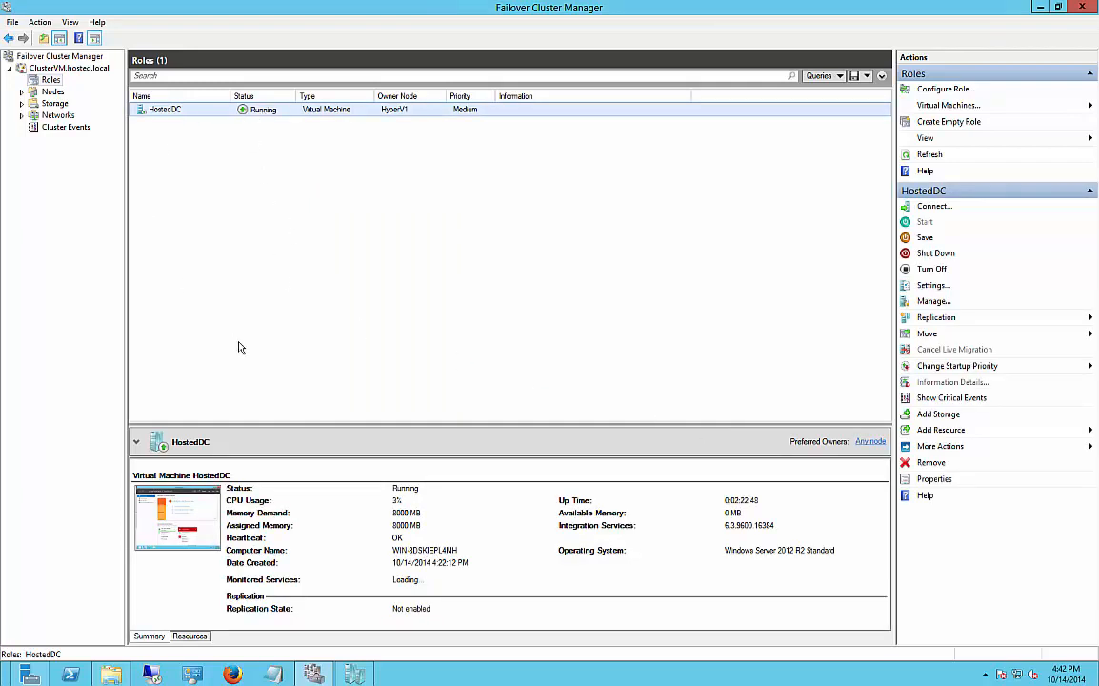
pyautogui.moveTo(181, 429)
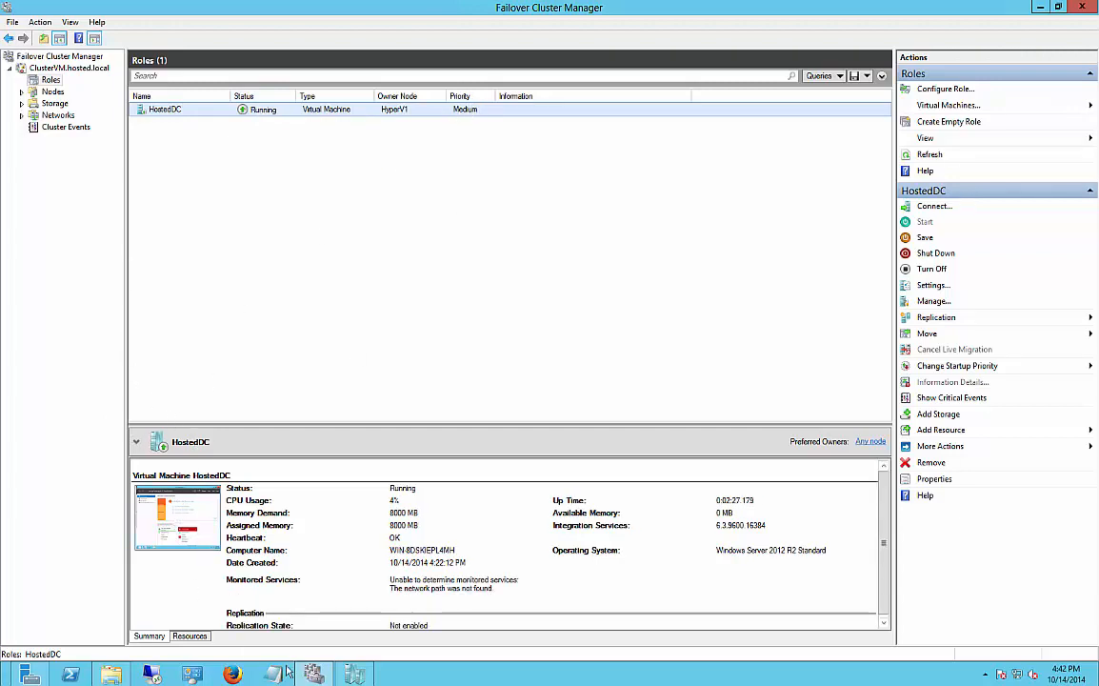
pyautogui.moveTo(279, 172)
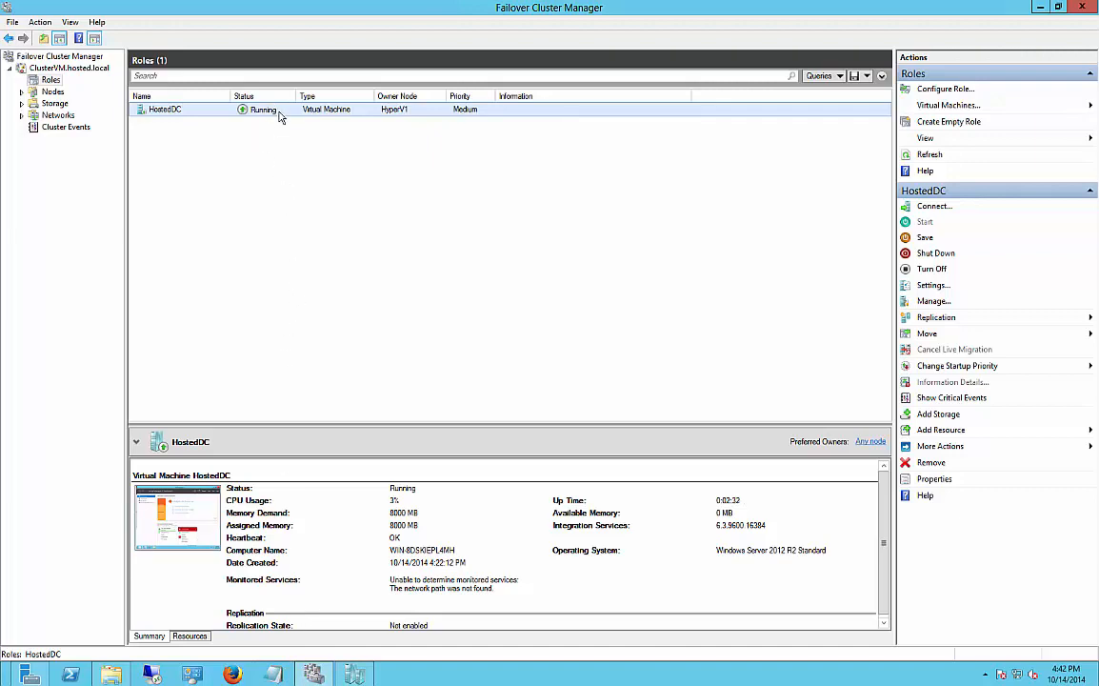
pyautogui.moveTo(307, 138)
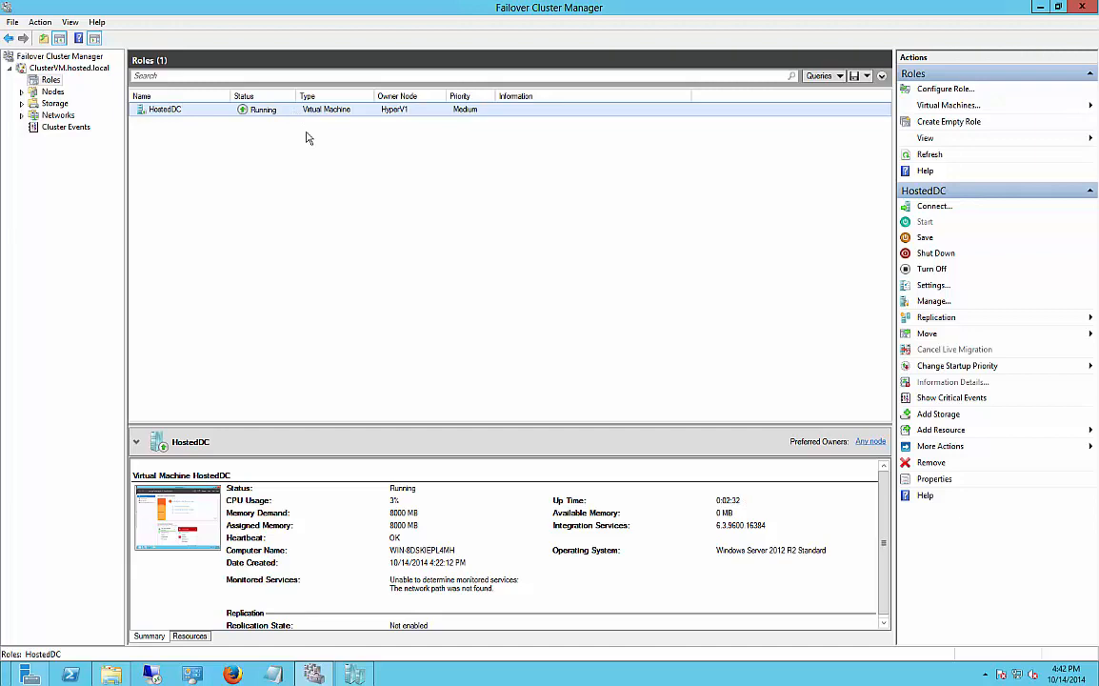
pyautogui.click(933, 479)
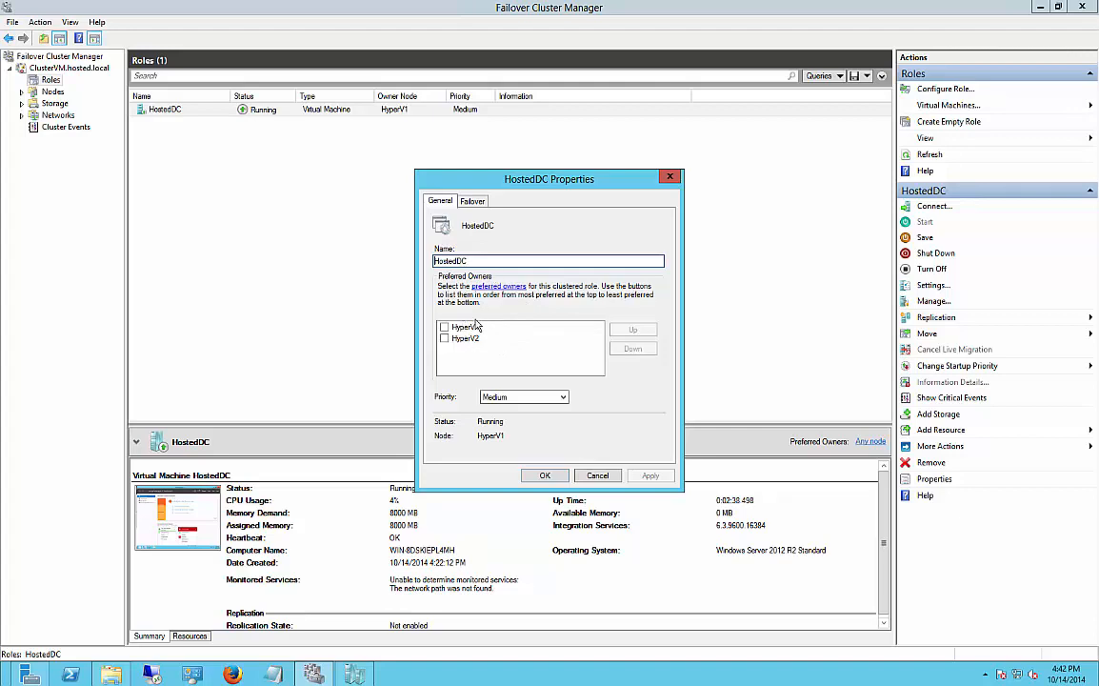
# - Set HyperV1 and HyperV2 as HostedDC's preferred owners, with HyperV1 first
pyautogui.click(444, 326)
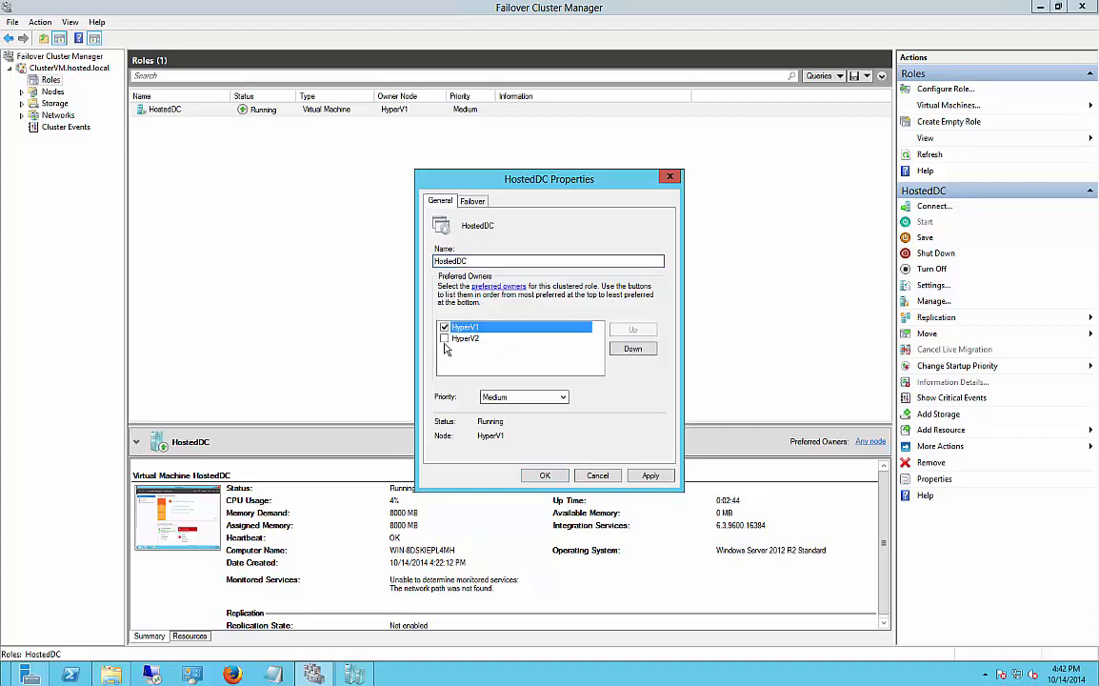
pyautogui.click(443, 338)
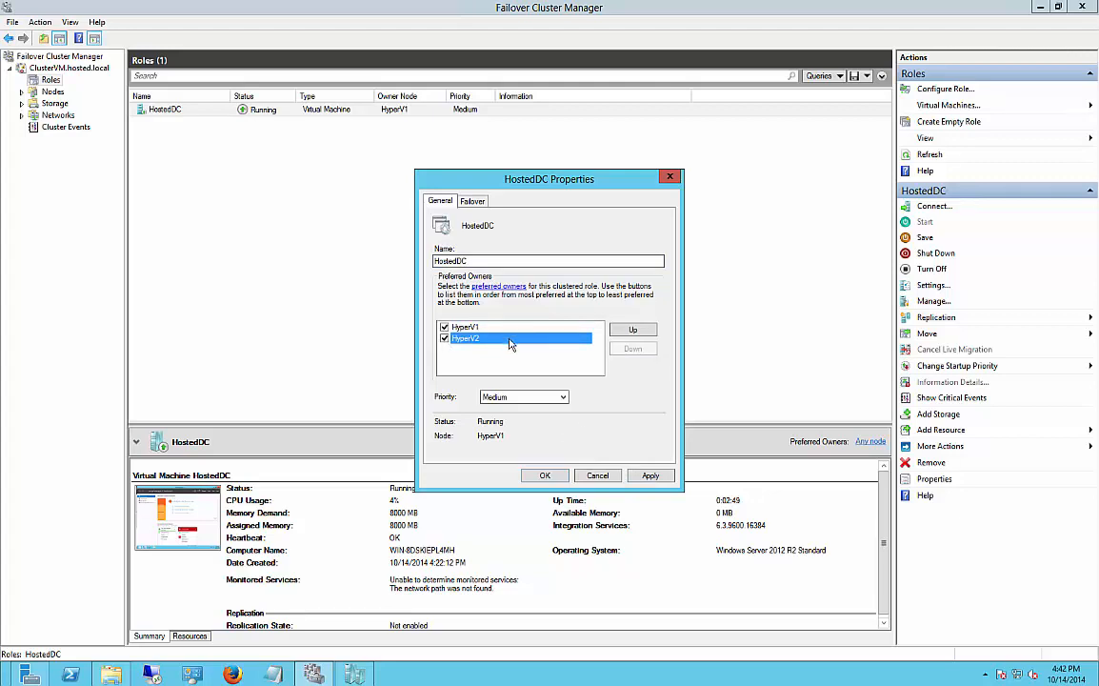
pyautogui.click(633, 329)
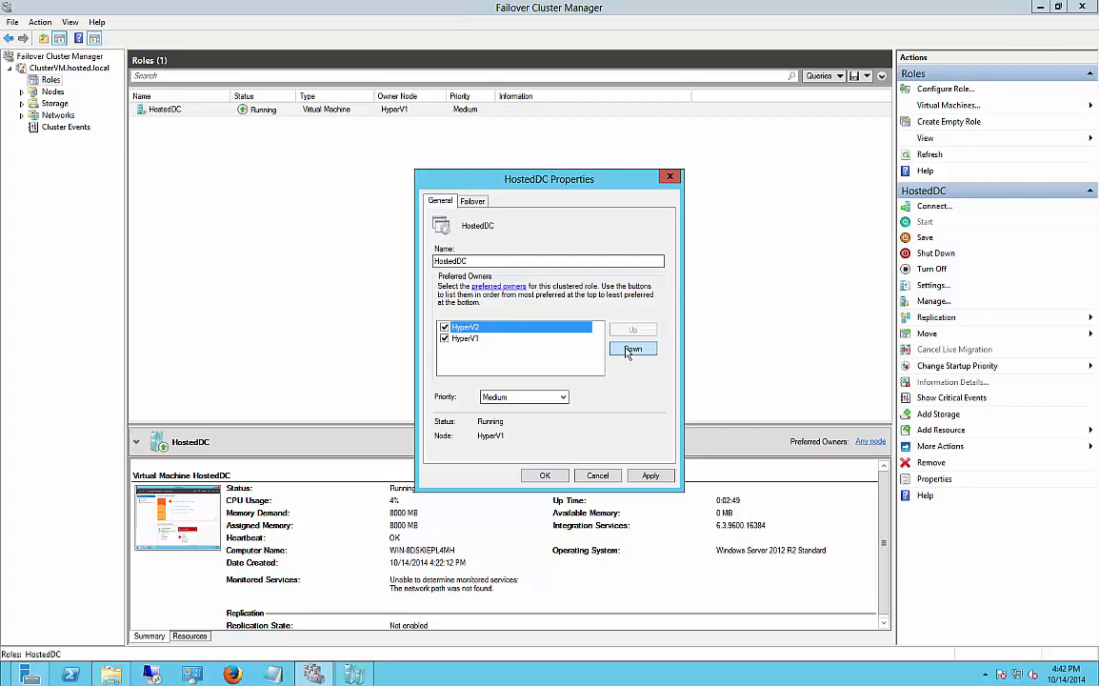
pyautogui.click(632, 348)
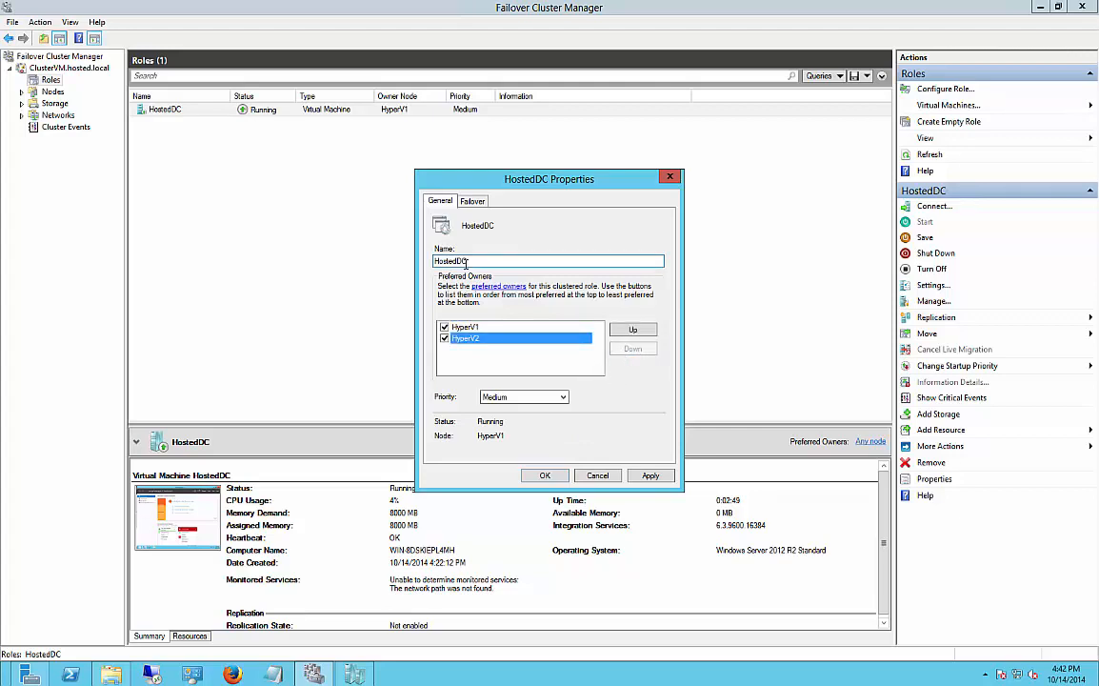
# - Allow immediate failback on the Failover tab, then apply and close the properties
pyautogui.click(473, 200)
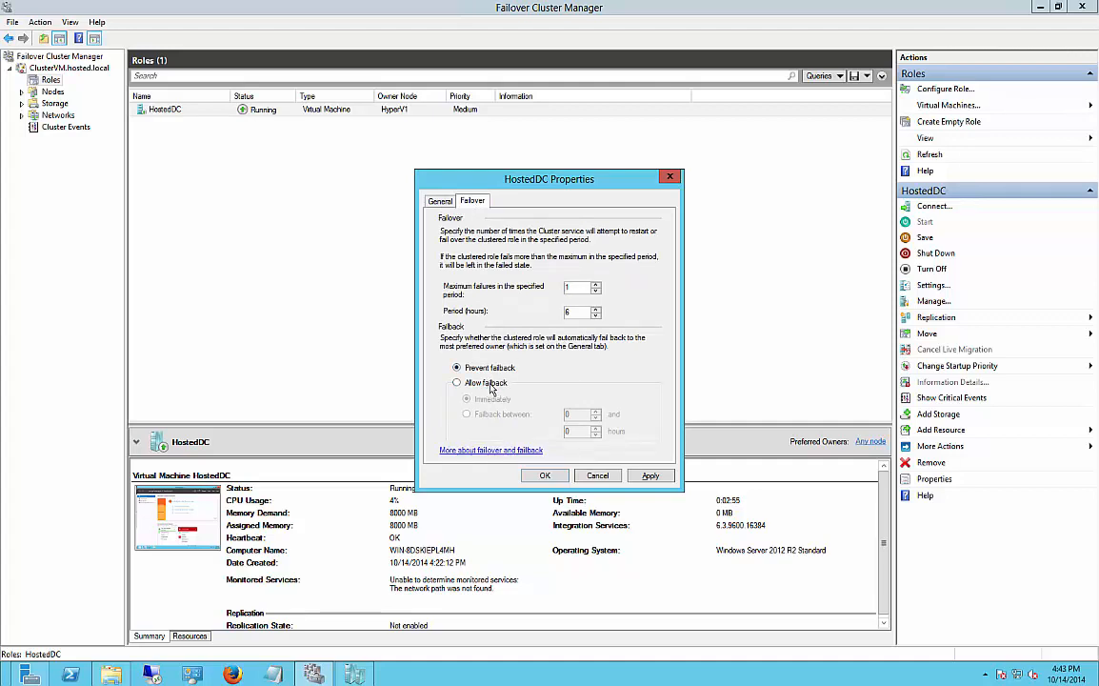
pyautogui.click(457, 382)
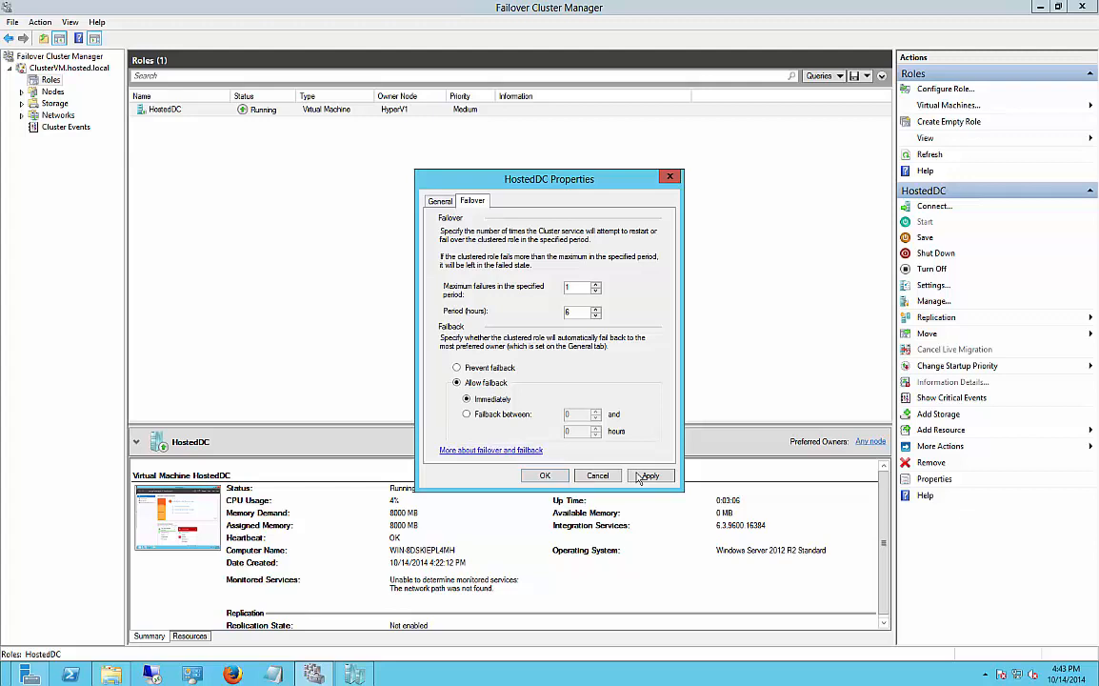
pyautogui.click(651, 475)
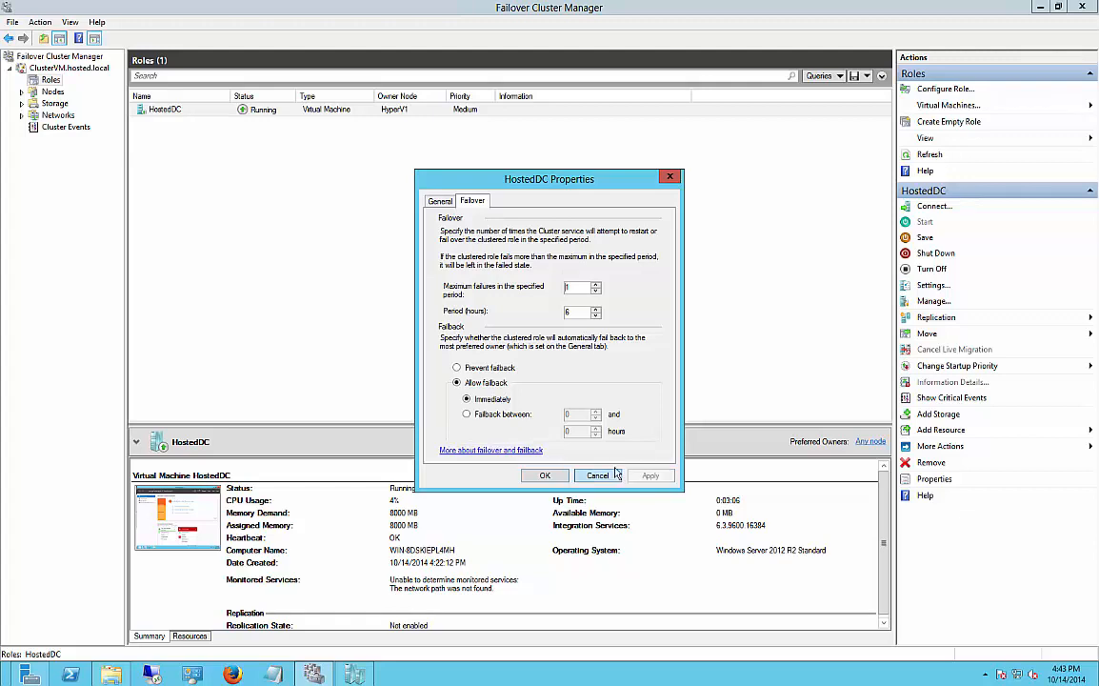
pyautogui.click(598, 475)
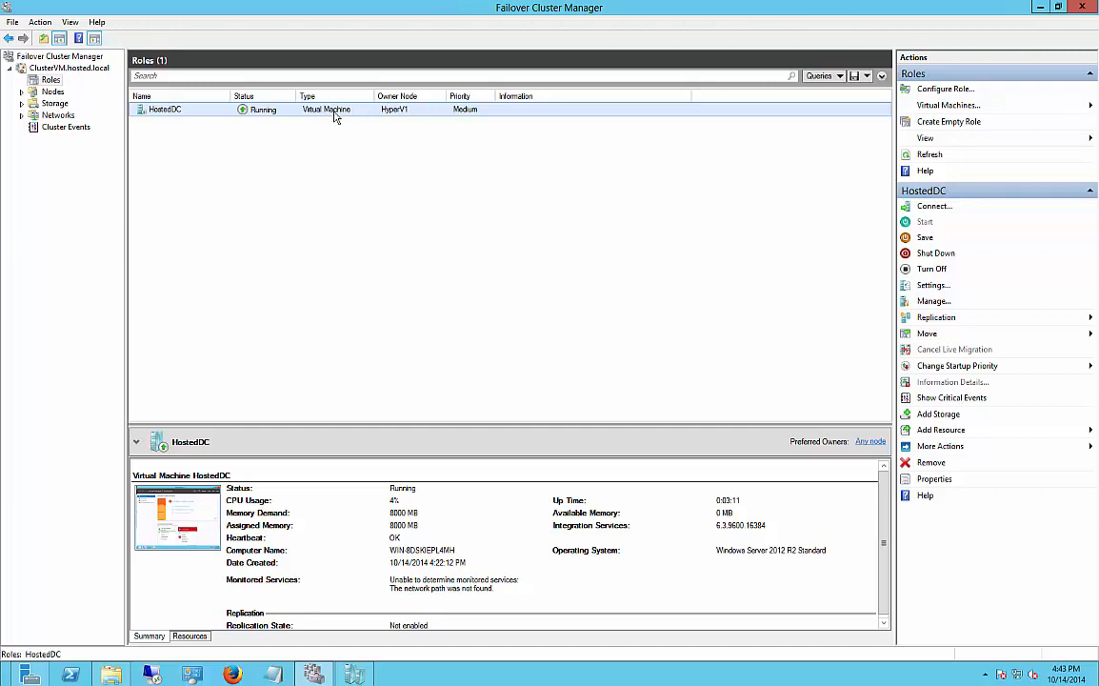
# - Connect to the HostedDC virtual machine console from the Actions pane
pyautogui.click(934, 205)
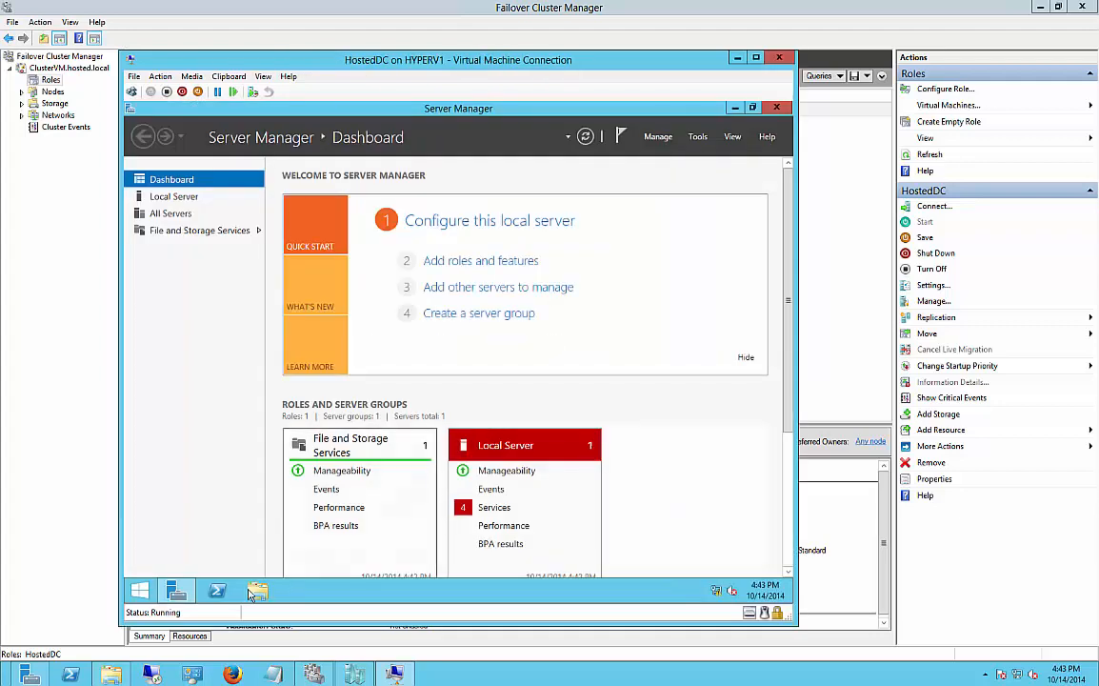
pyautogui.moveTo(340, 394)
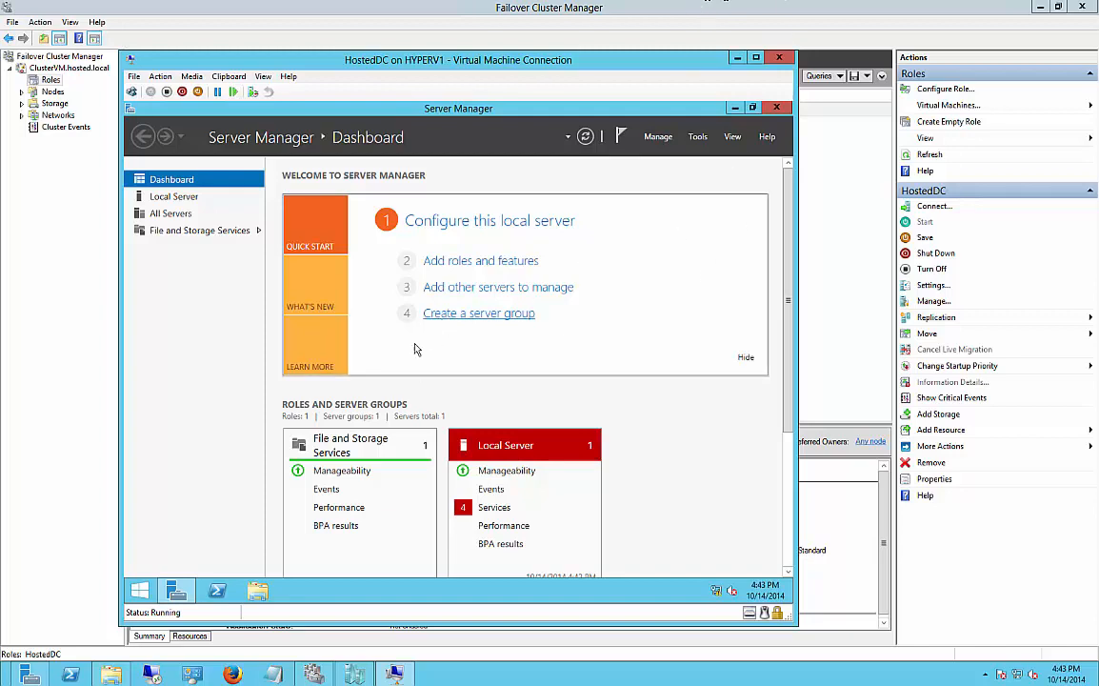
pyautogui.moveTo(595, 330)
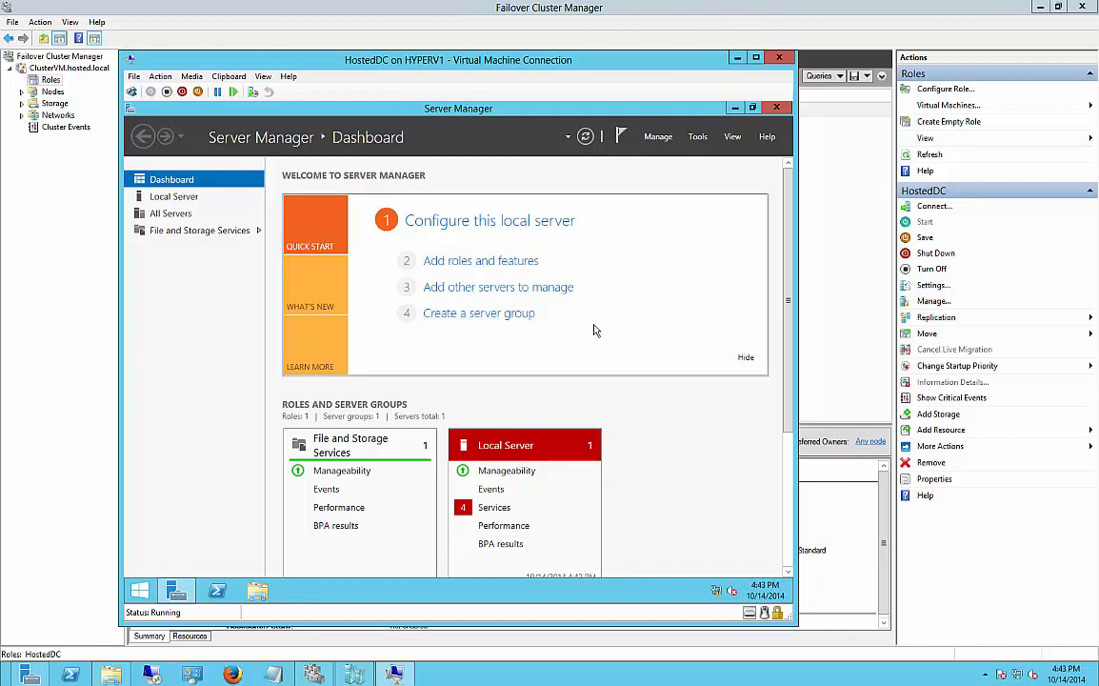